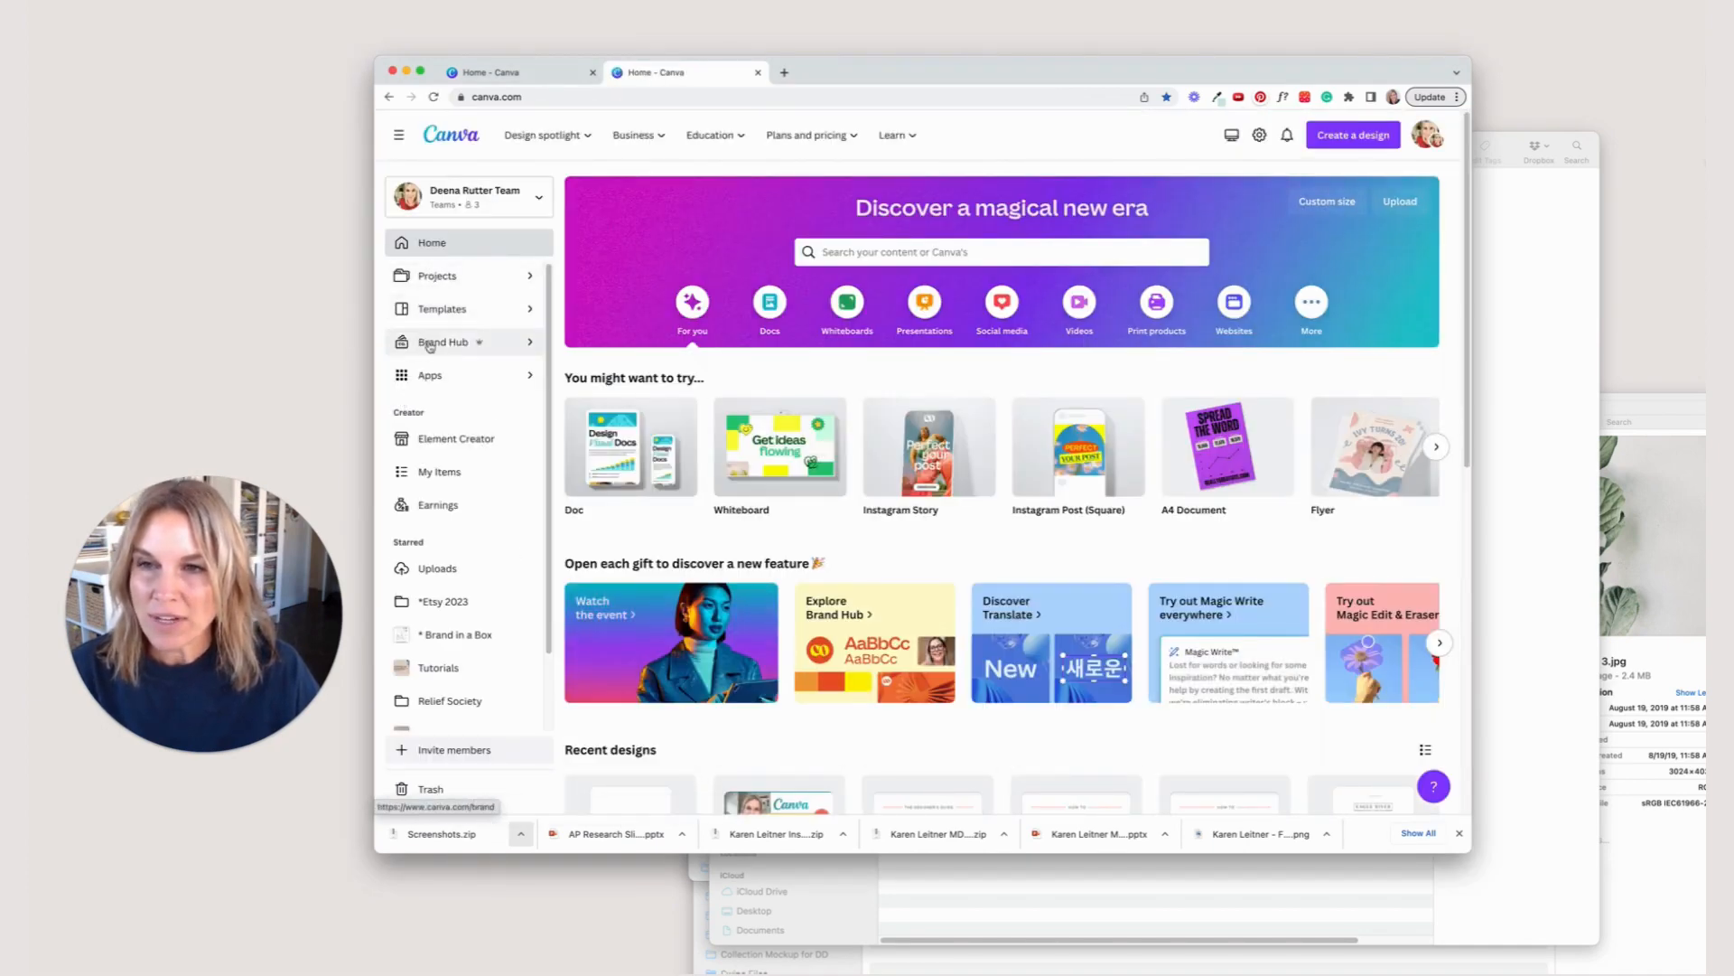
# Go to Brand Hub from the home page and show the full list of brand kits.
pyautogui.click(443, 341)
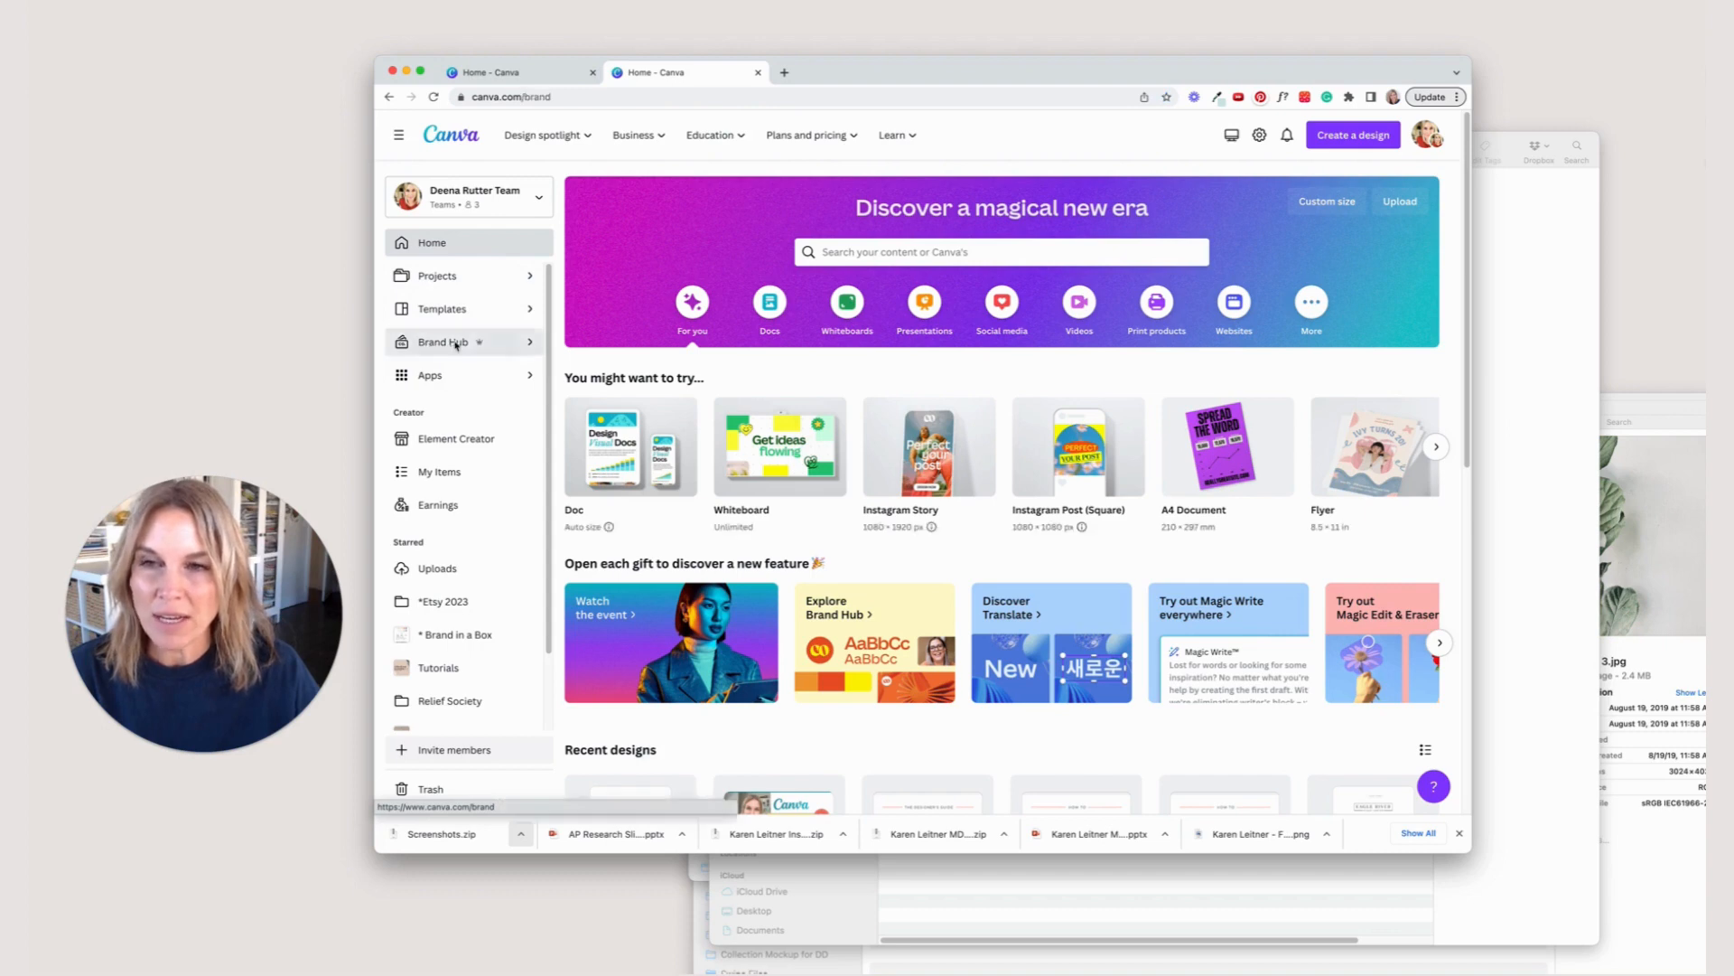
pyautogui.click(444, 341)
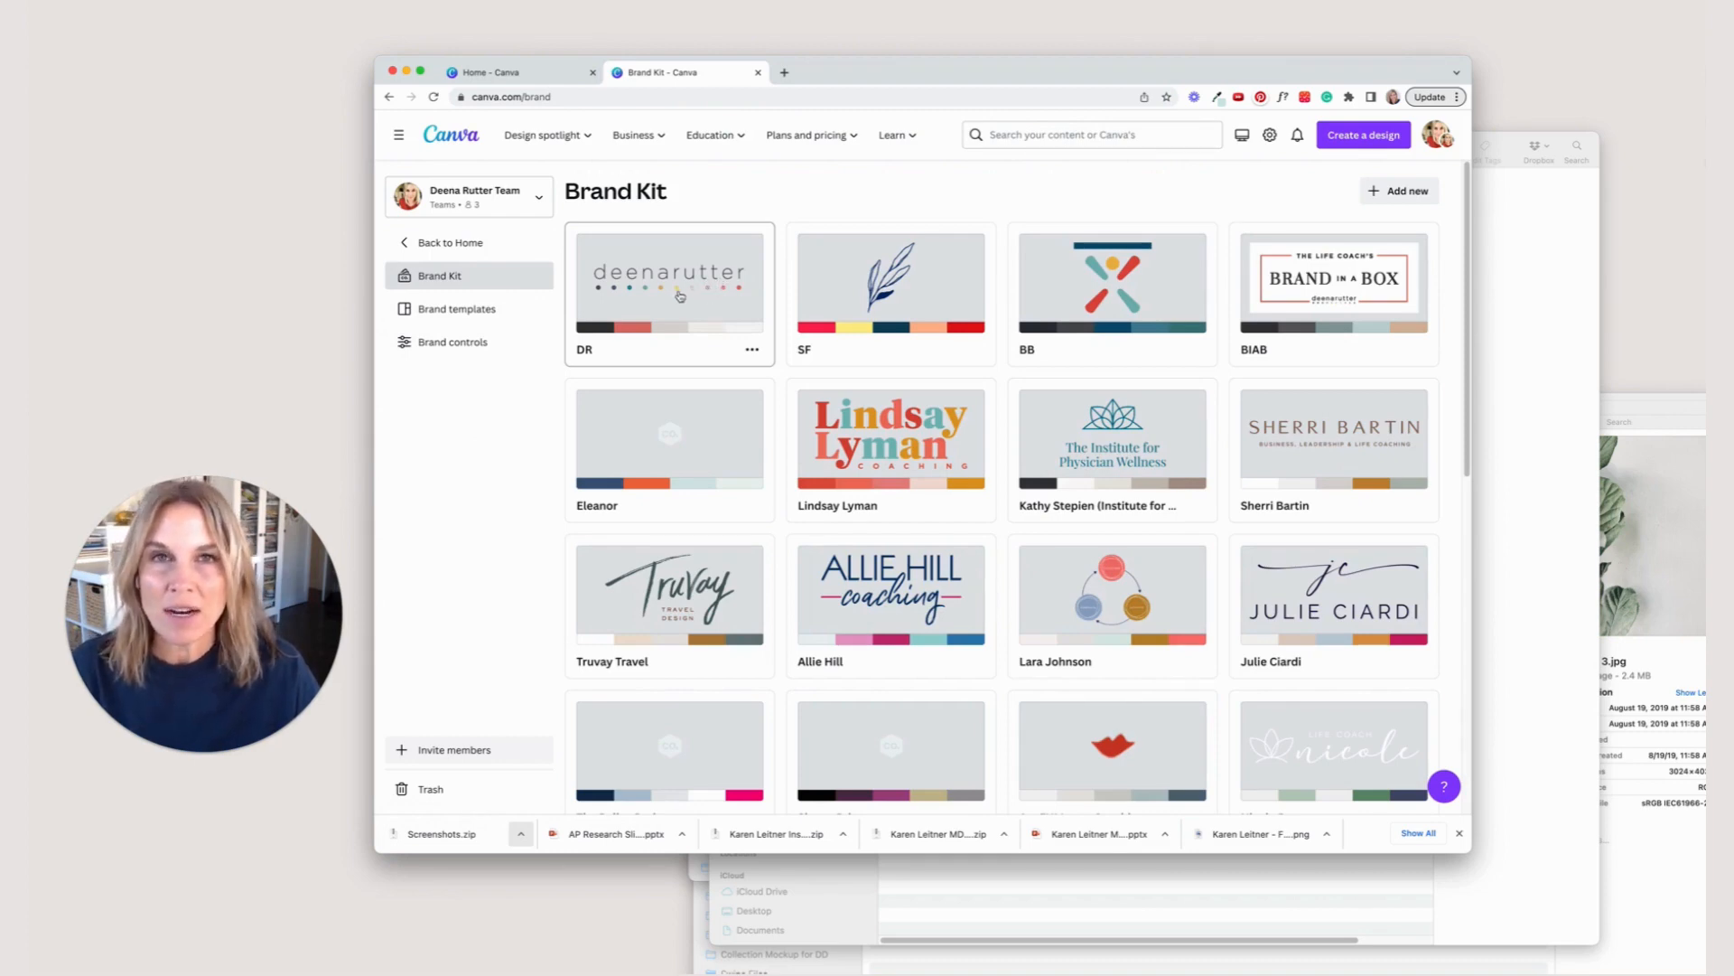
# Open the DR brand kit and scroll past its logo and colours to the Fonts section.
pyautogui.click(668, 276)
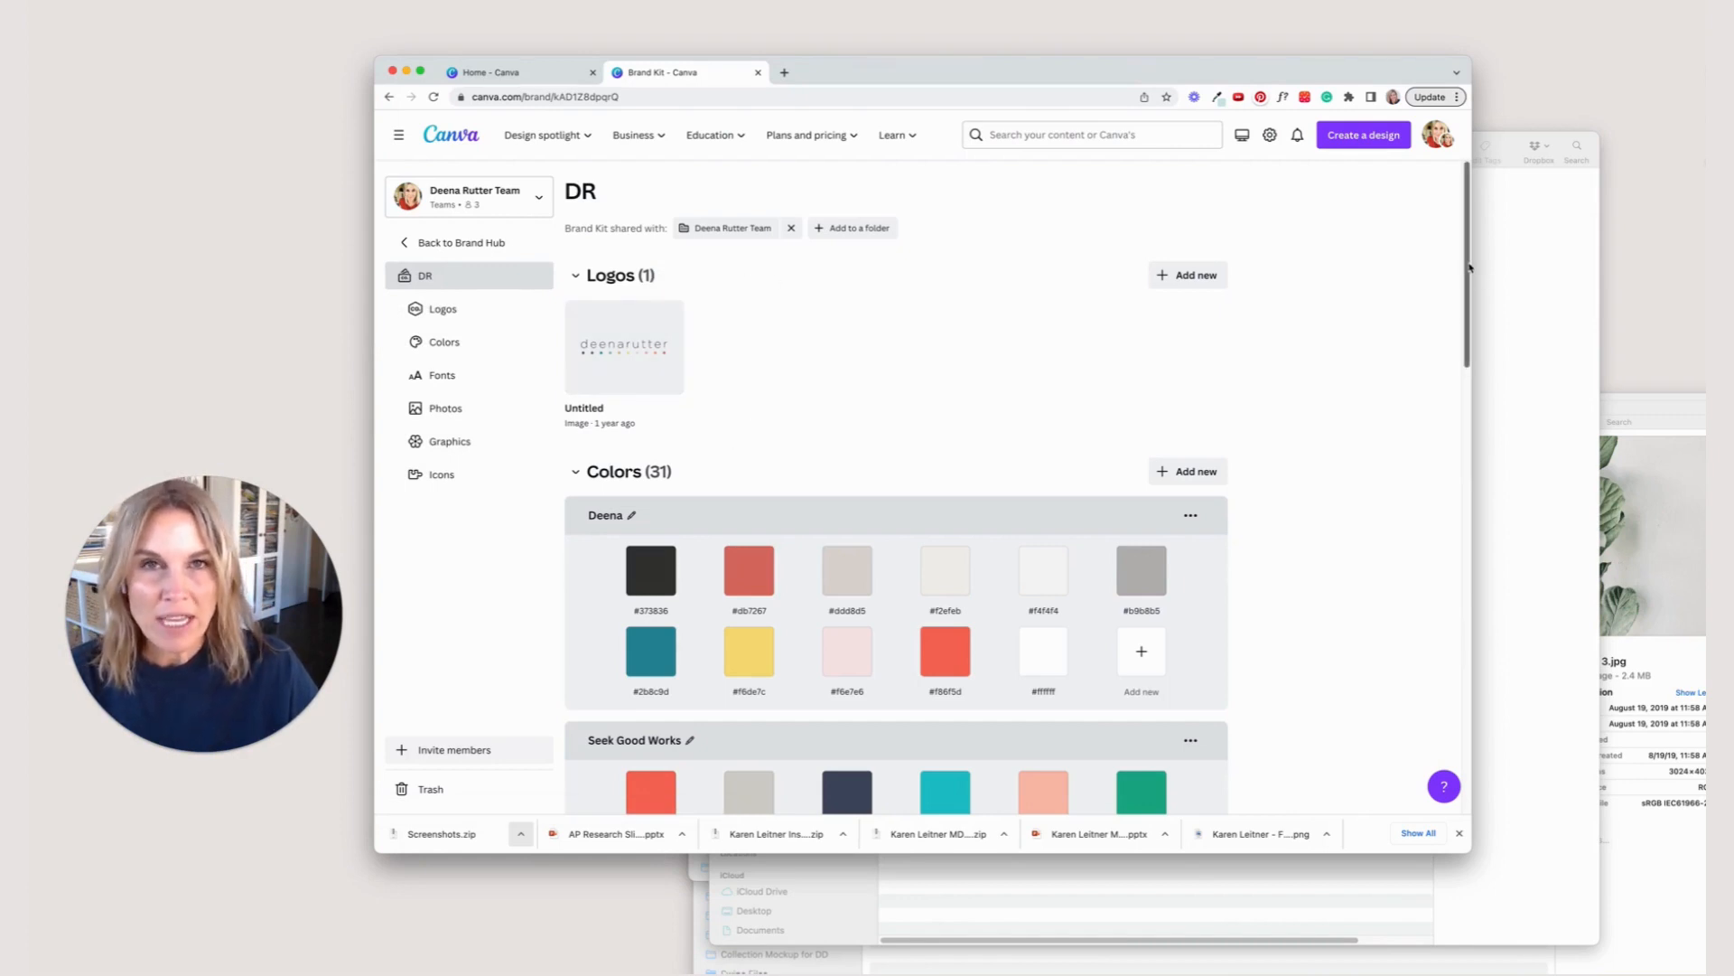
pyautogui.scroll(-3)
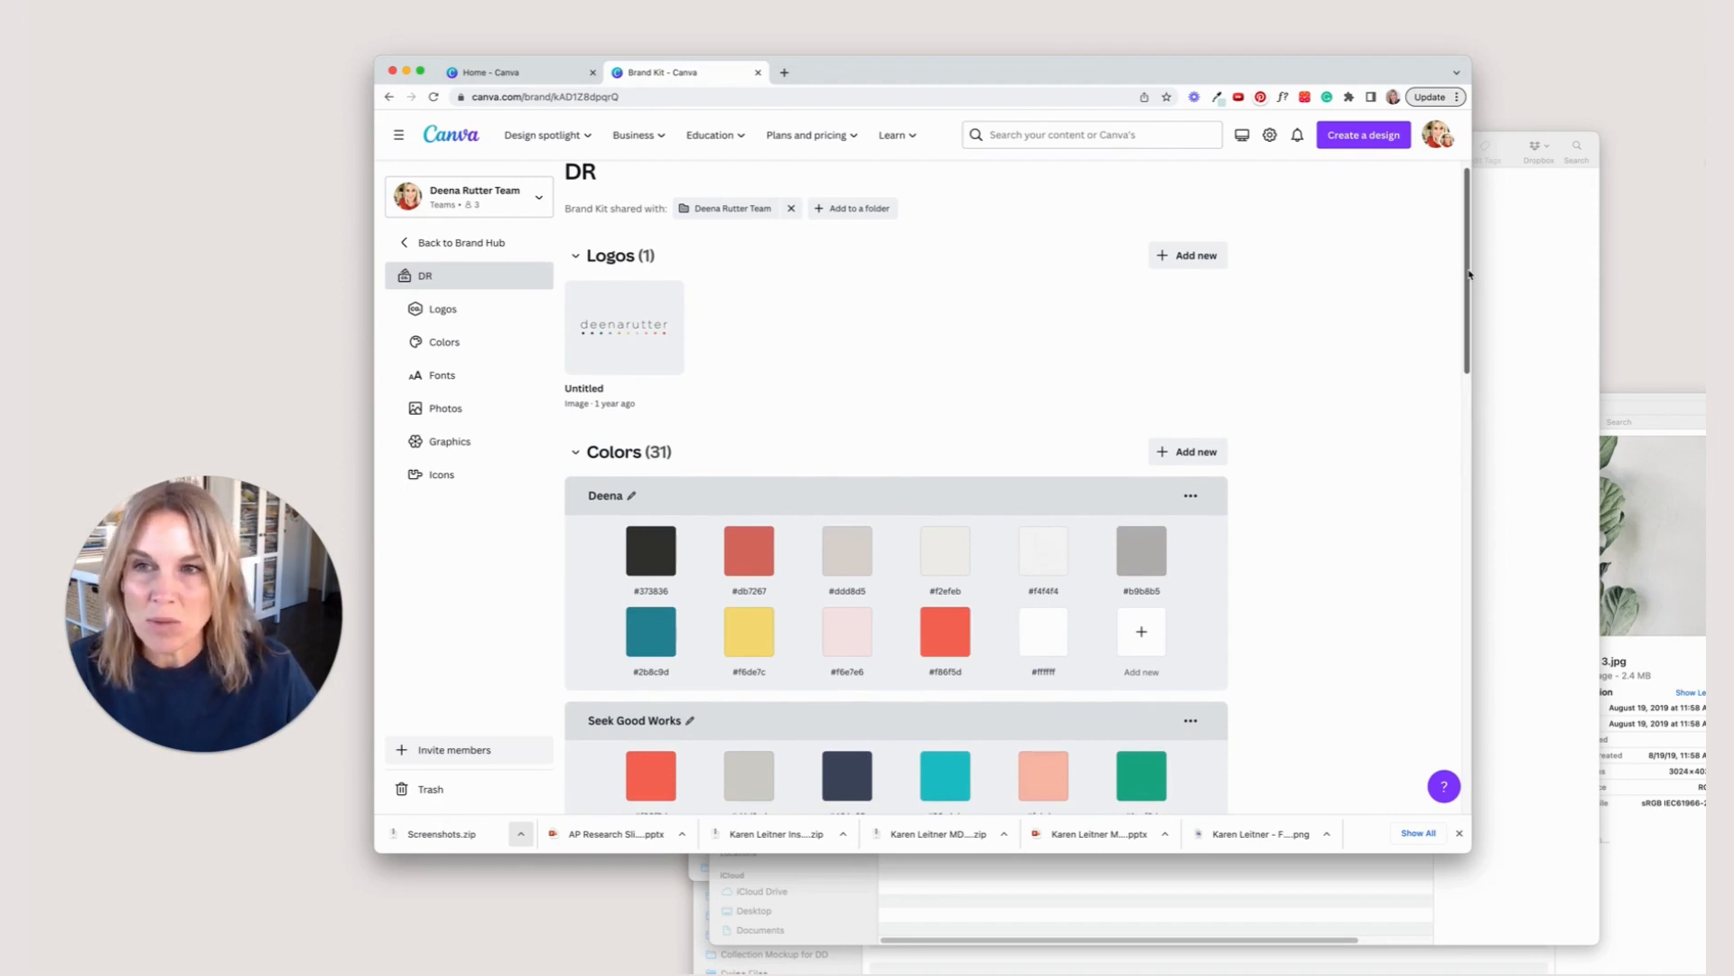
pyautogui.scroll(-3)
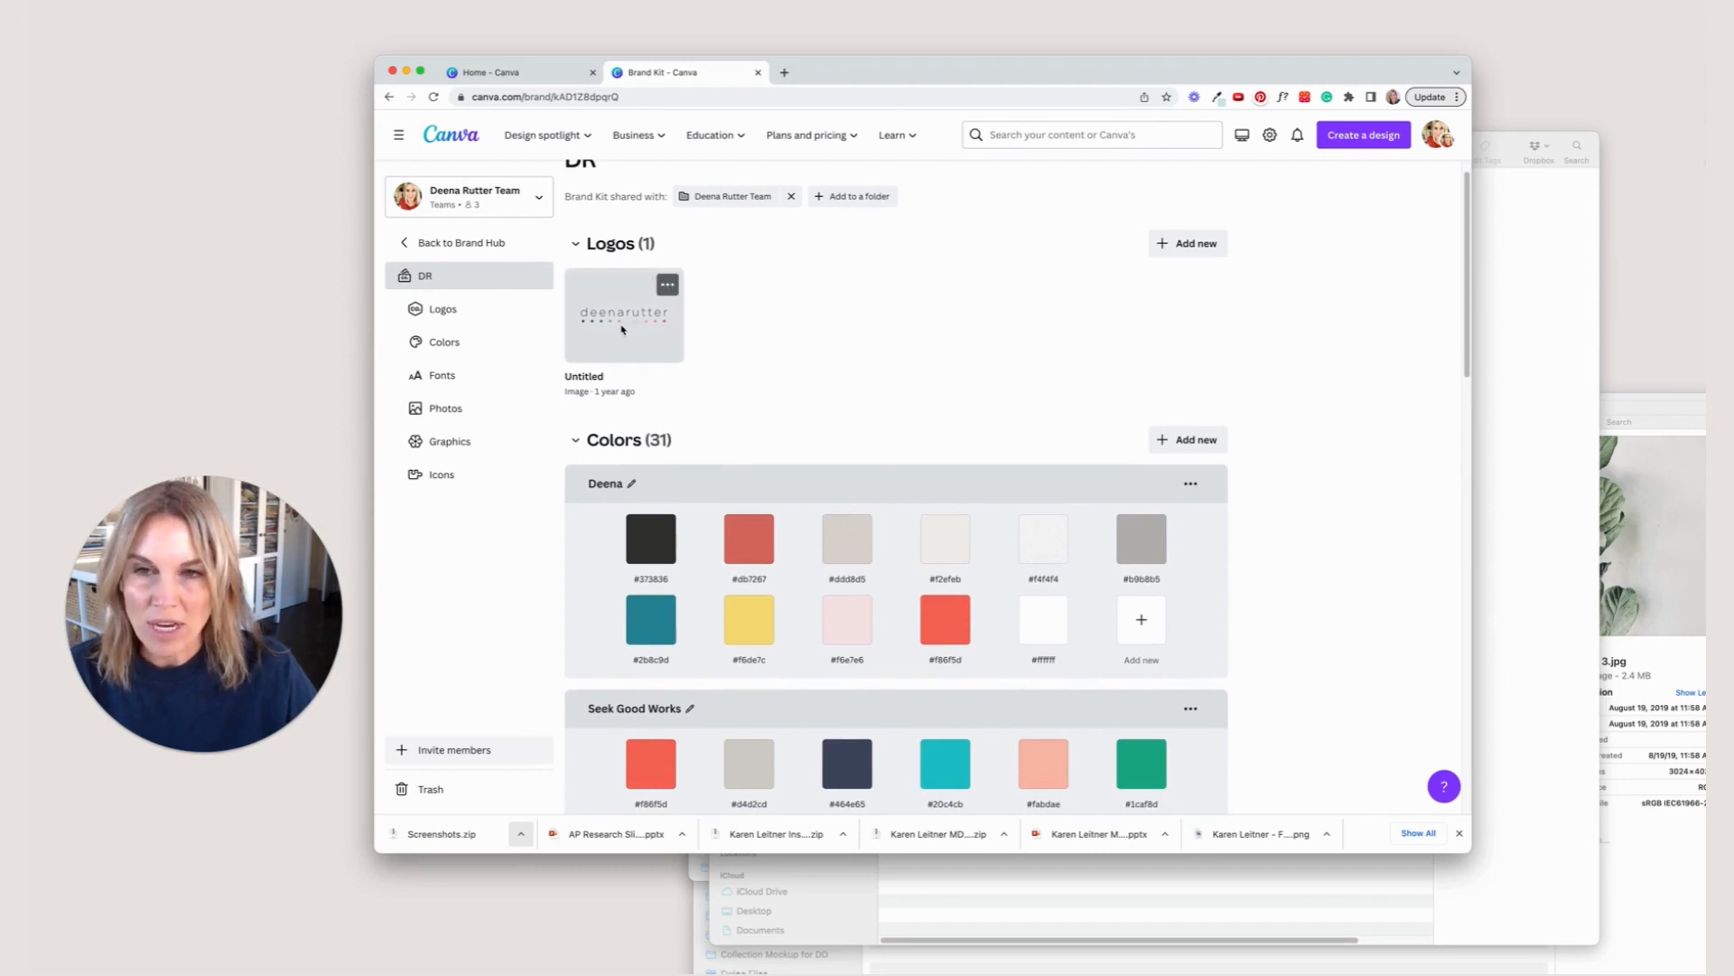
pyautogui.scroll(-3)
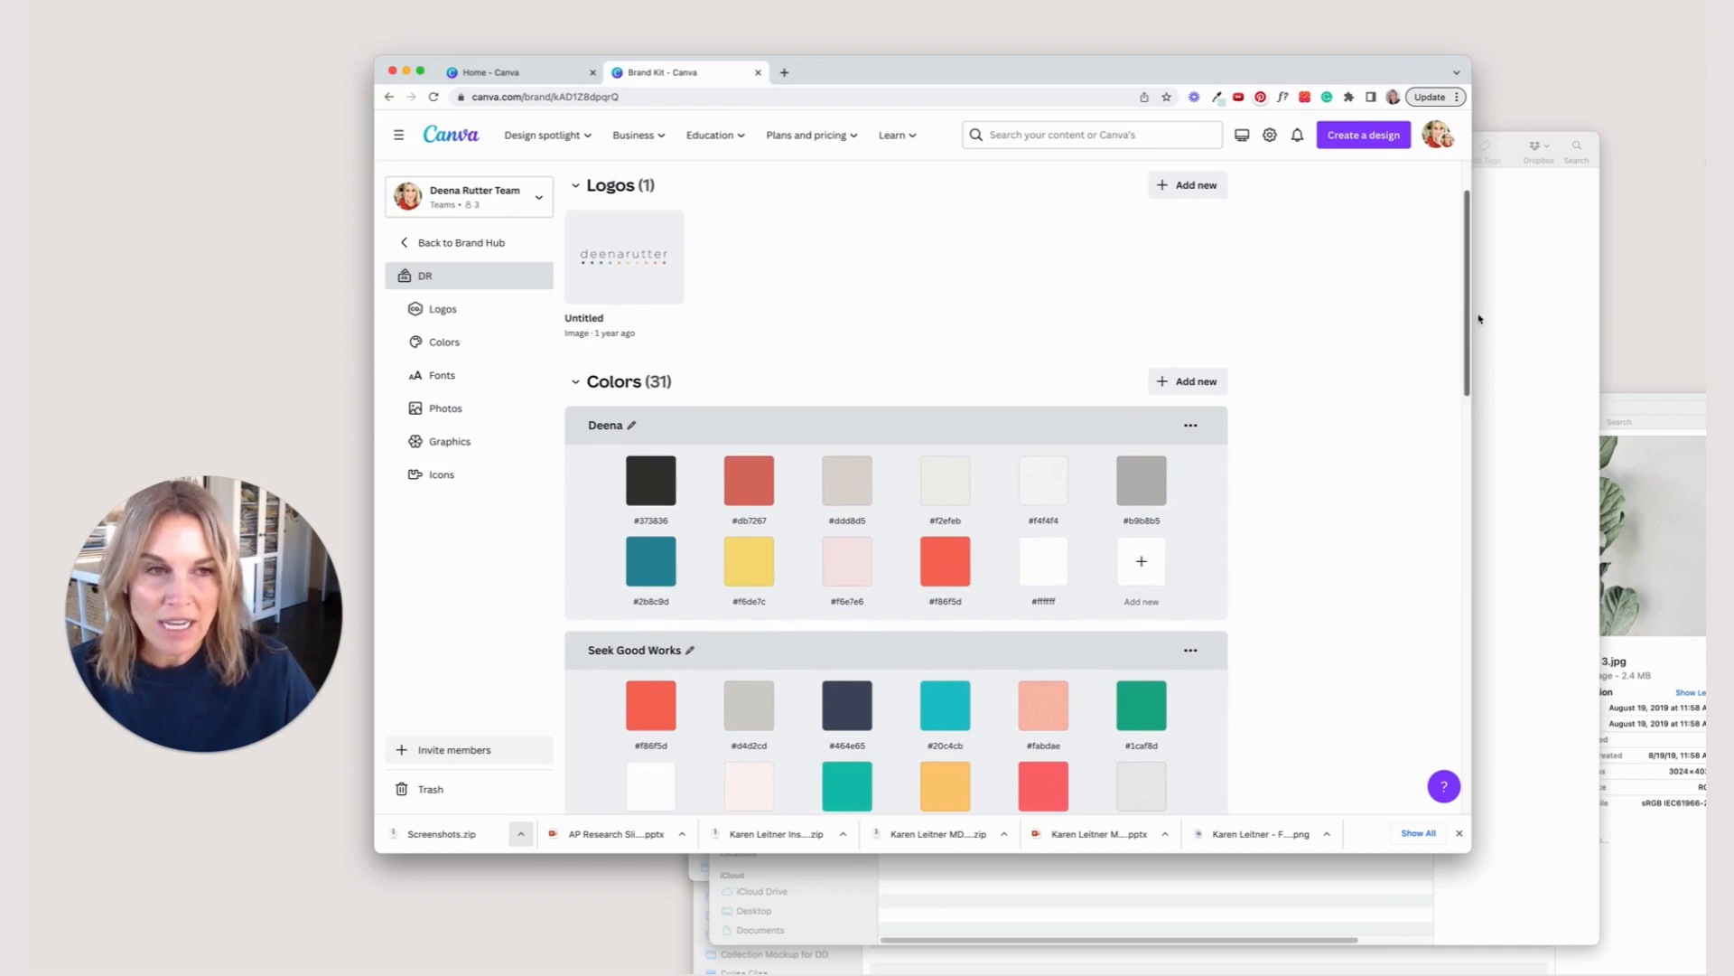
pyautogui.scroll(-3)
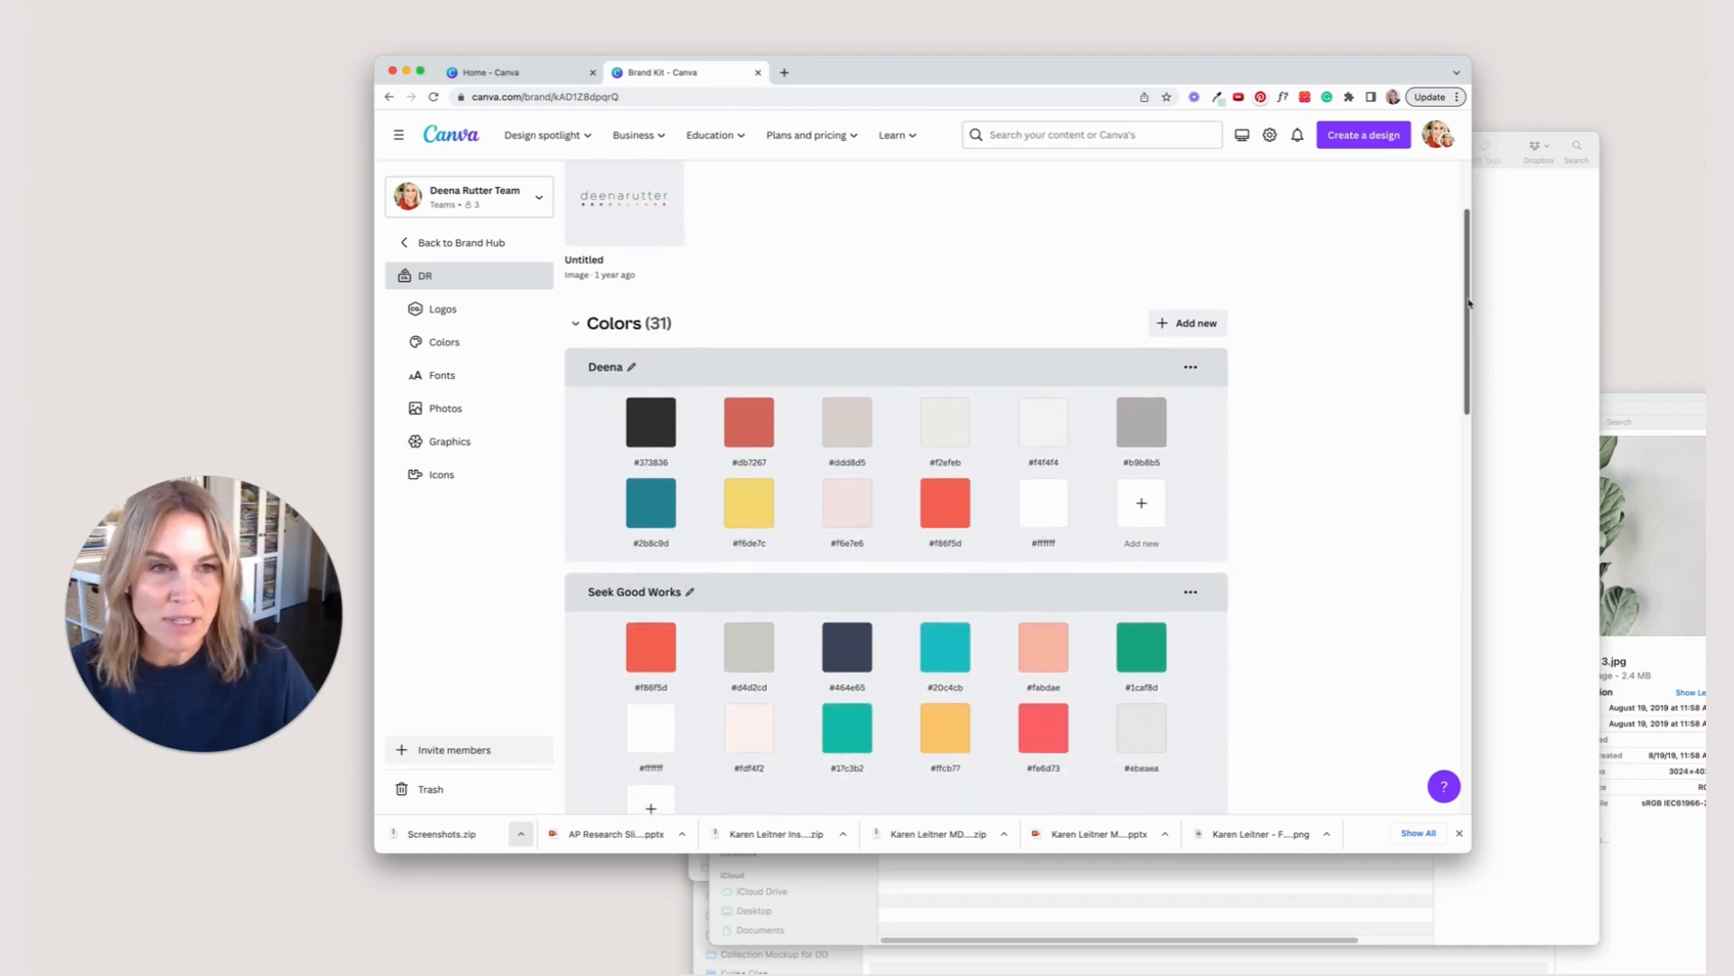
pyautogui.scroll(-3)
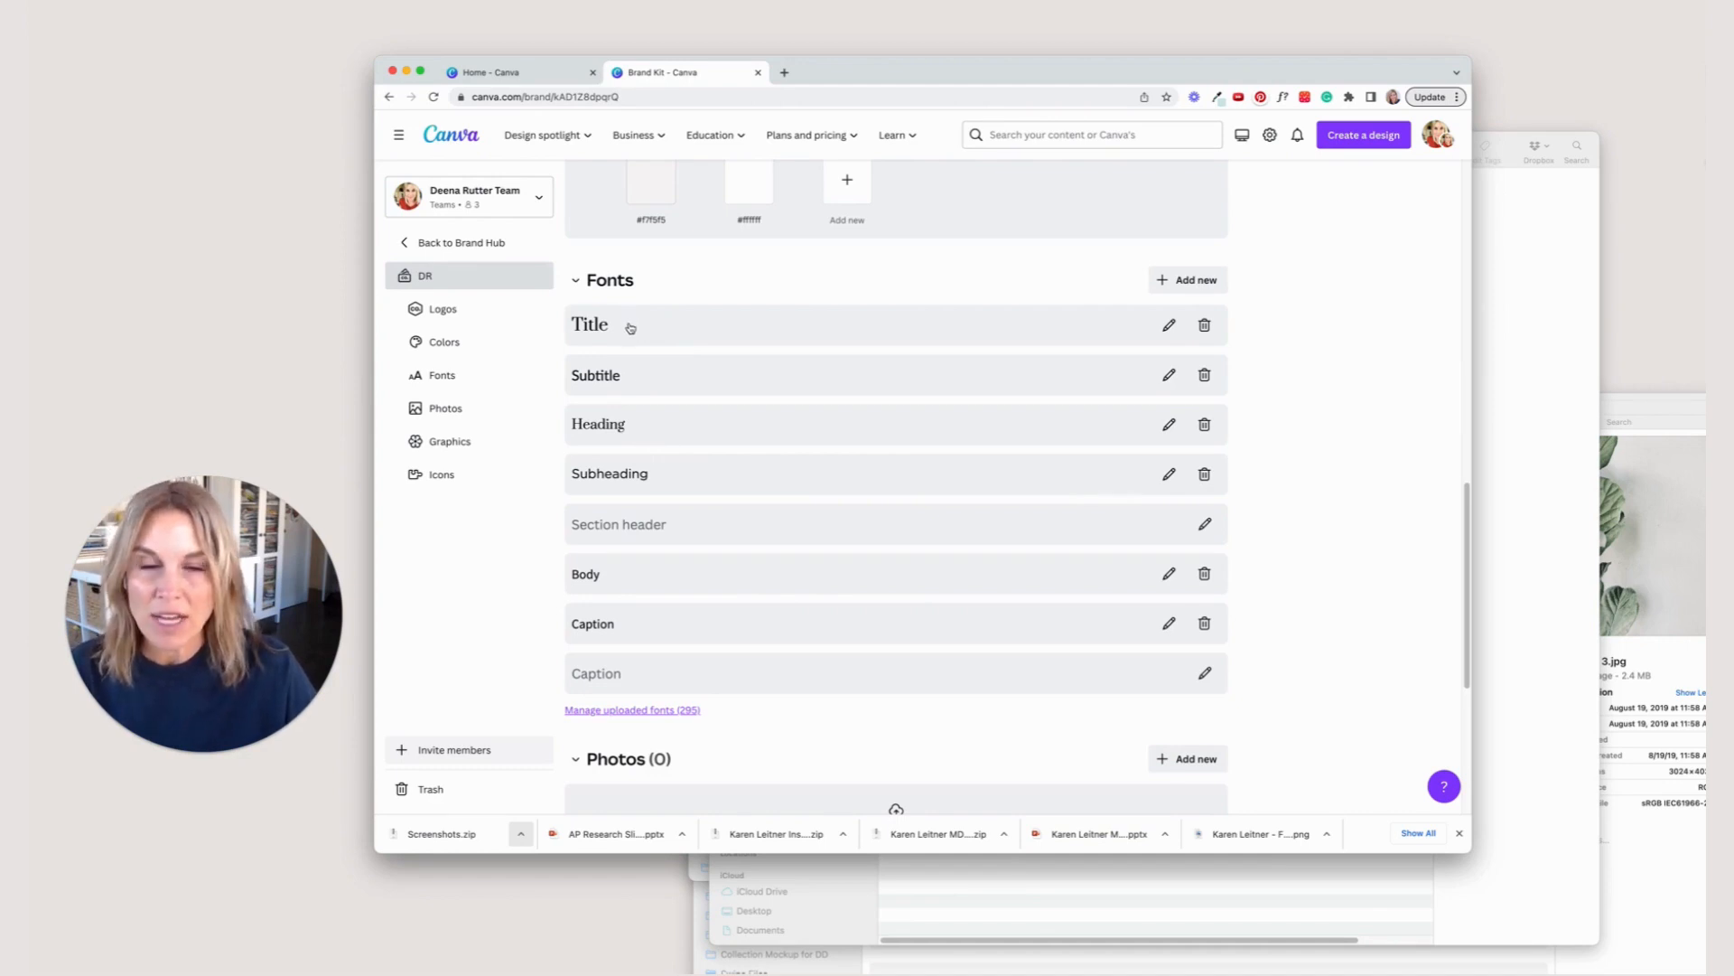
pyautogui.moveTo(621, 430)
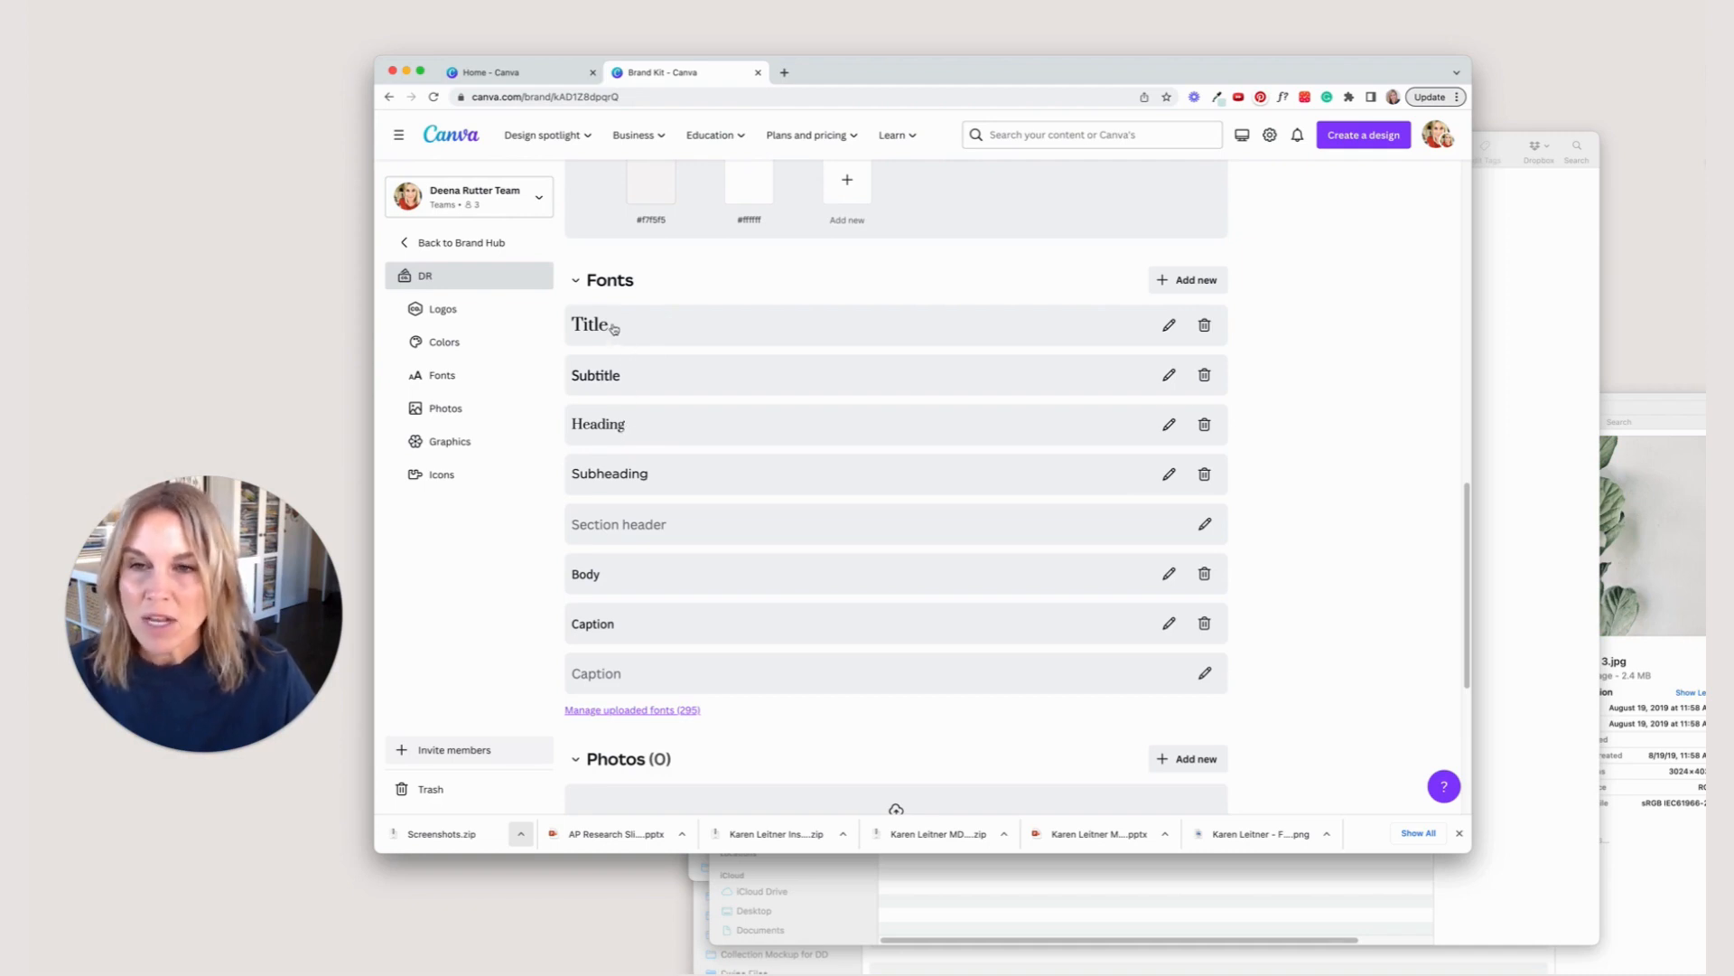
# Change the Prata Title style from size 42 to 48 and save it.
pyautogui.click(1169, 325)
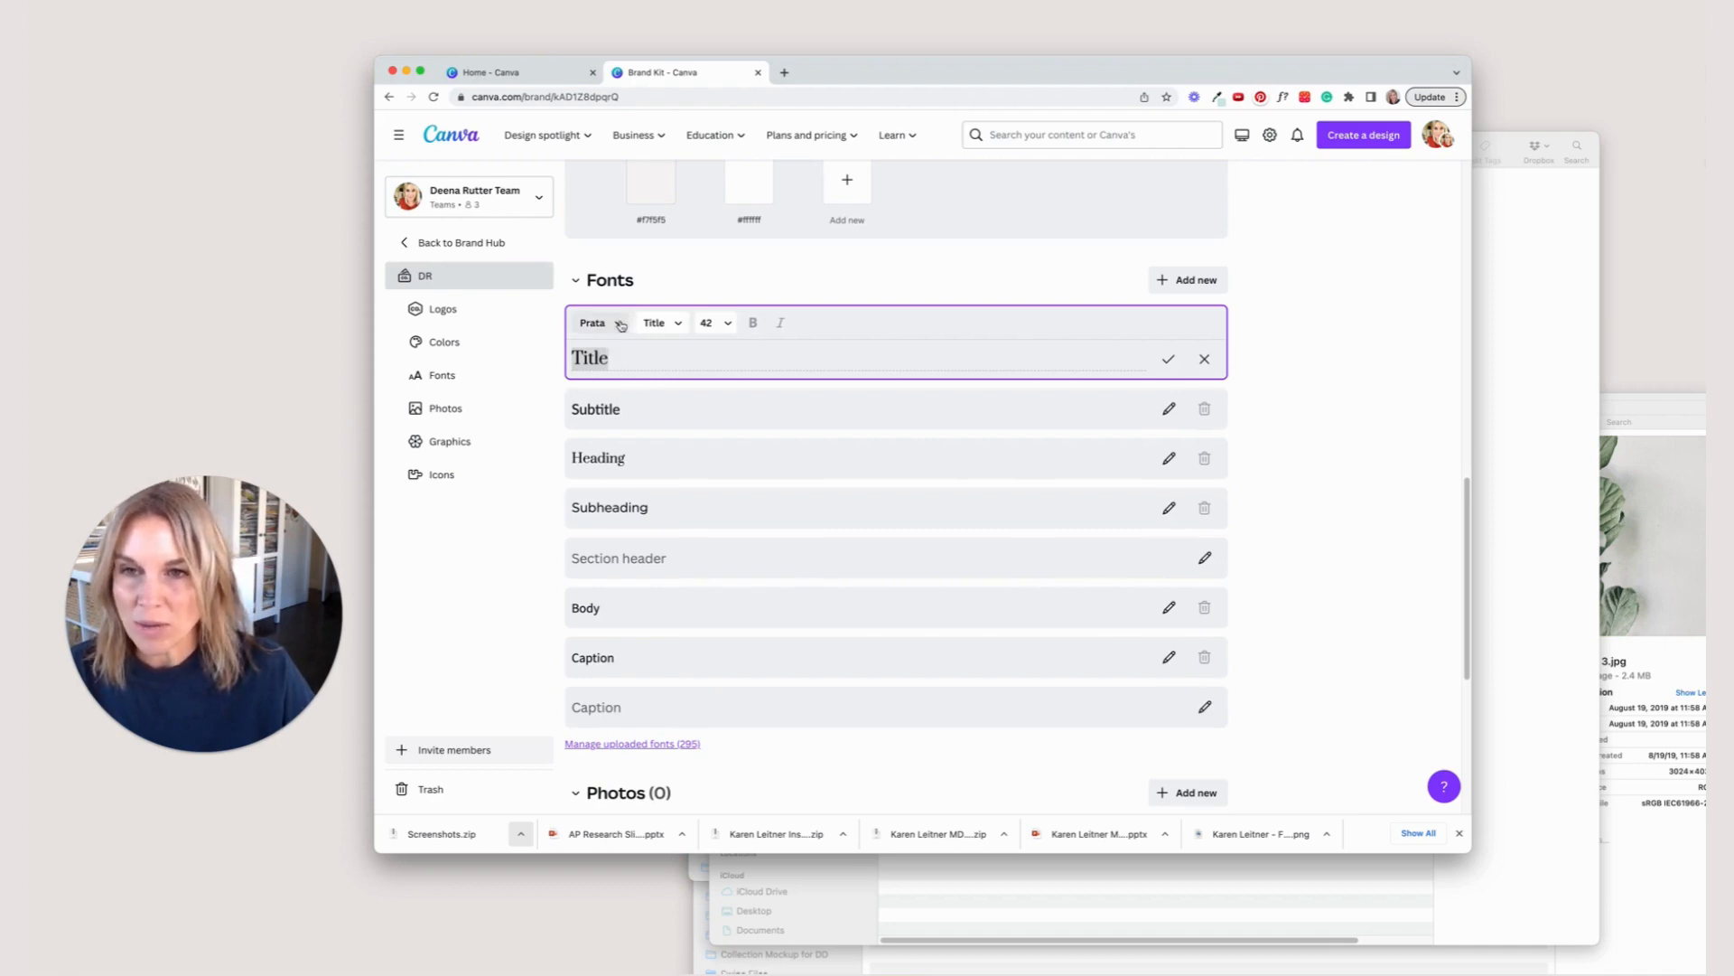
pyautogui.click(595, 322)
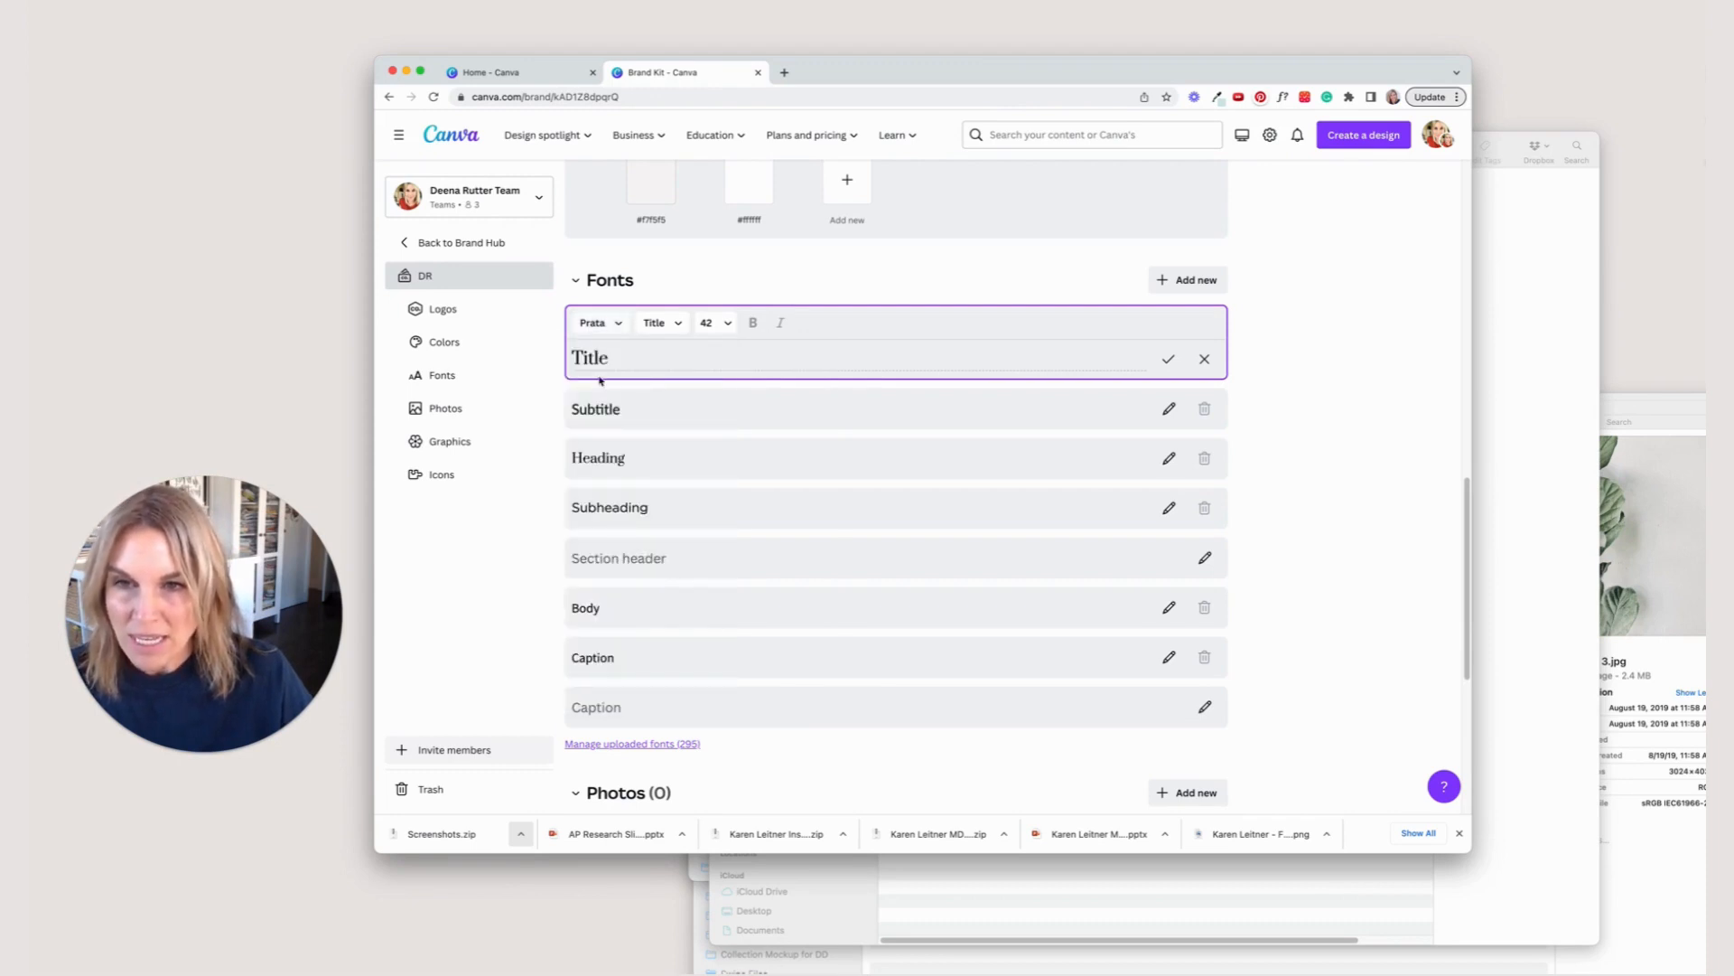
pyautogui.click(712, 322)
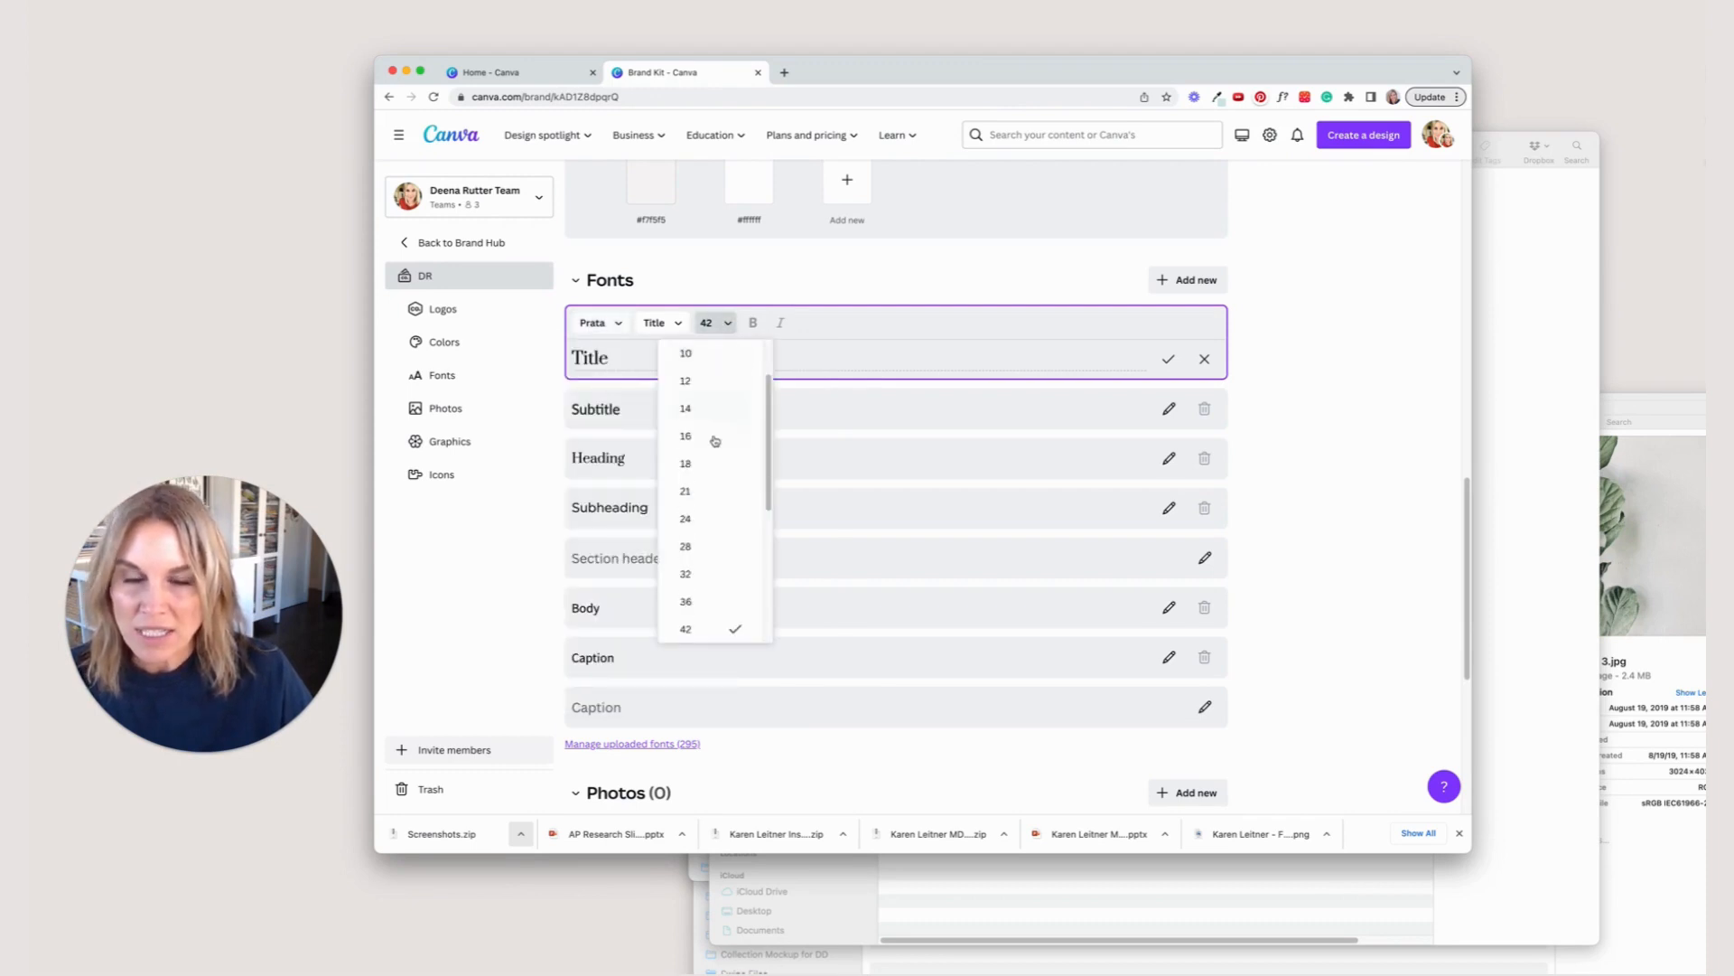
pyautogui.scroll(-3)
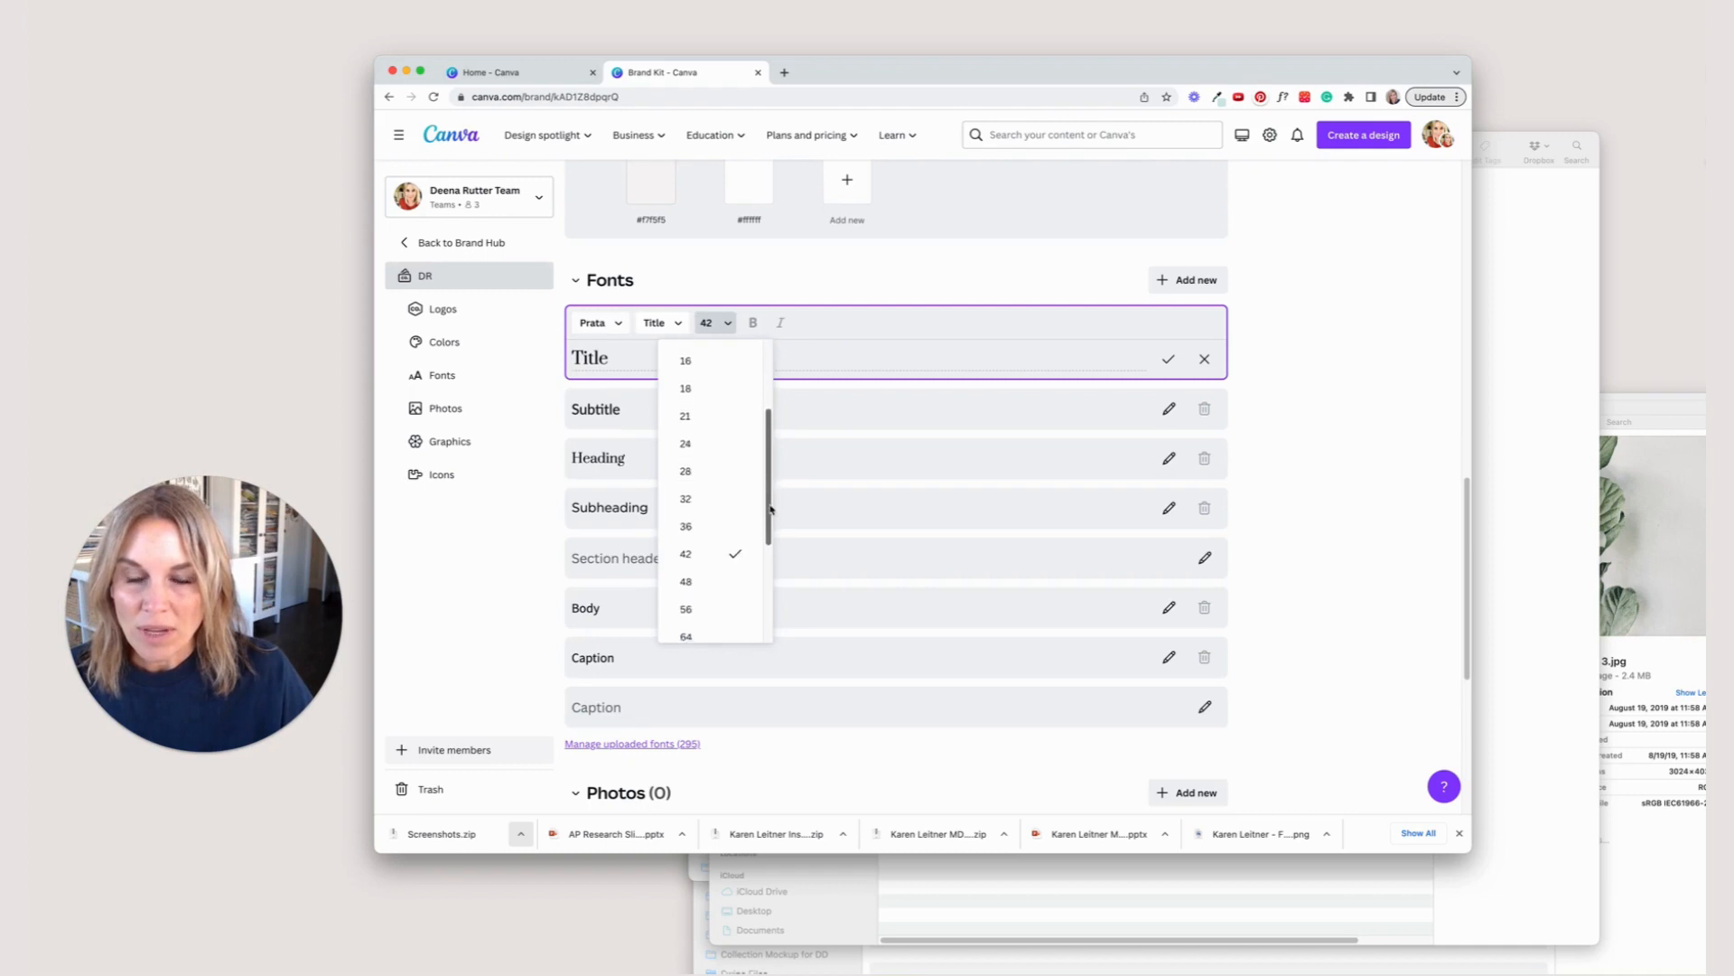
pyautogui.scroll(-3)
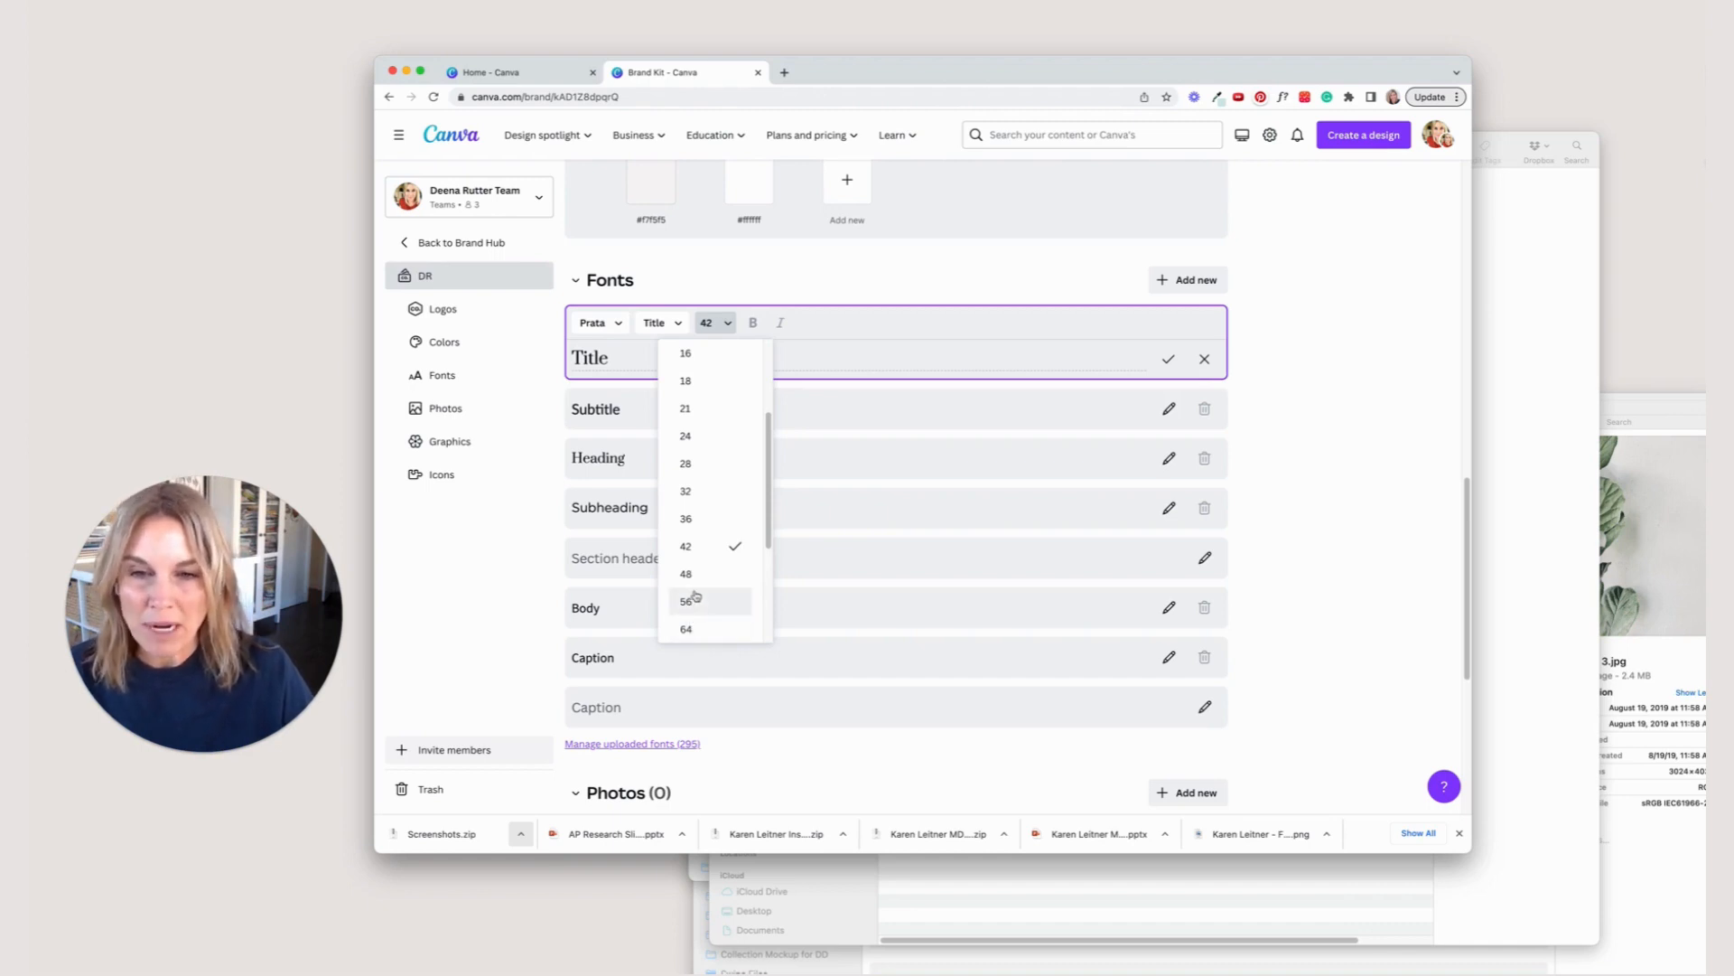
pyautogui.click(687, 573)
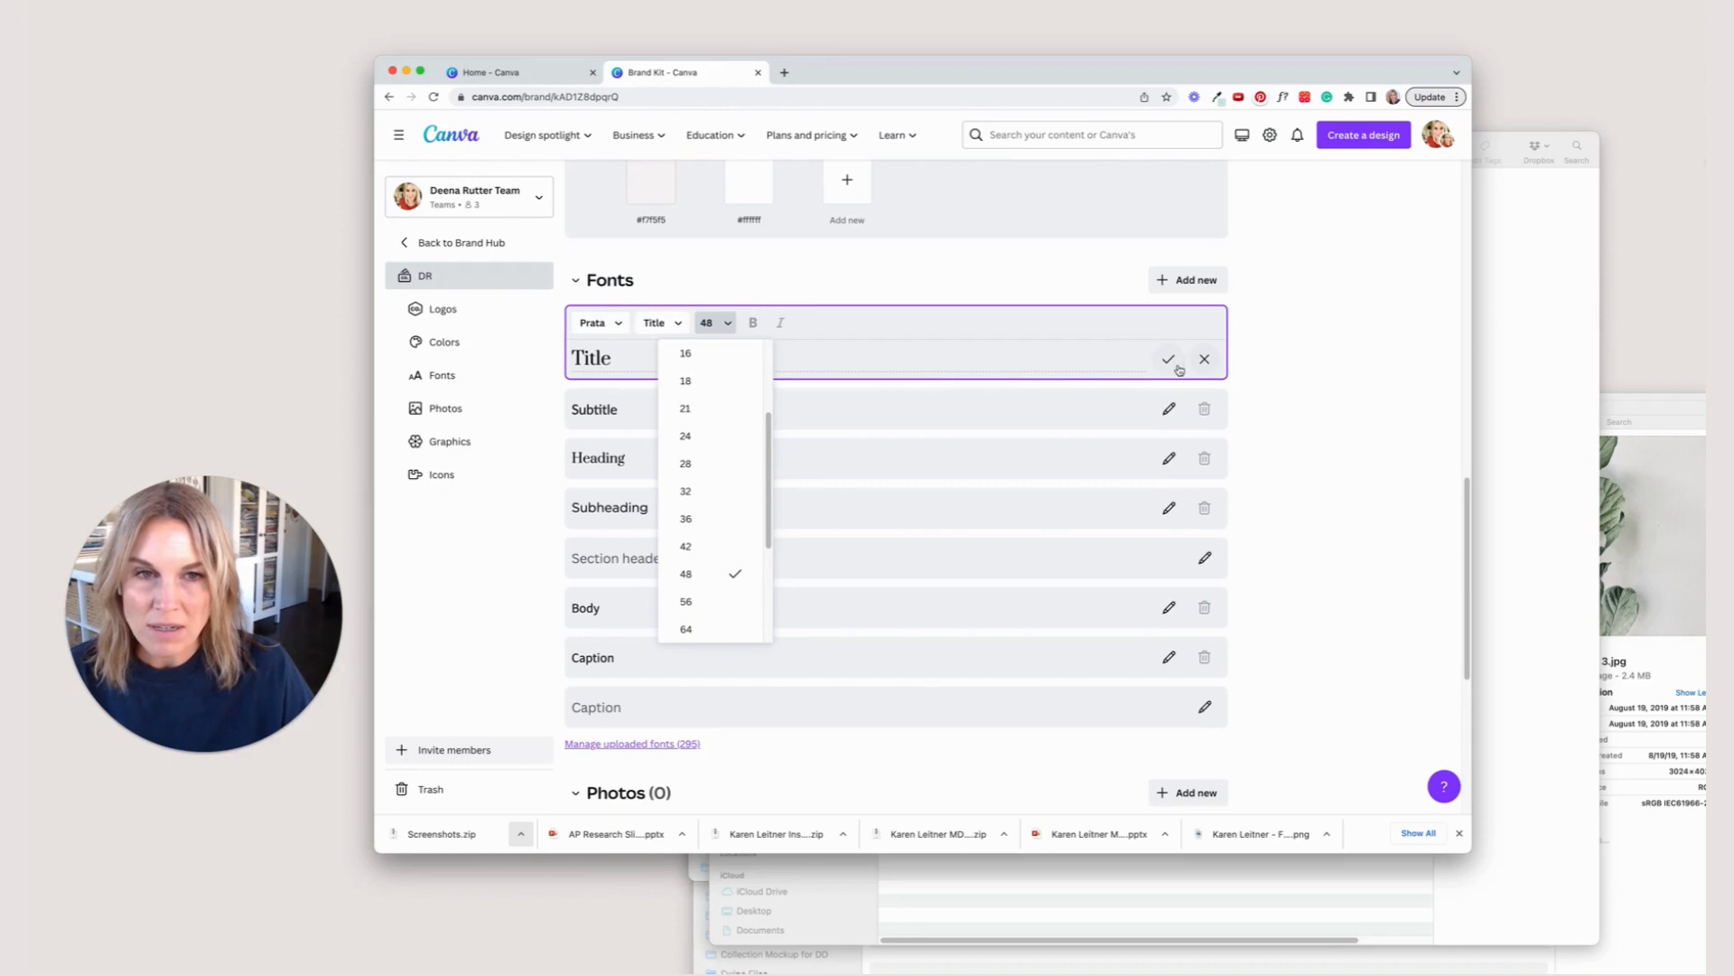
pyautogui.click(1169, 358)
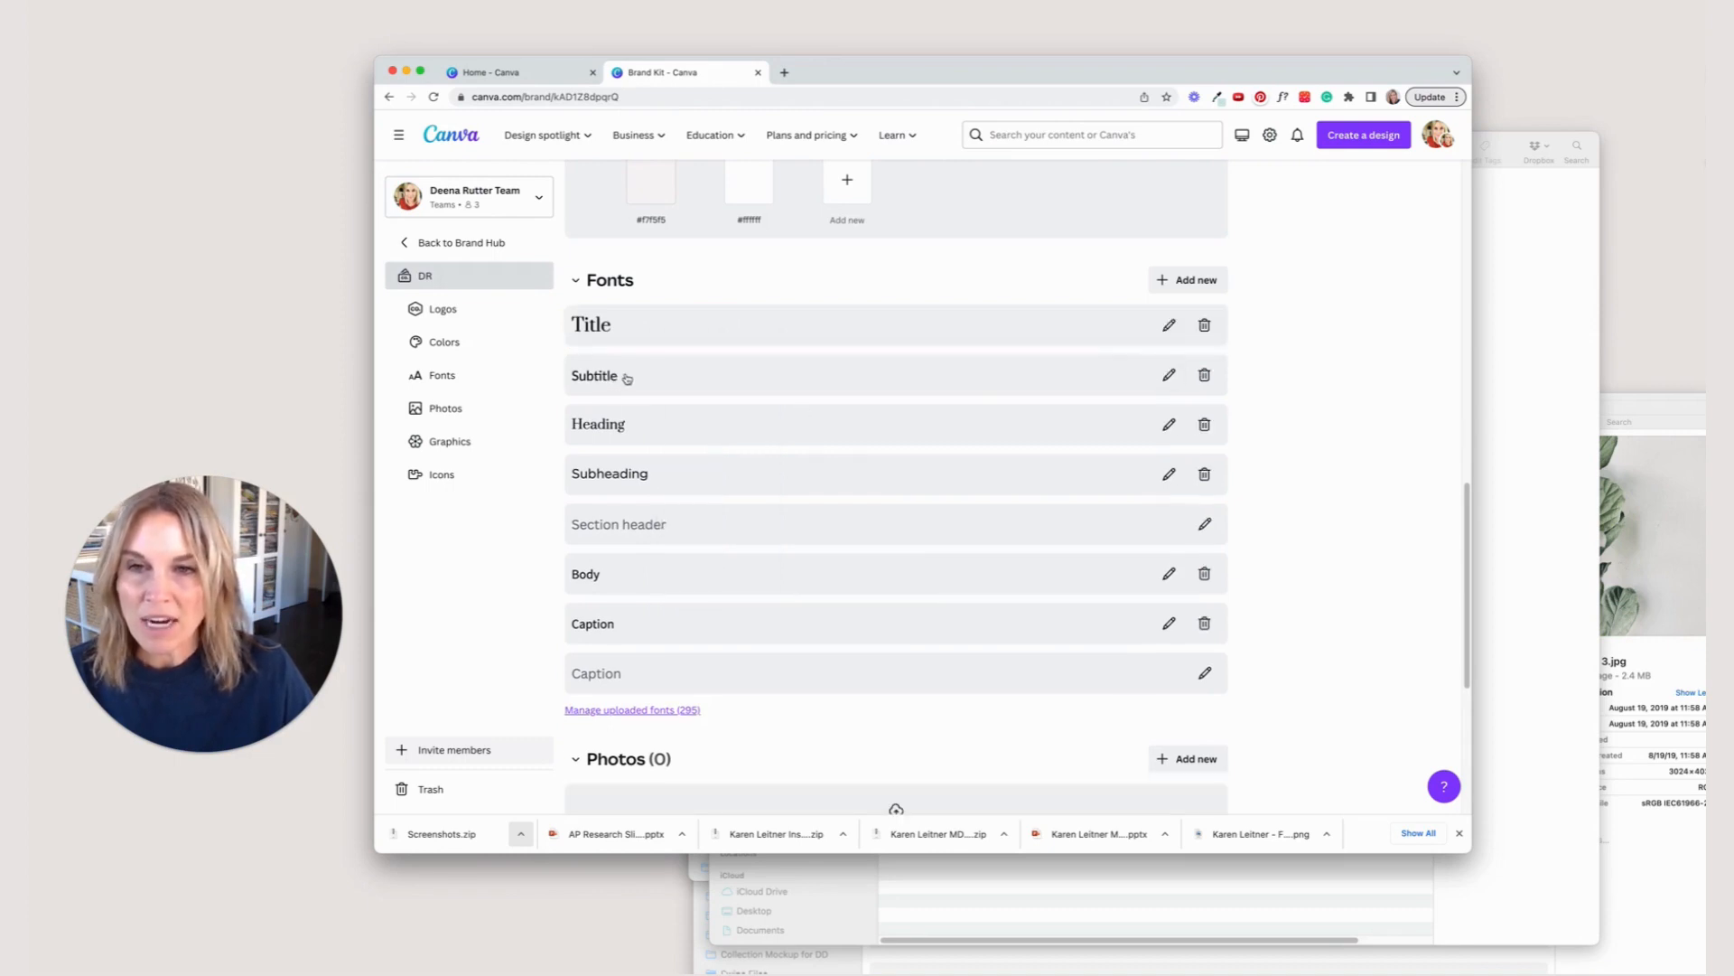
pyautogui.moveTo(629, 480)
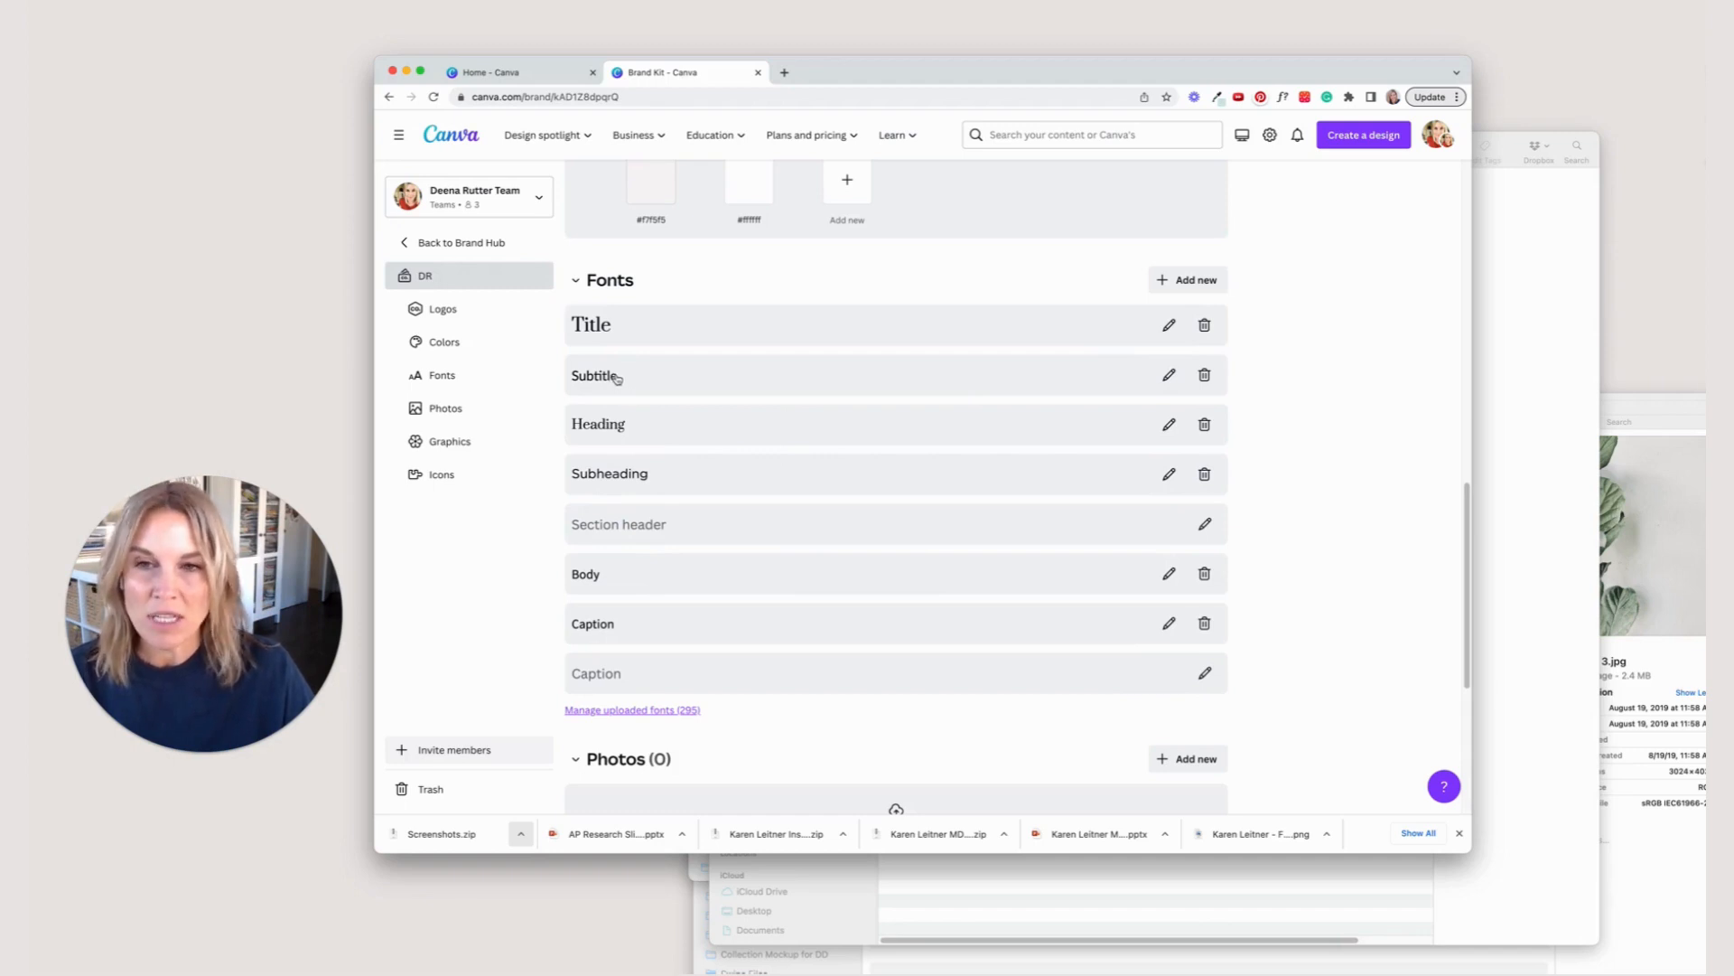
# Set the Subtitle style to the bold Gotham variant and save it.
pyautogui.click(1169, 374)
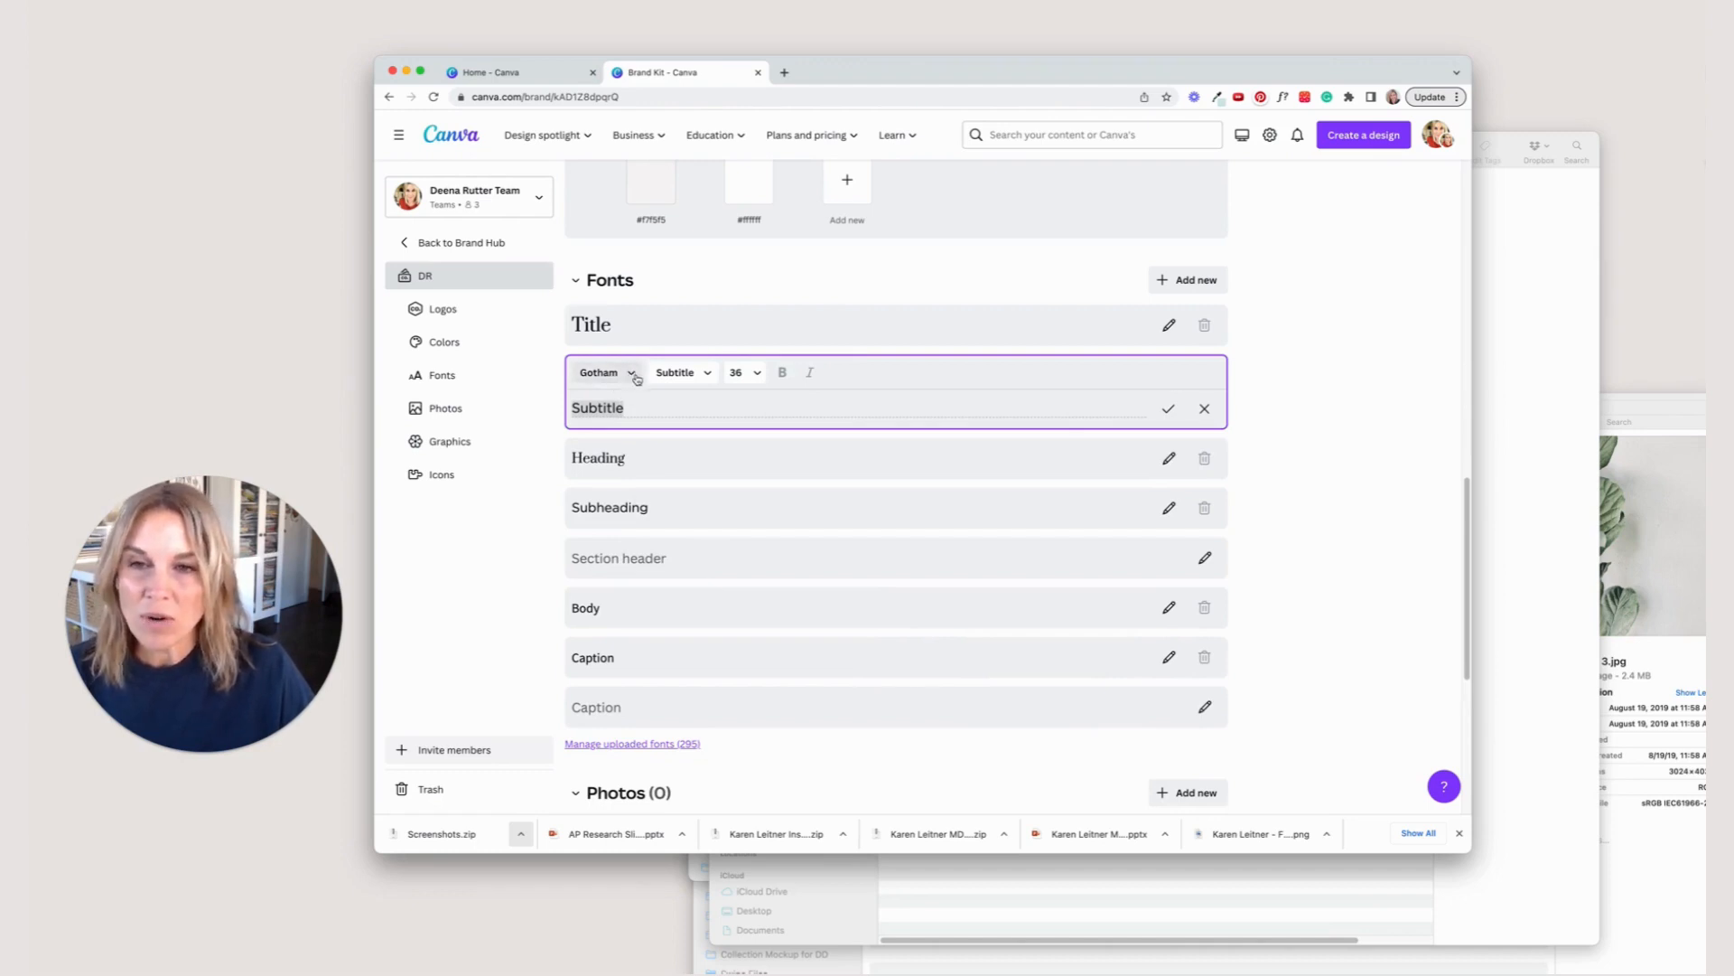
pyautogui.click(606, 372)
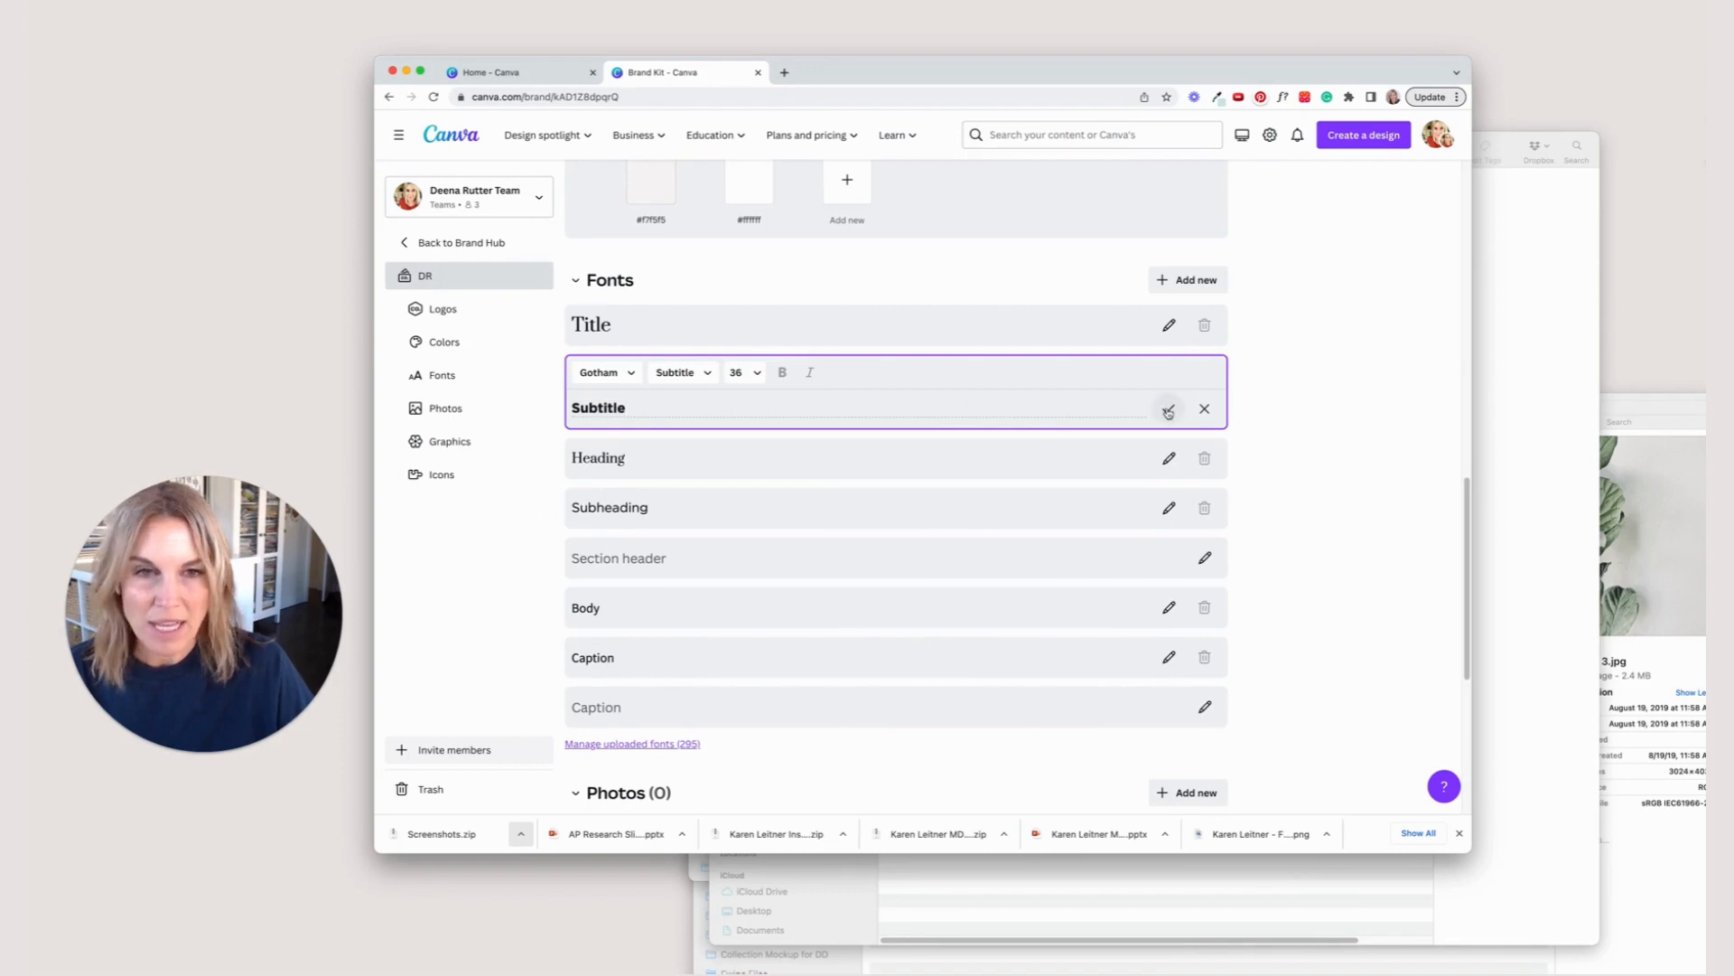
pyautogui.click(1168, 410)
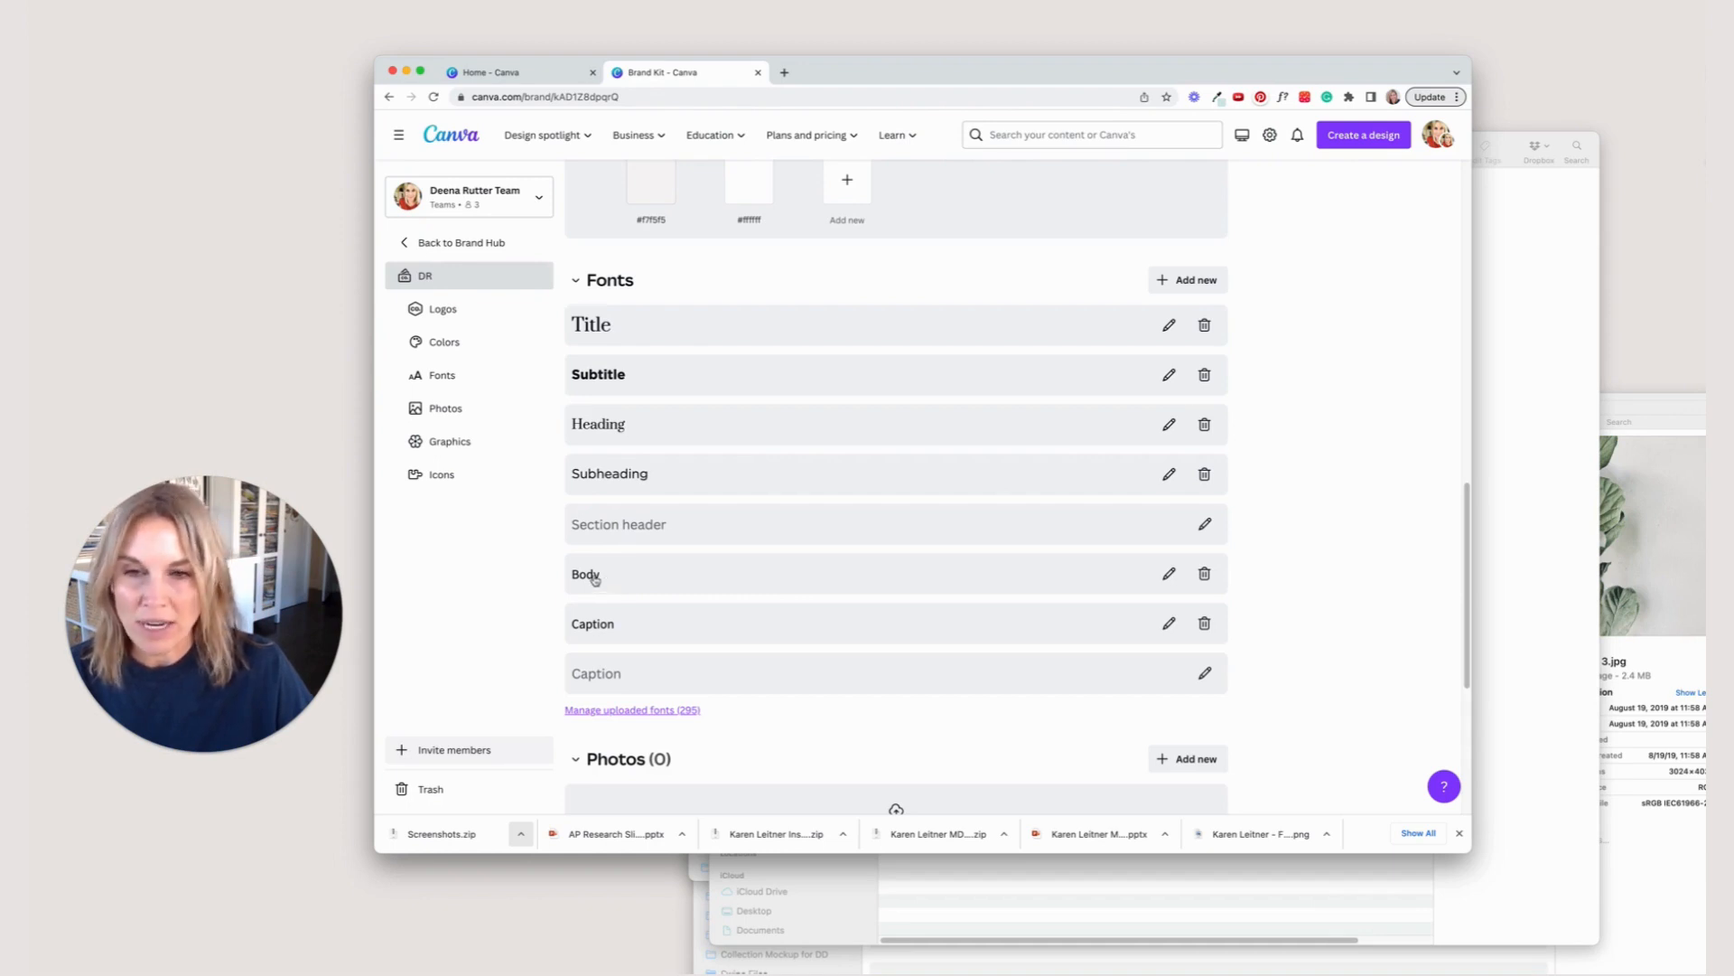
# Pick a new font size for the Source Sans Pro Body style.
pyautogui.click(1169, 573)
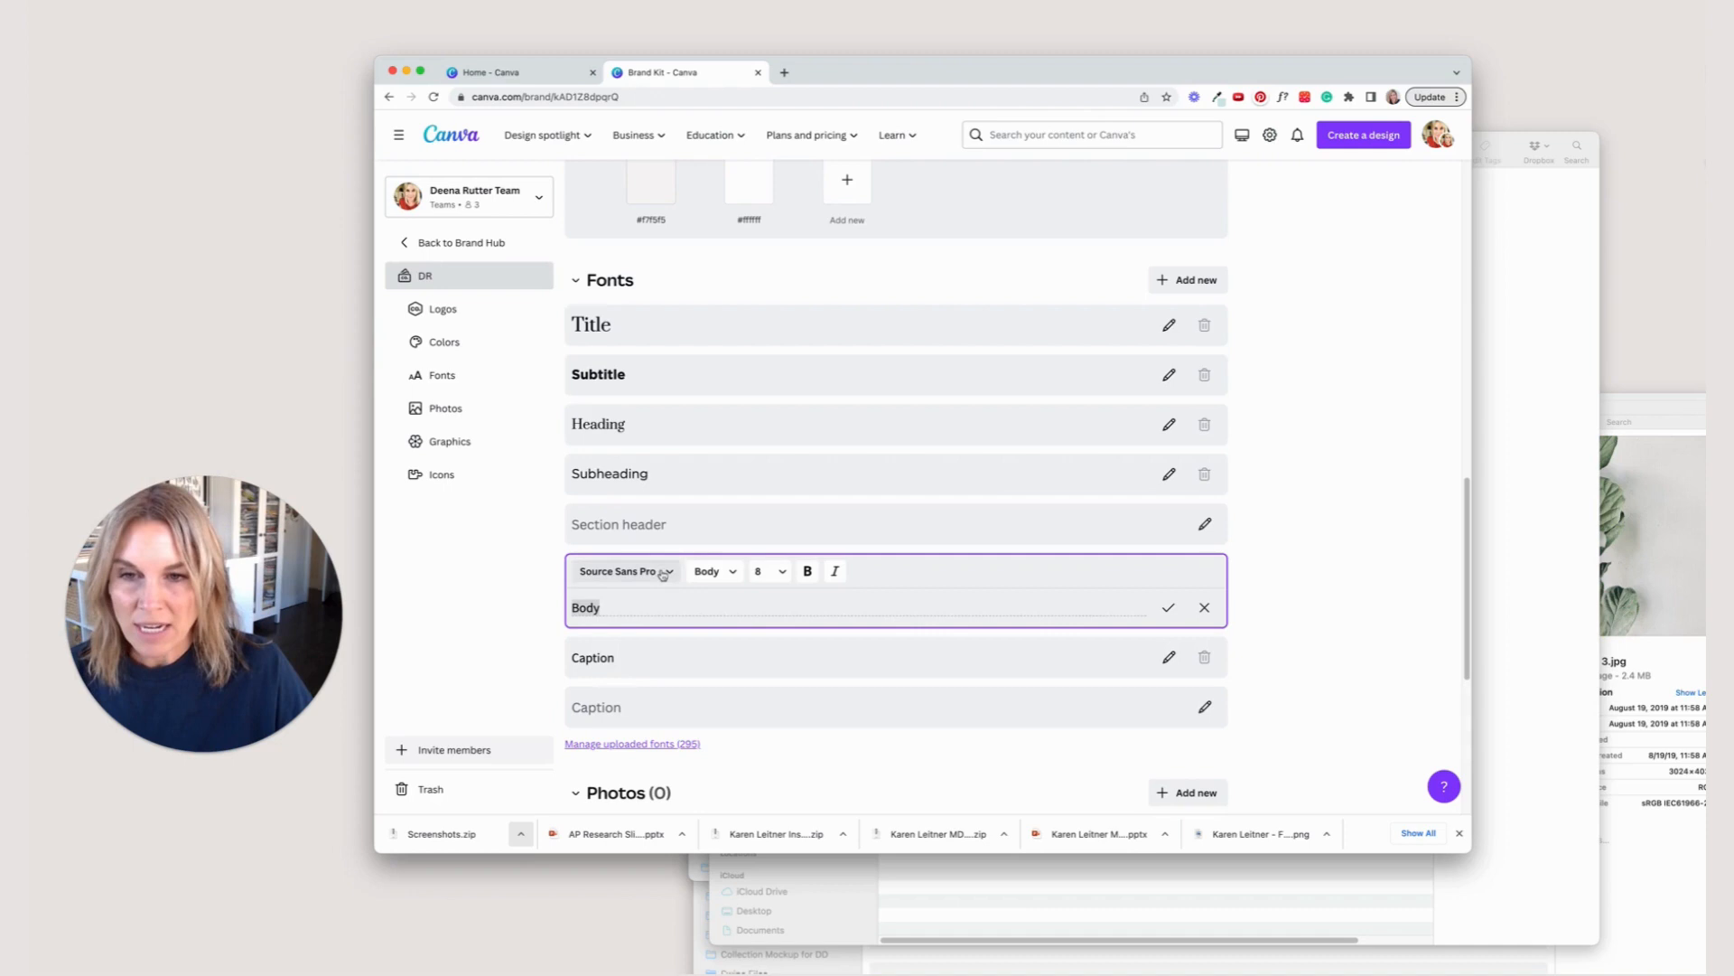
pyautogui.click(767, 571)
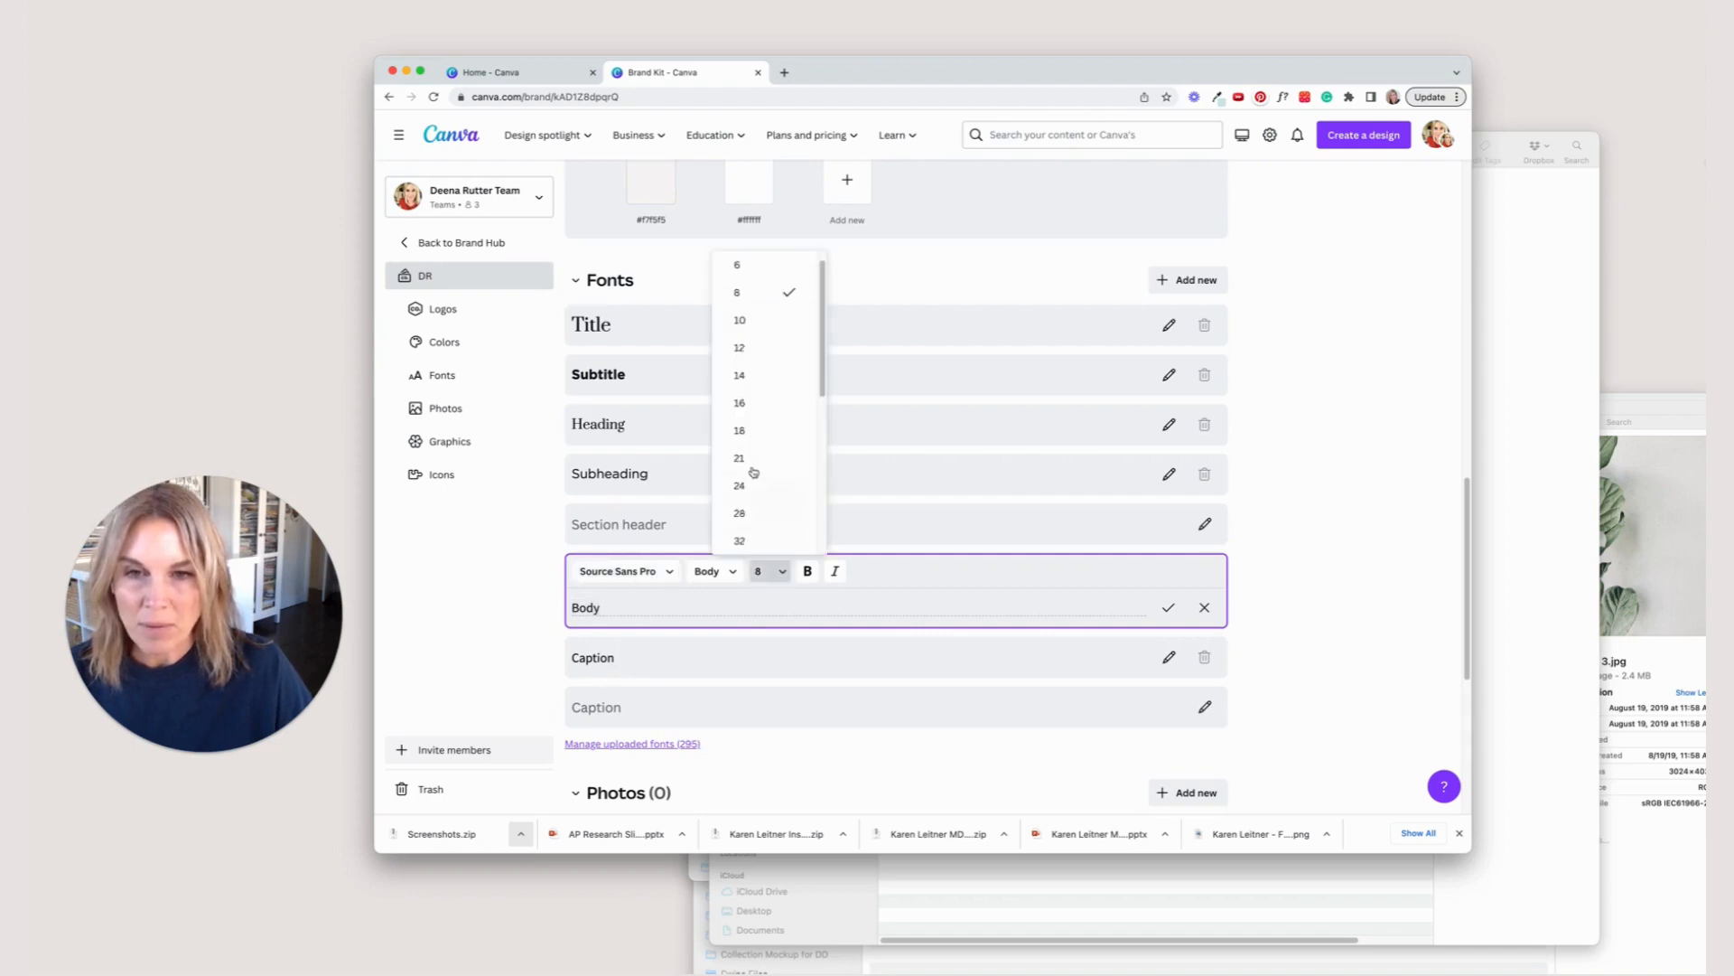
pyautogui.click(738, 347)
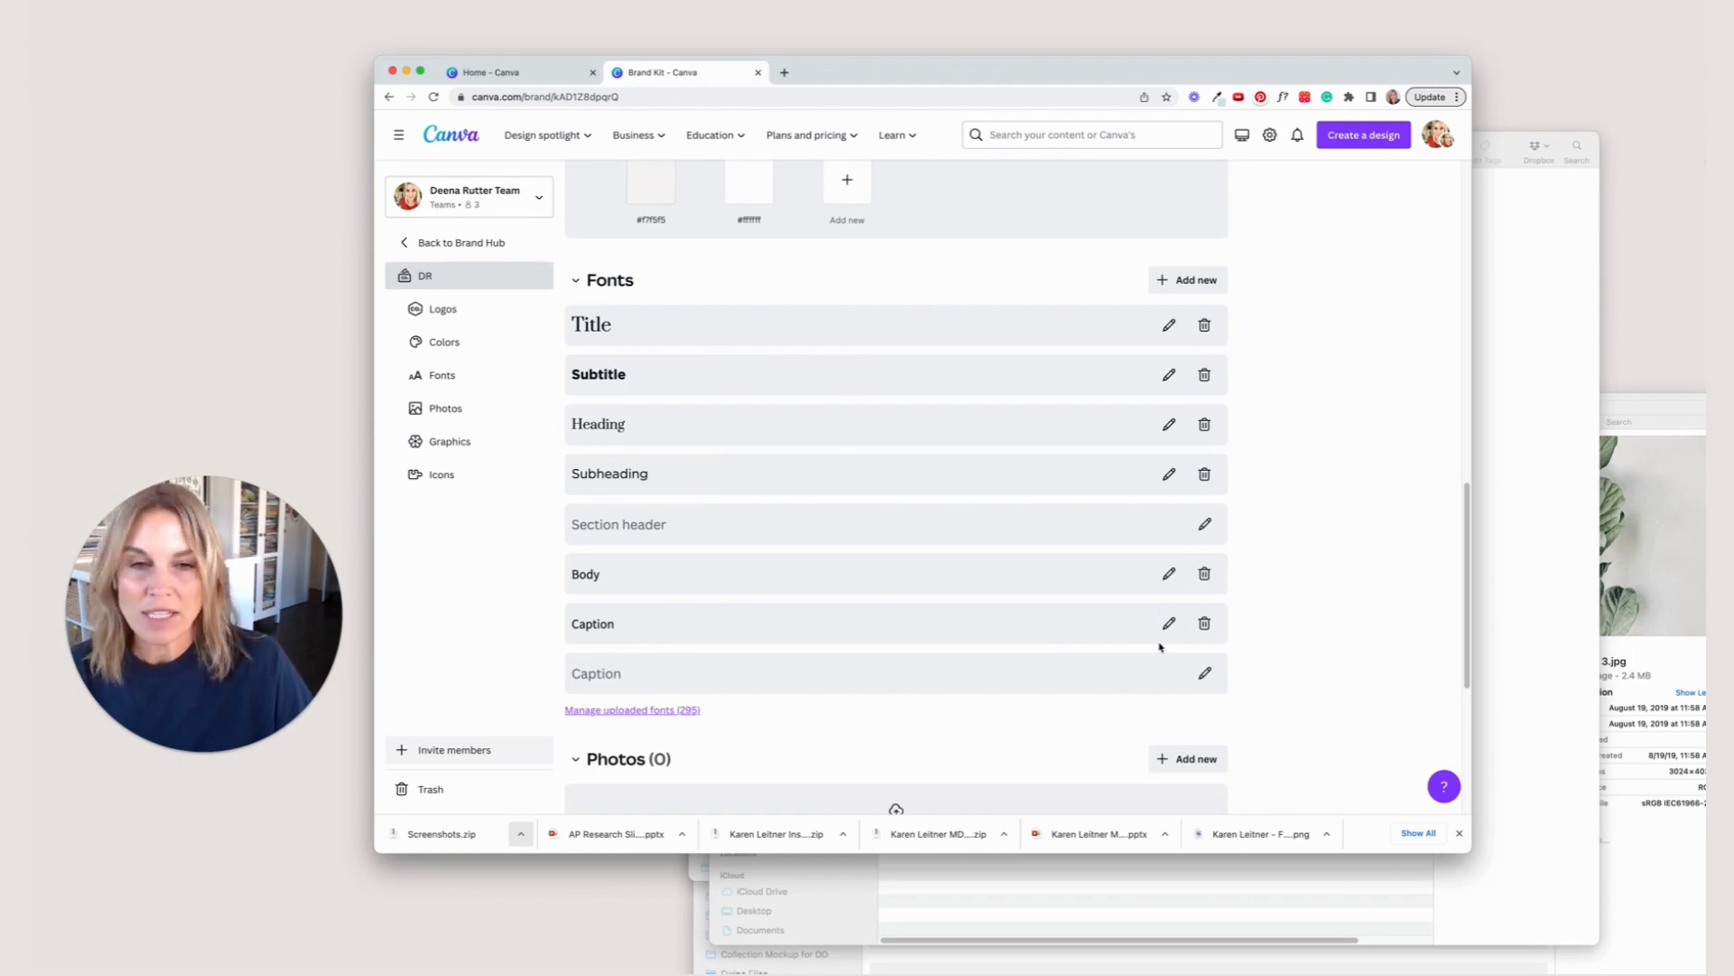
pyautogui.moveTo(1169, 624)
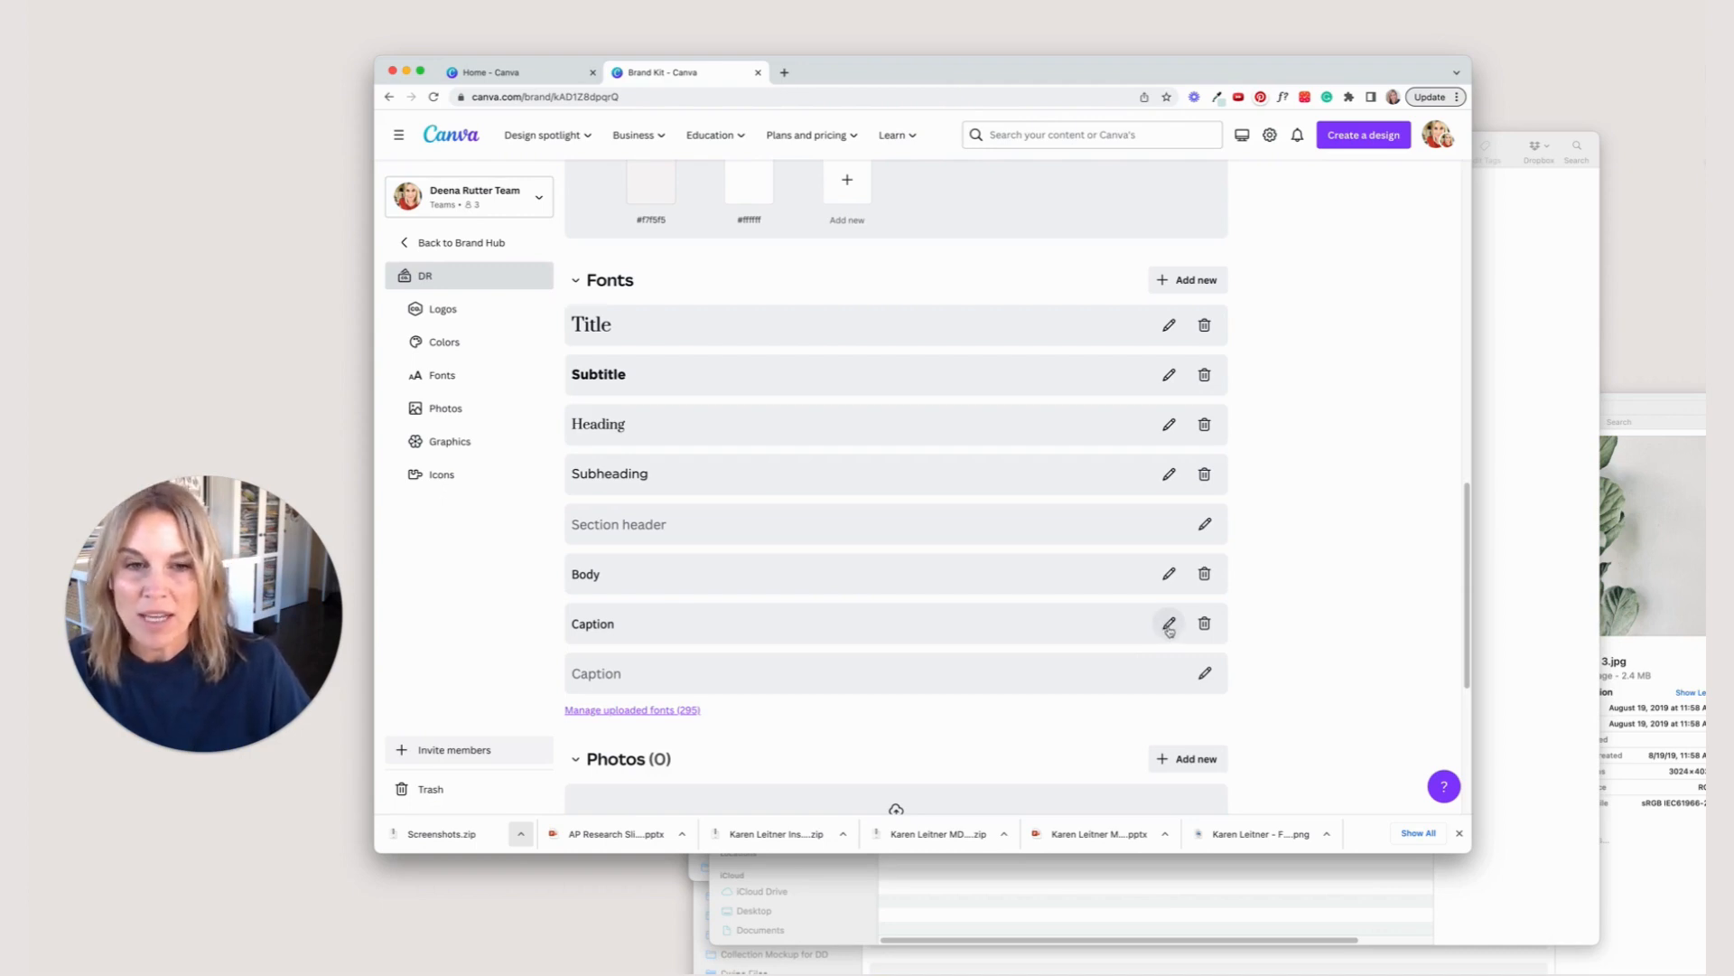
# Start a custom font upload from the Caption style's font list, showing the file picker.
pyautogui.click(1169, 624)
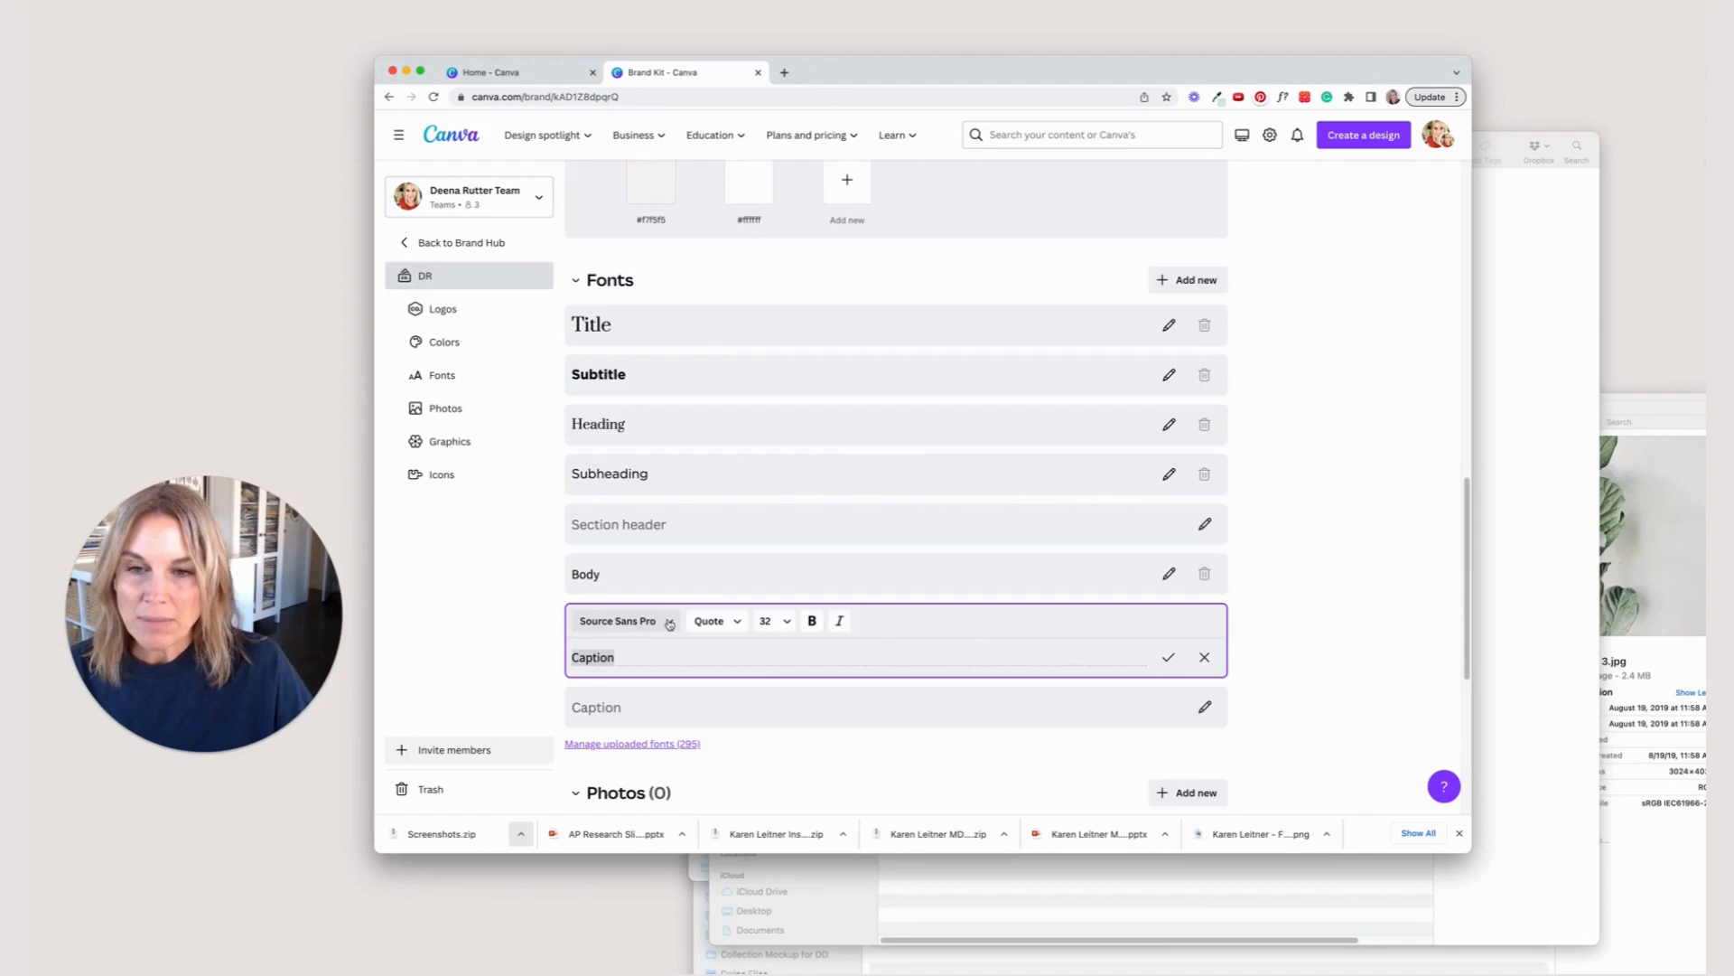
pyautogui.click(624, 620)
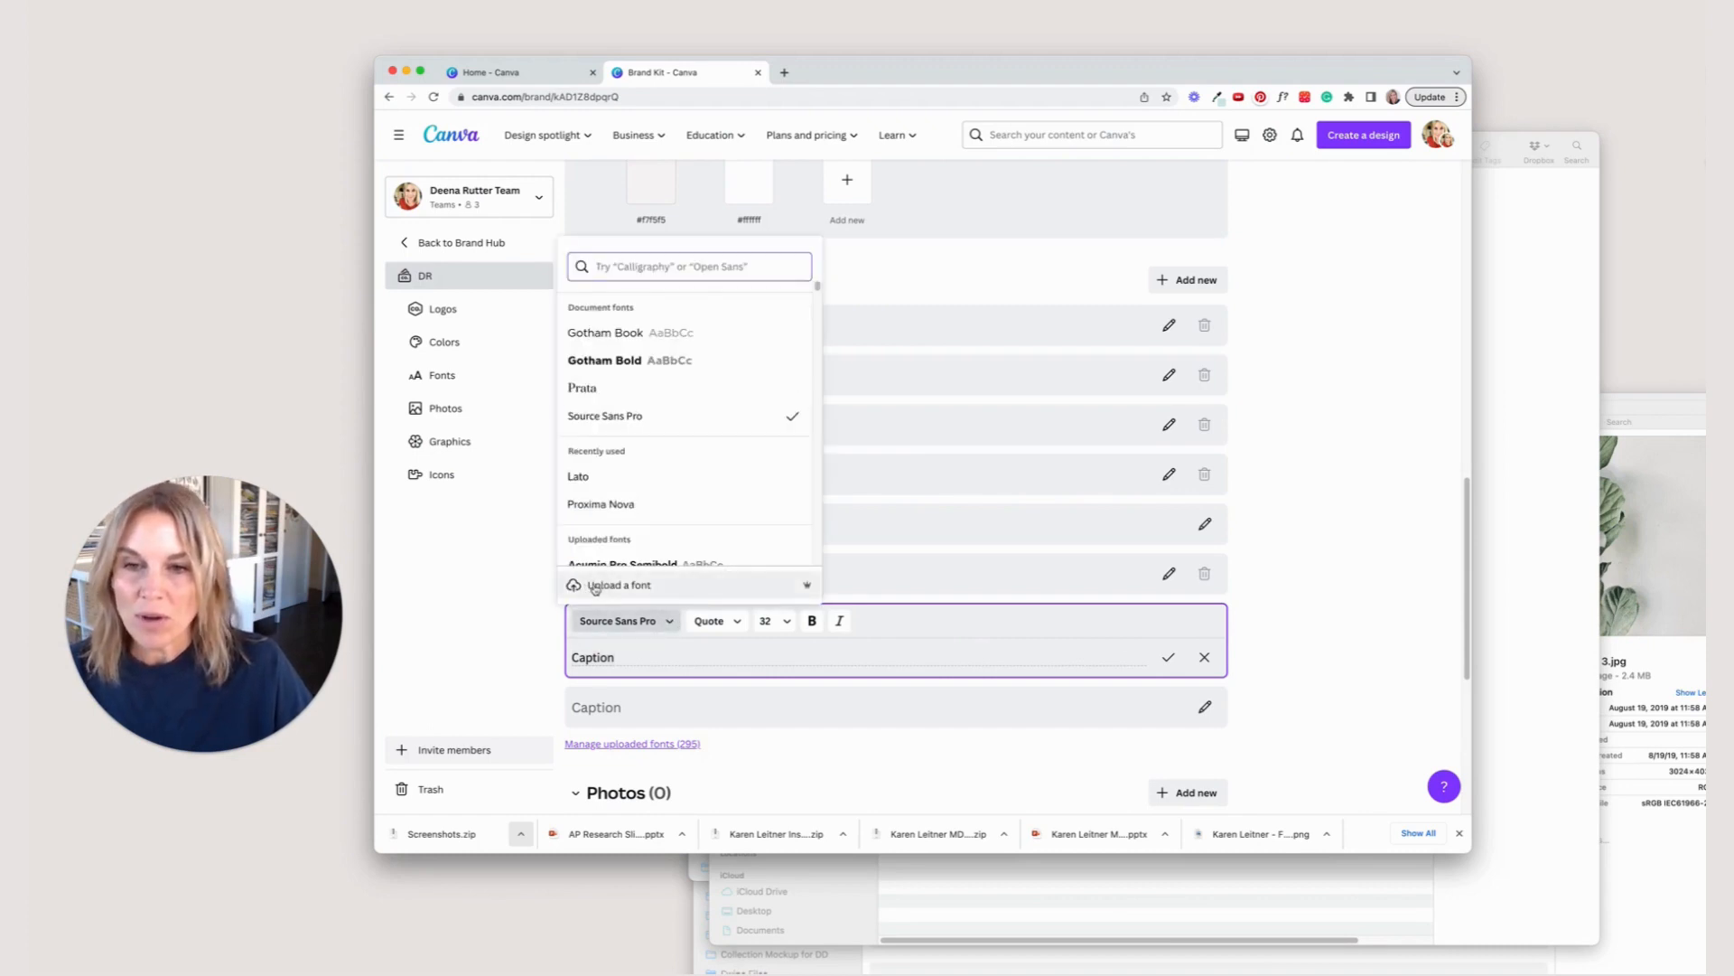
pyautogui.click(618, 584)
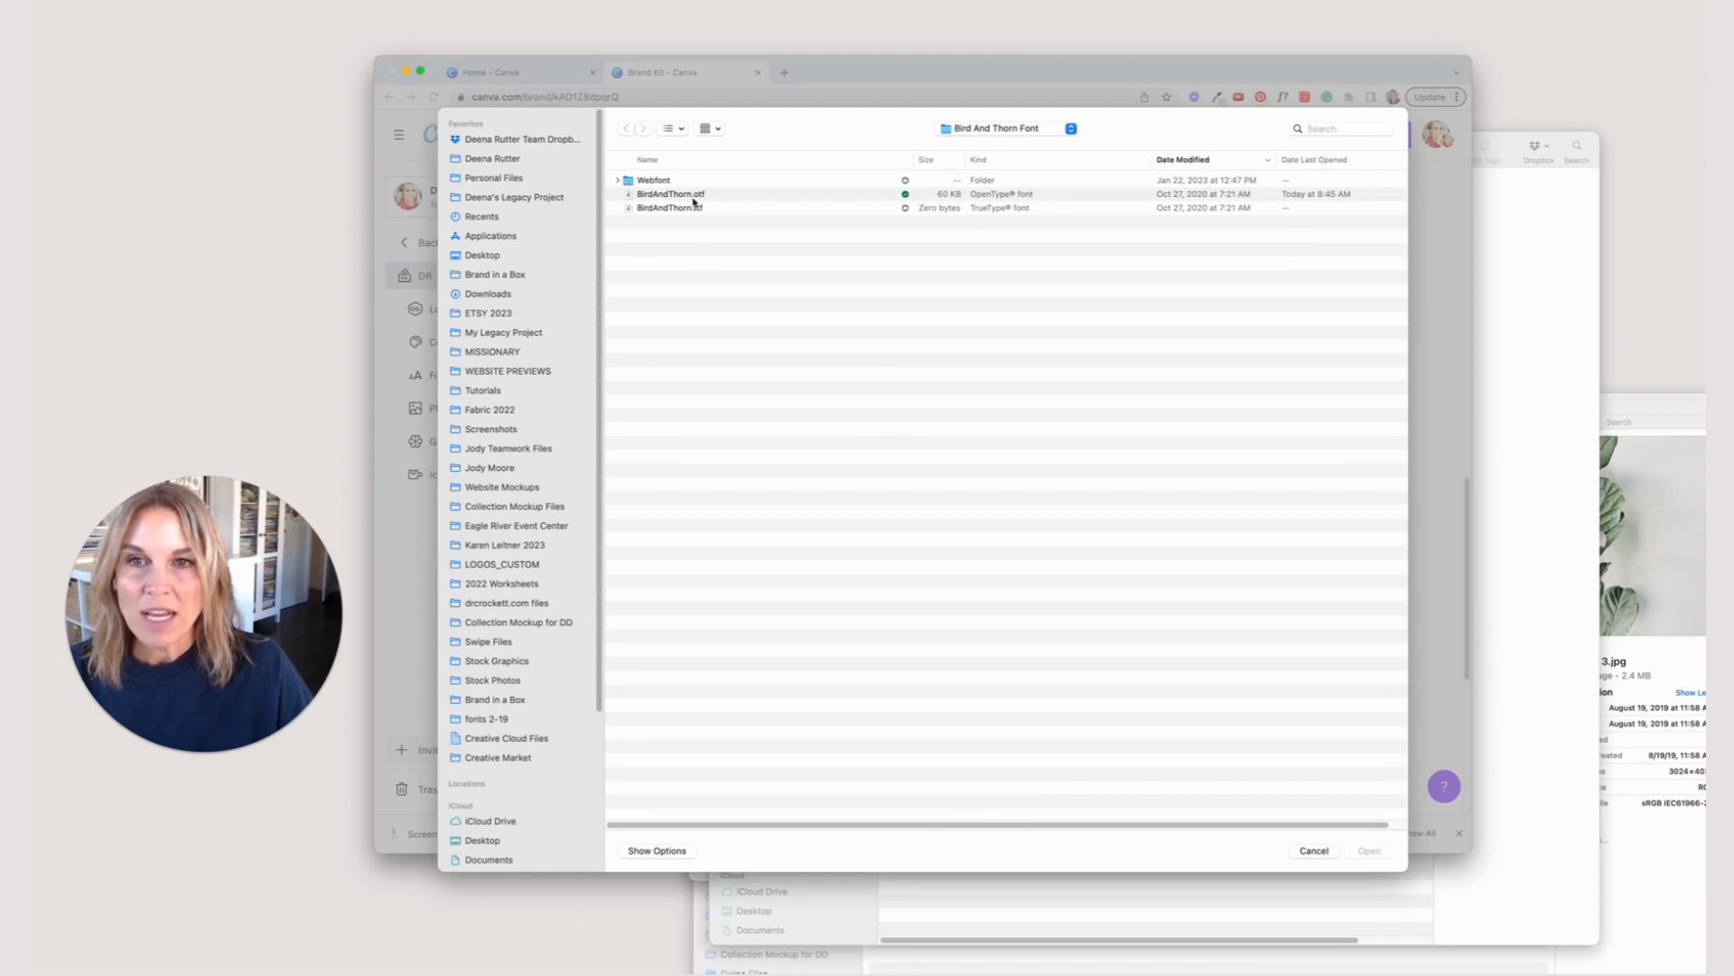
# Upload BirdAndThorn.otf and confirm the right to use the font.
pyautogui.click(671, 193)
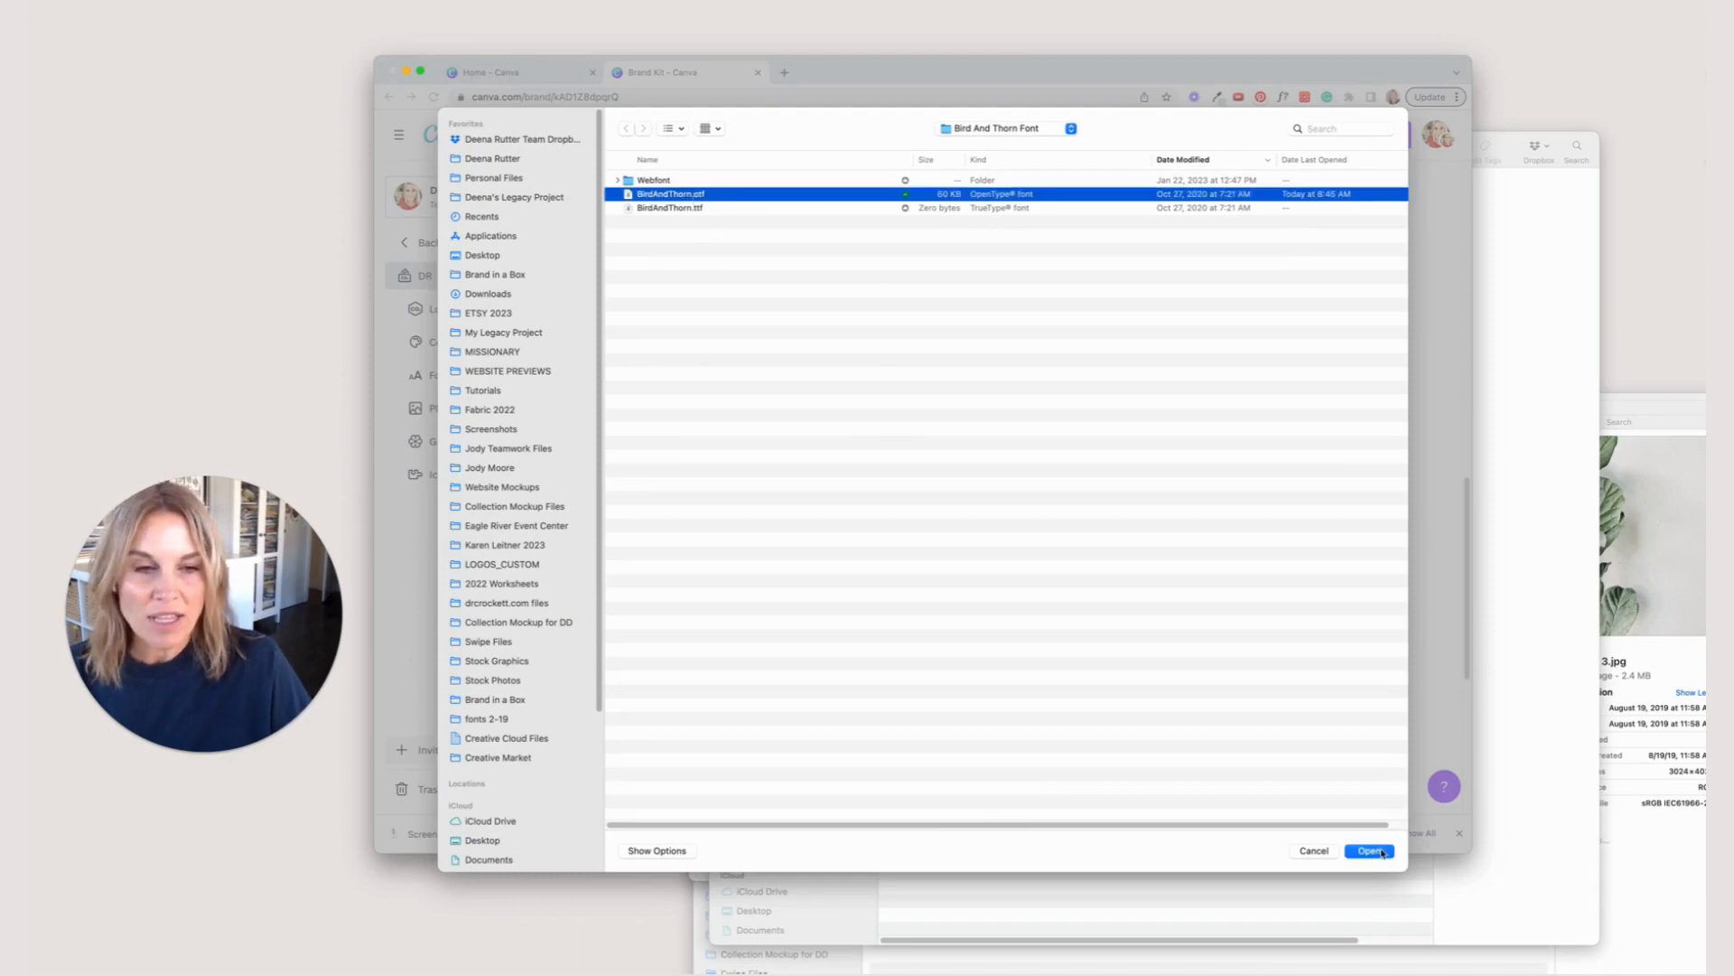
pyautogui.click(1369, 851)
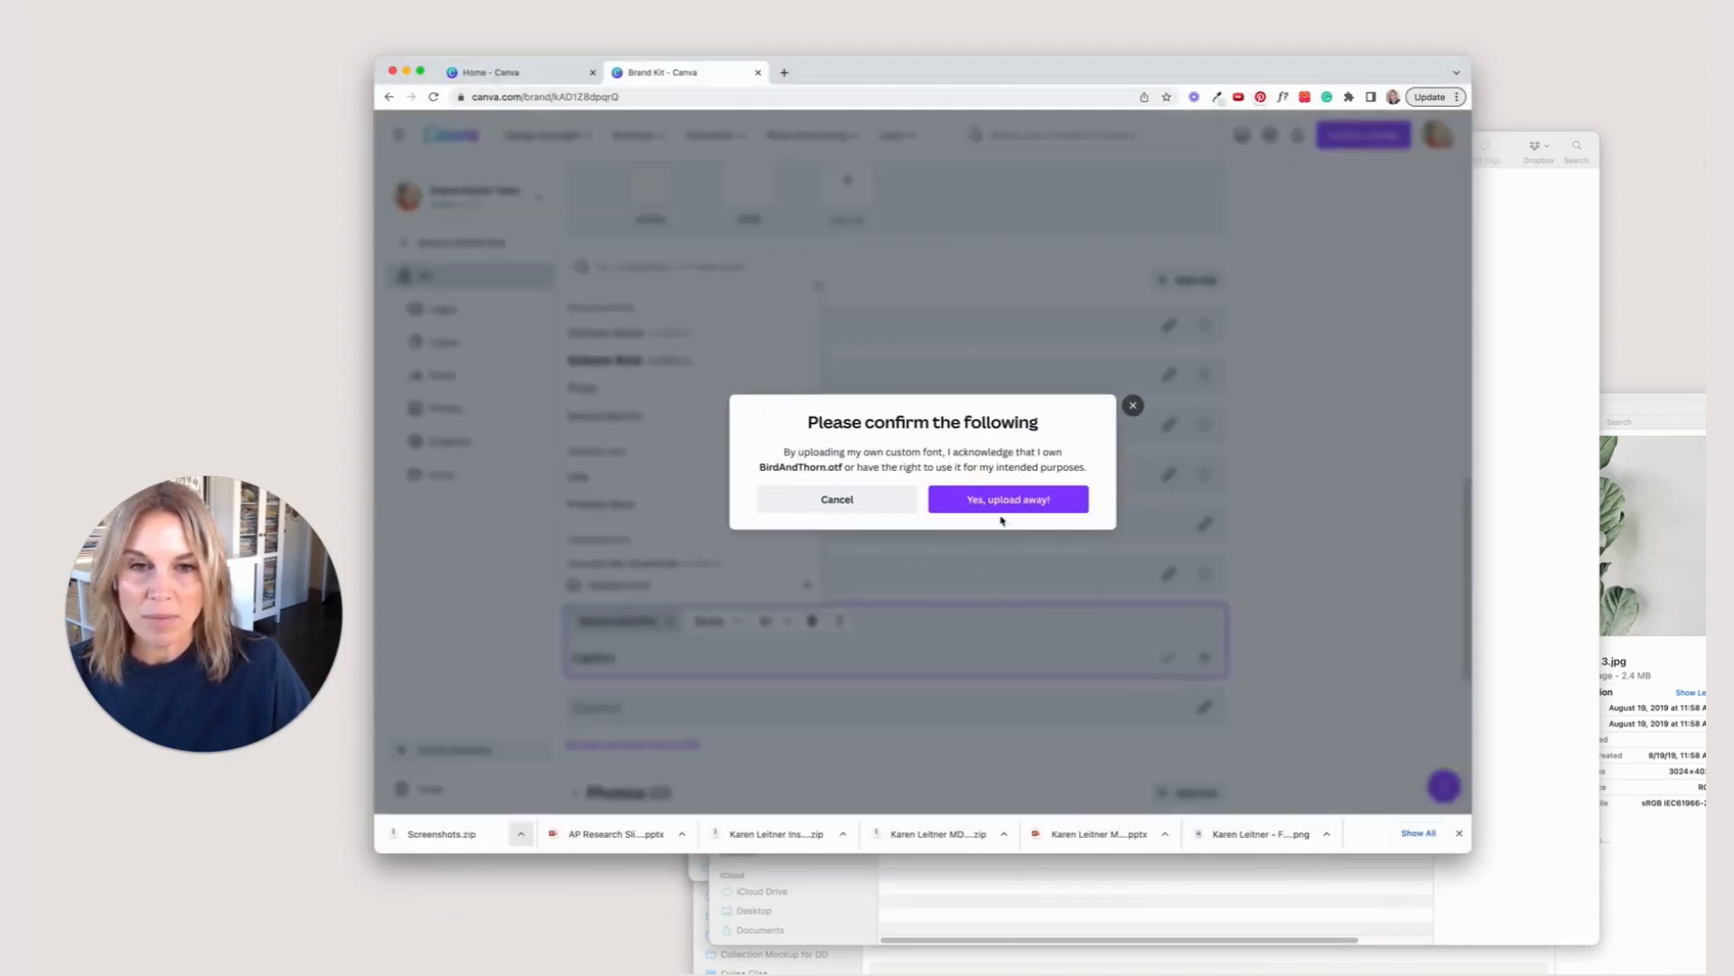
pyautogui.click(1006, 499)
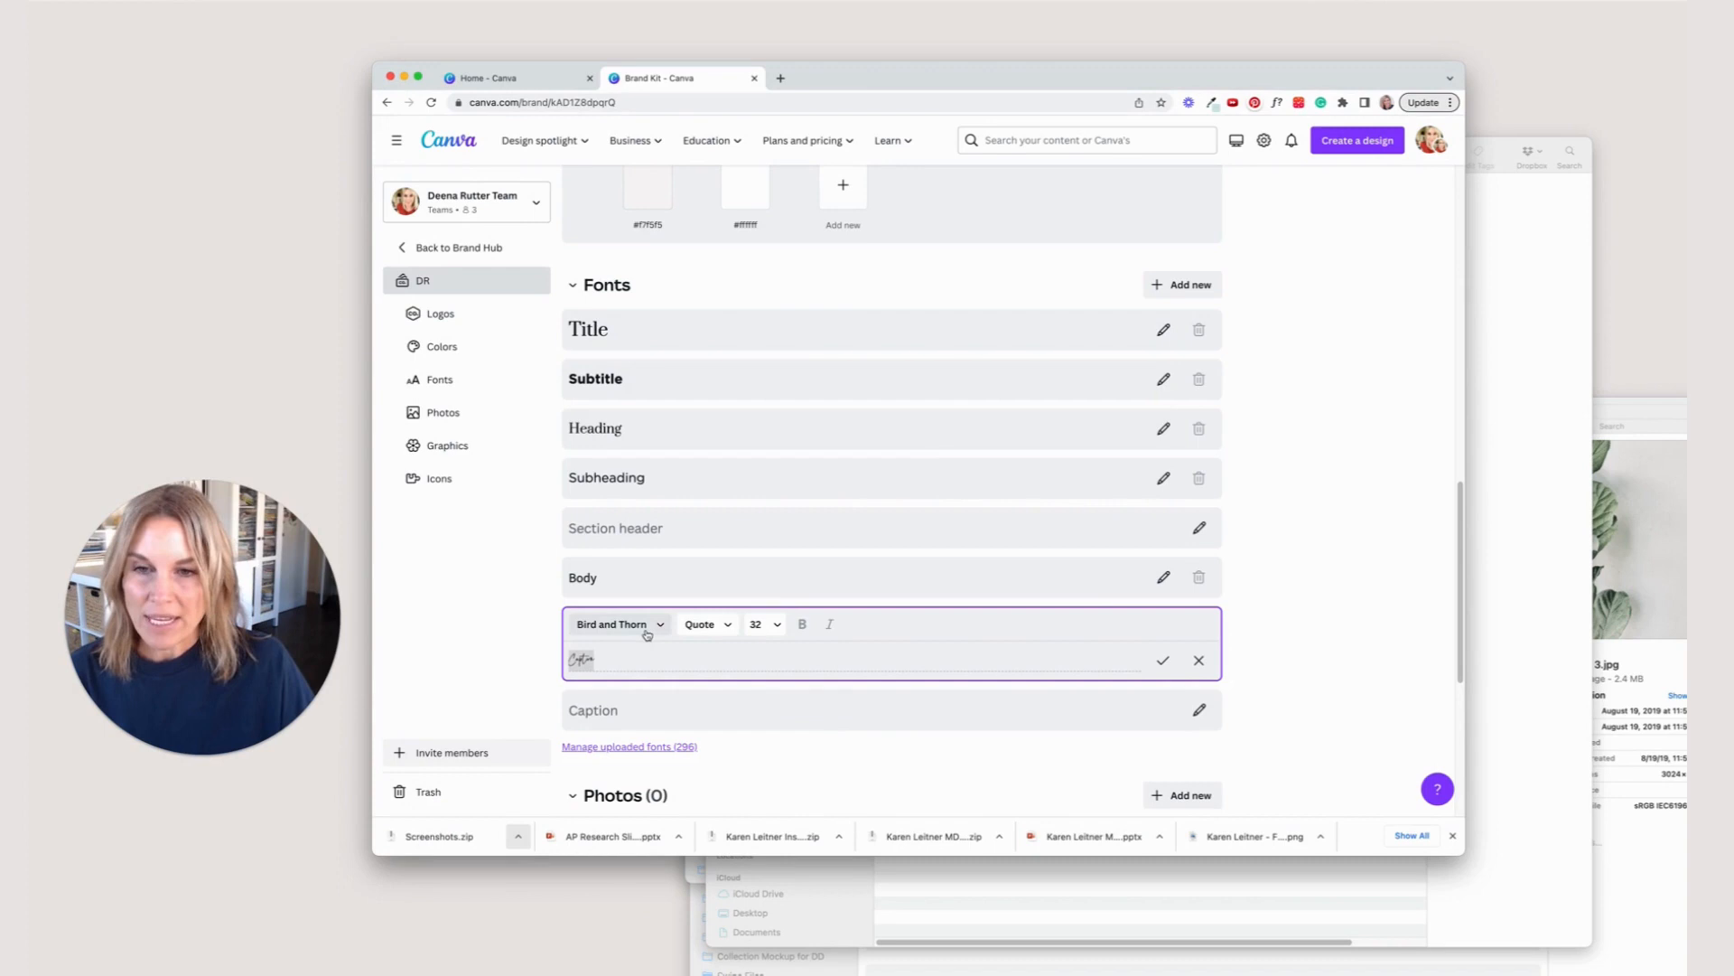
# Set the Quote style to Bird and Thorn at size 42 and save it.
pyautogui.click(757, 623)
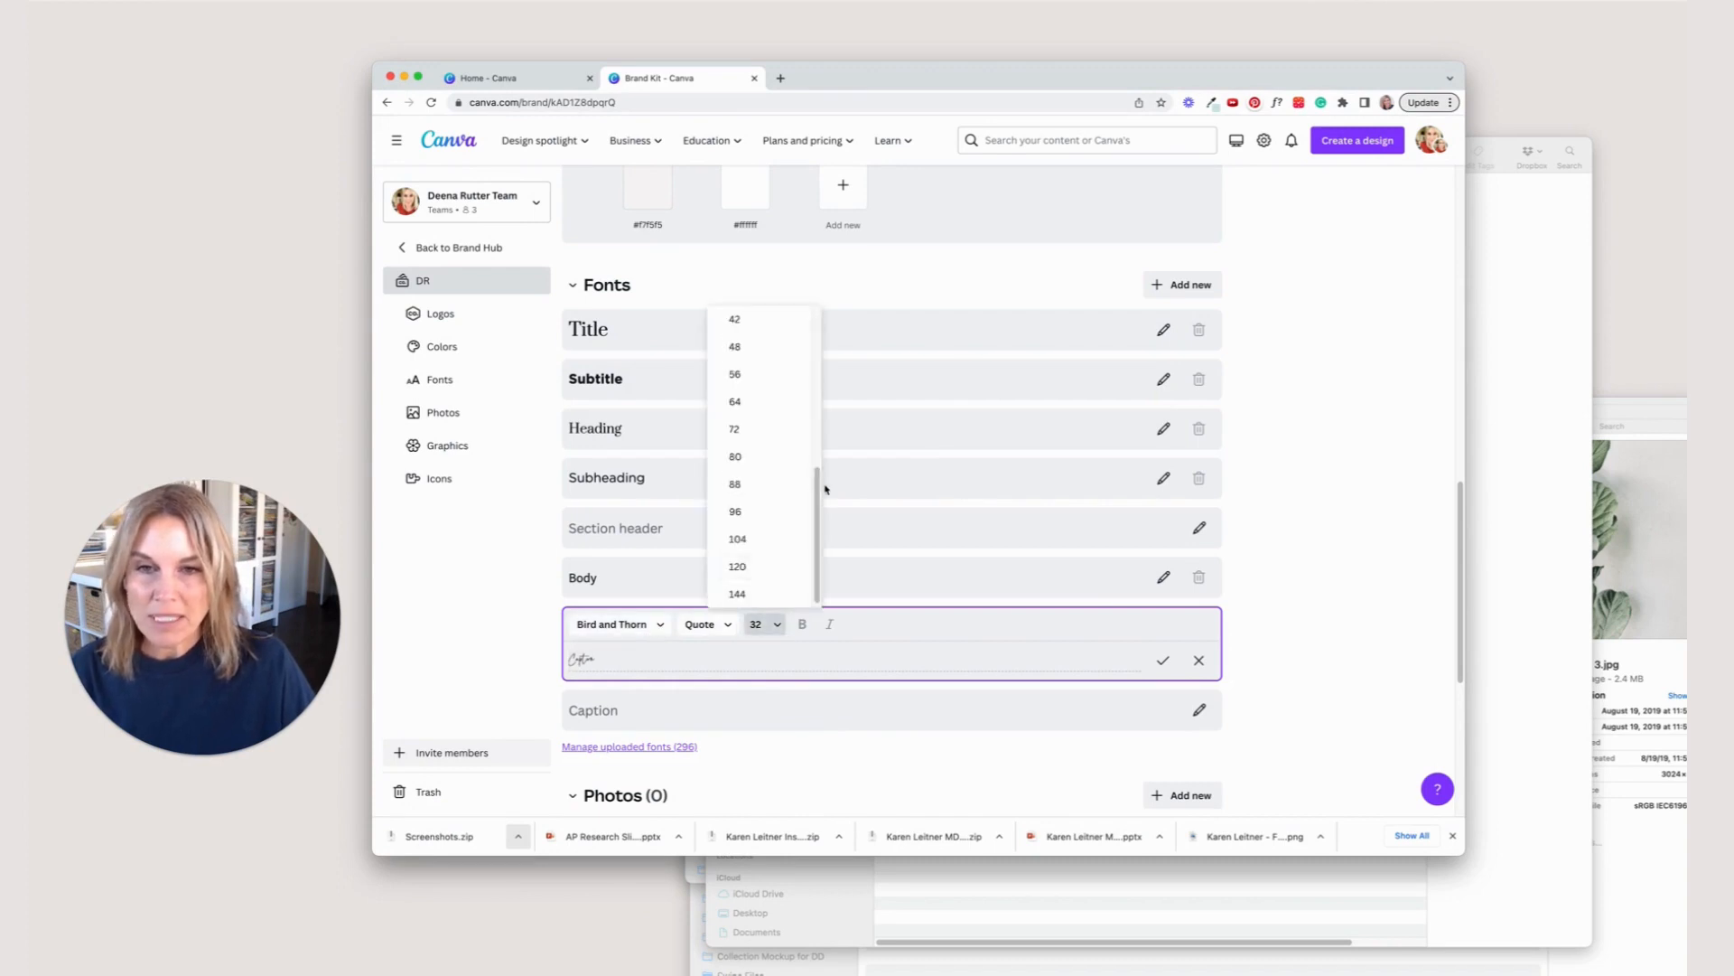
pyautogui.click(734, 320)
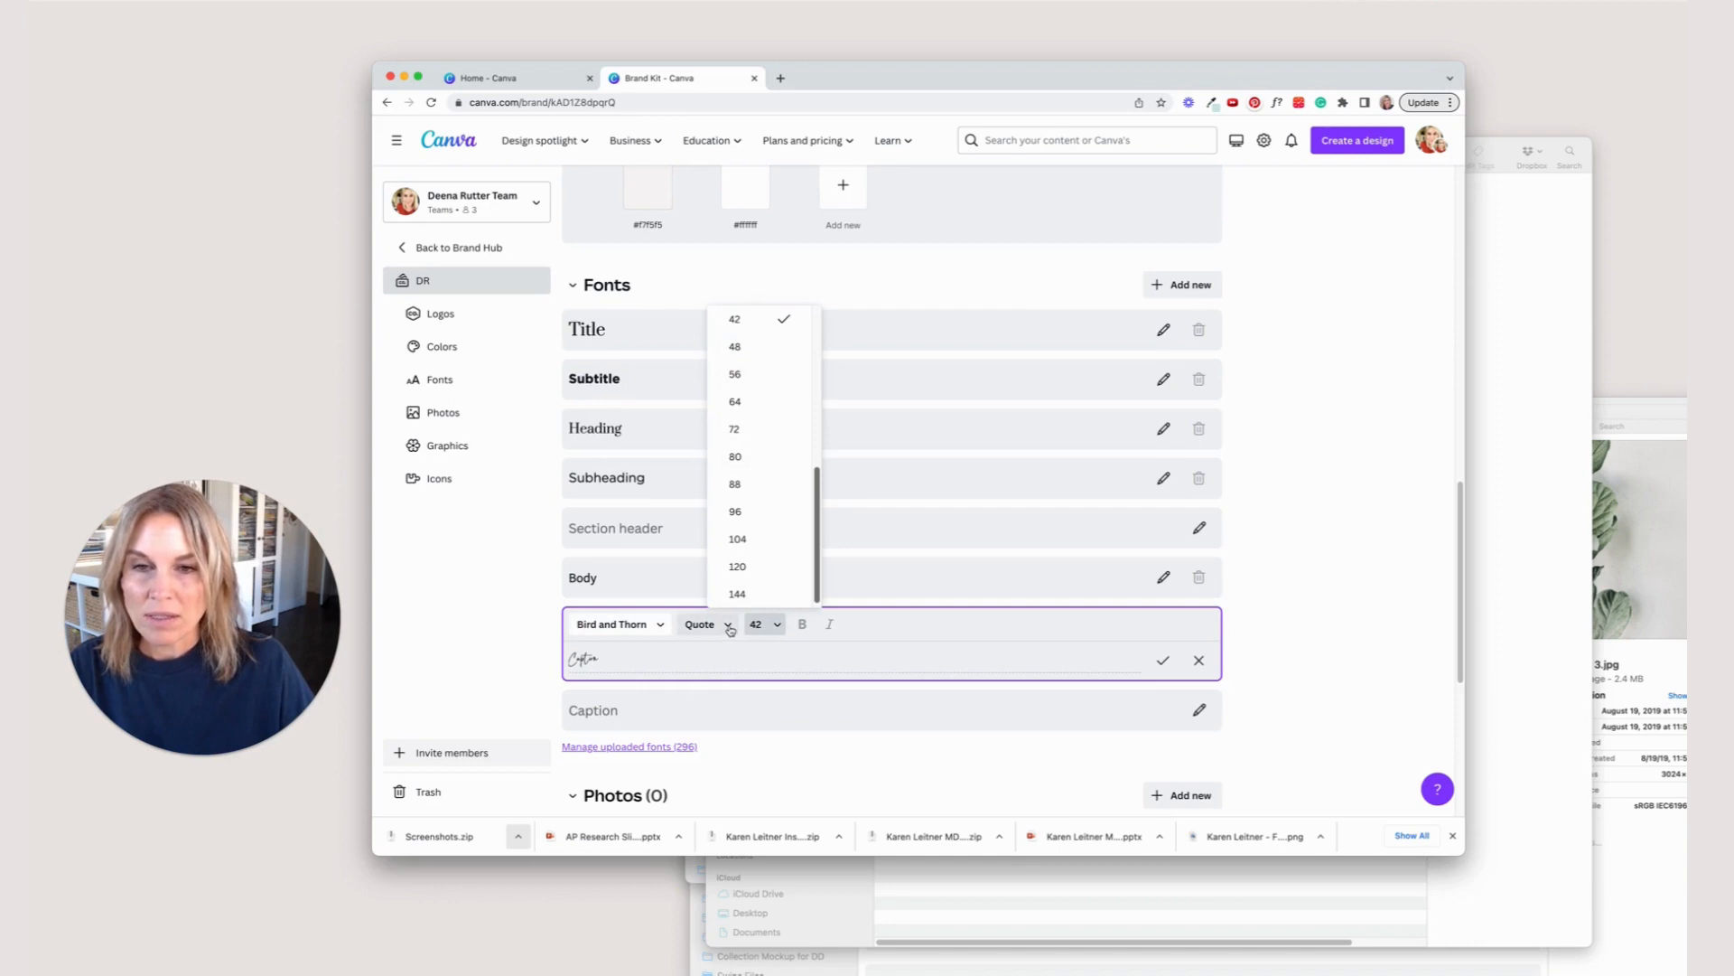
pyautogui.click(535, 670)
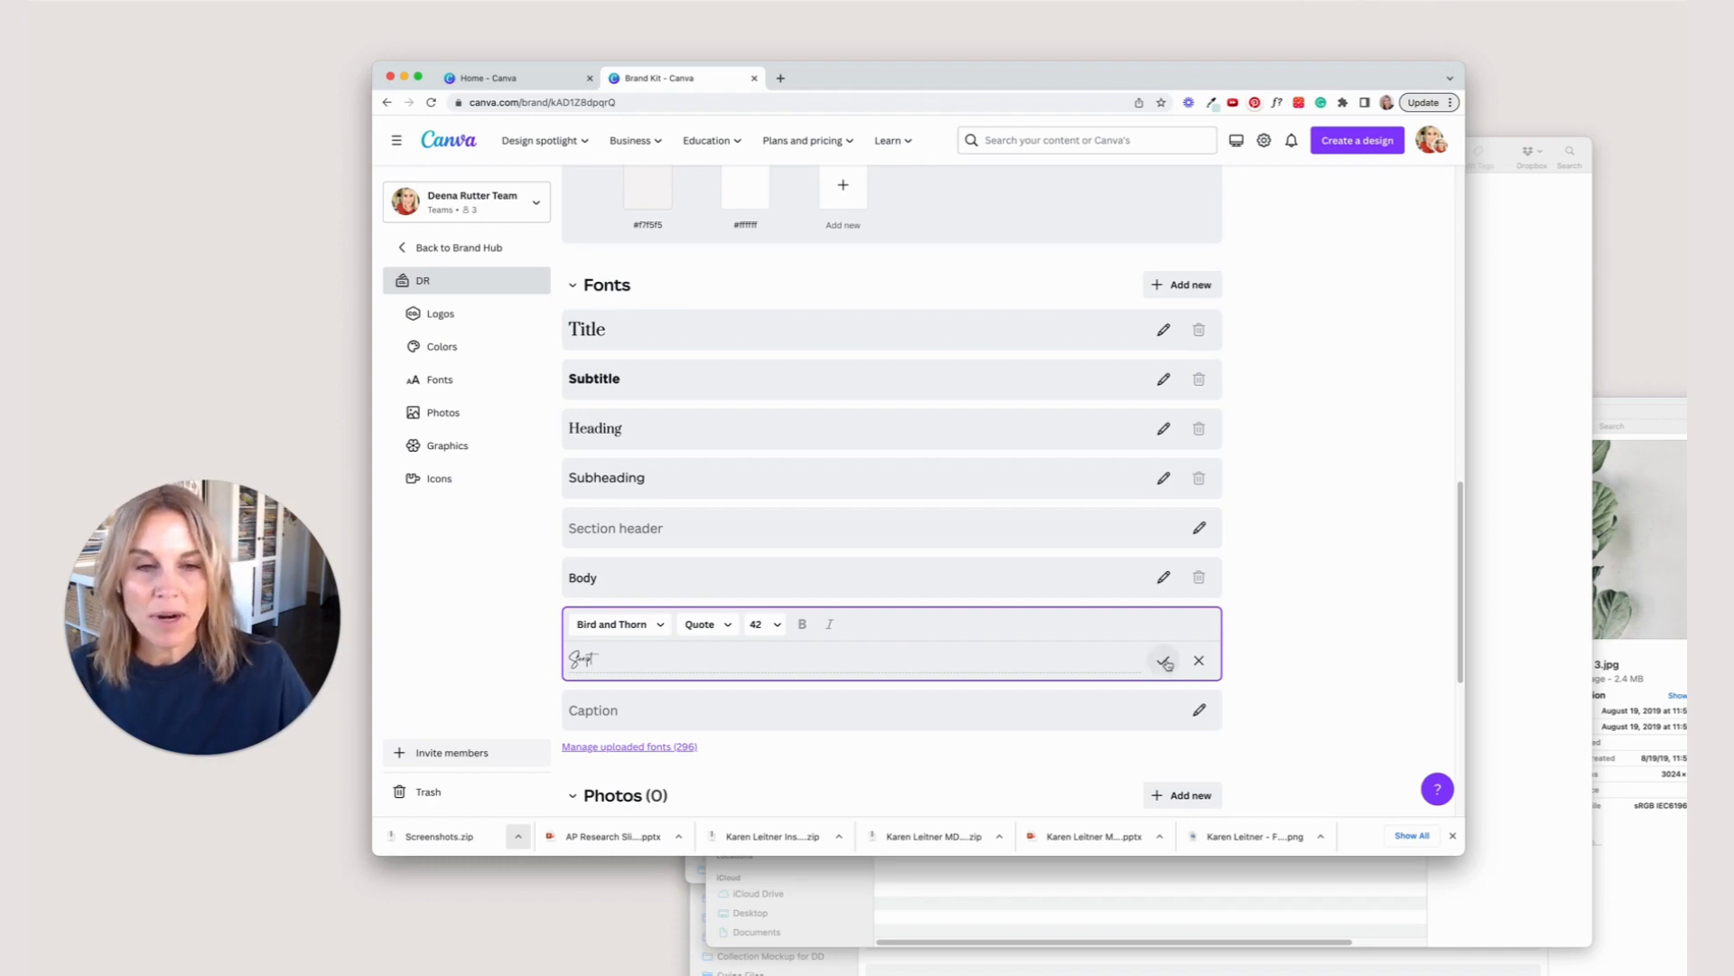
pyautogui.click(1166, 661)
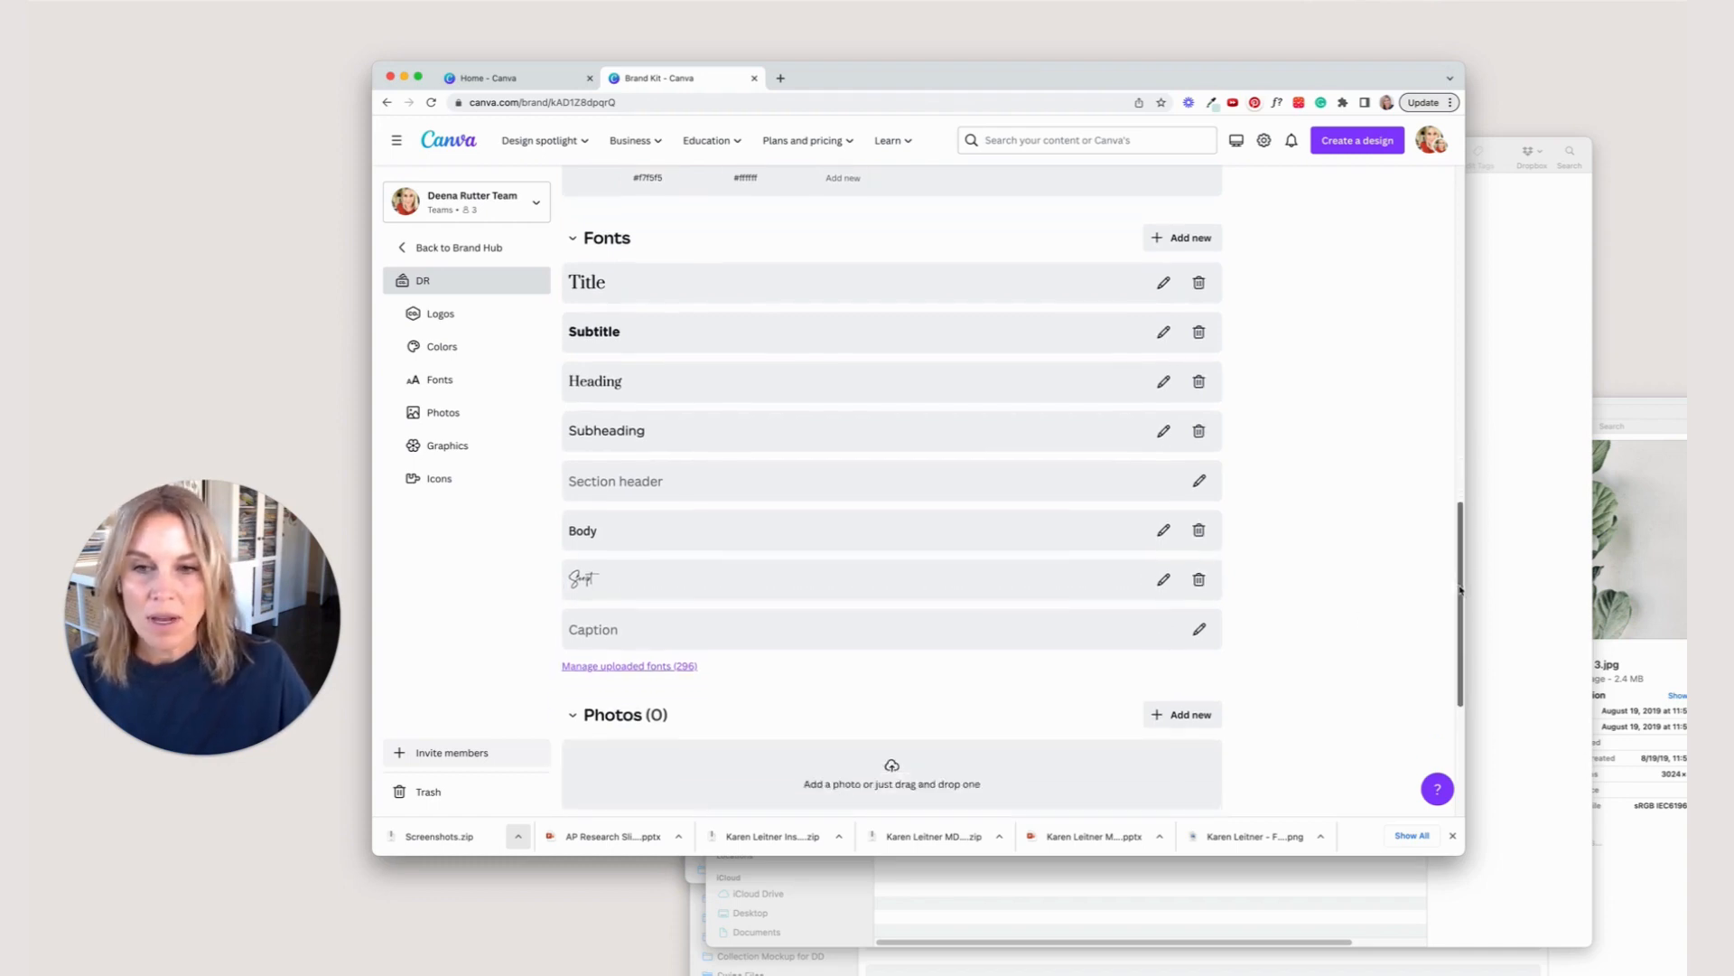
# Upload the portrait and workspace photos into the brand kit's Photos section.
pyautogui.scroll(-3)
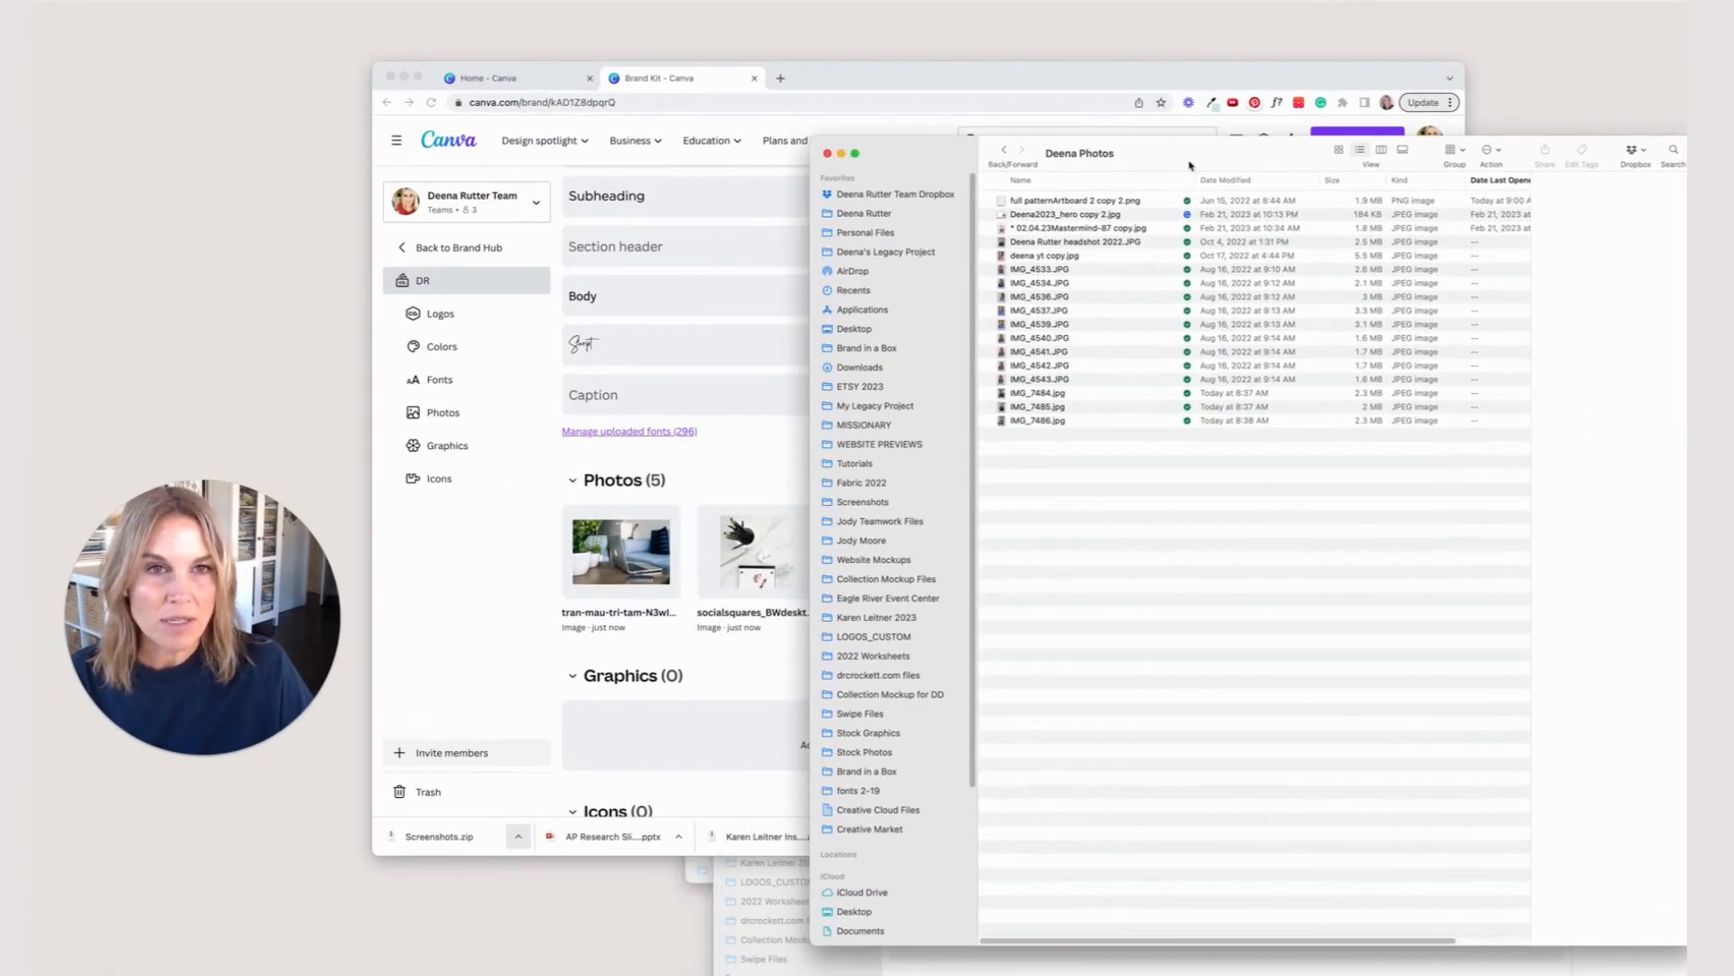
pyautogui.click(1095, 200)
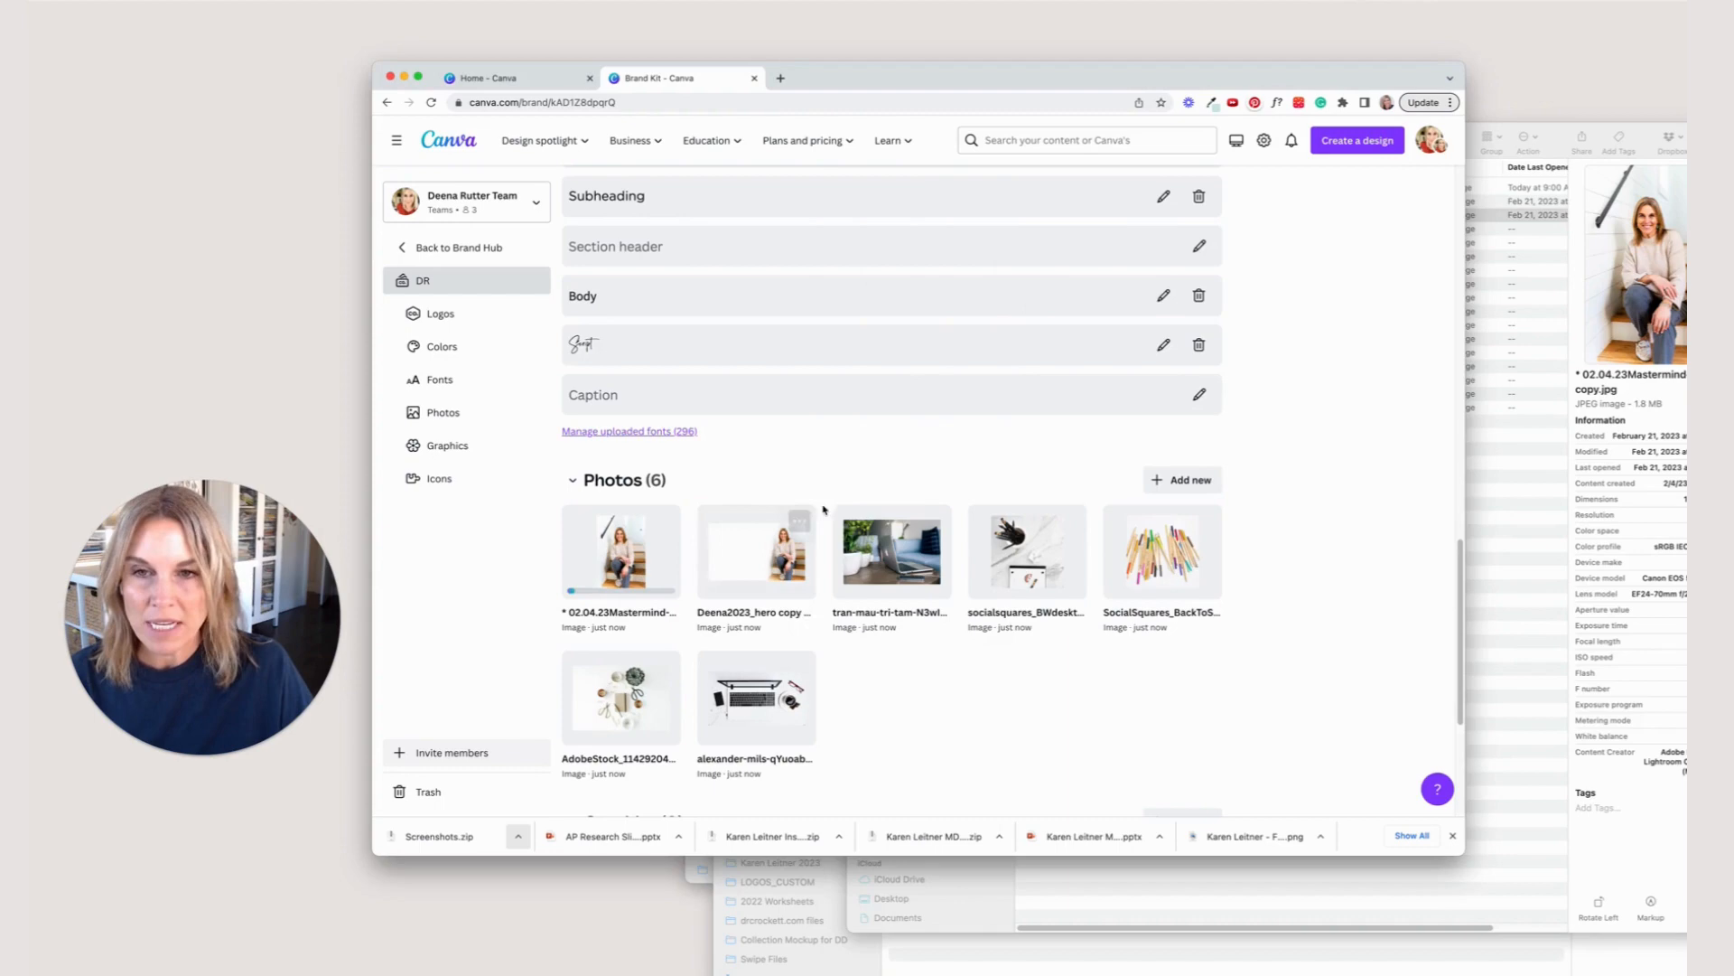
pyautogui.scroll(-3)
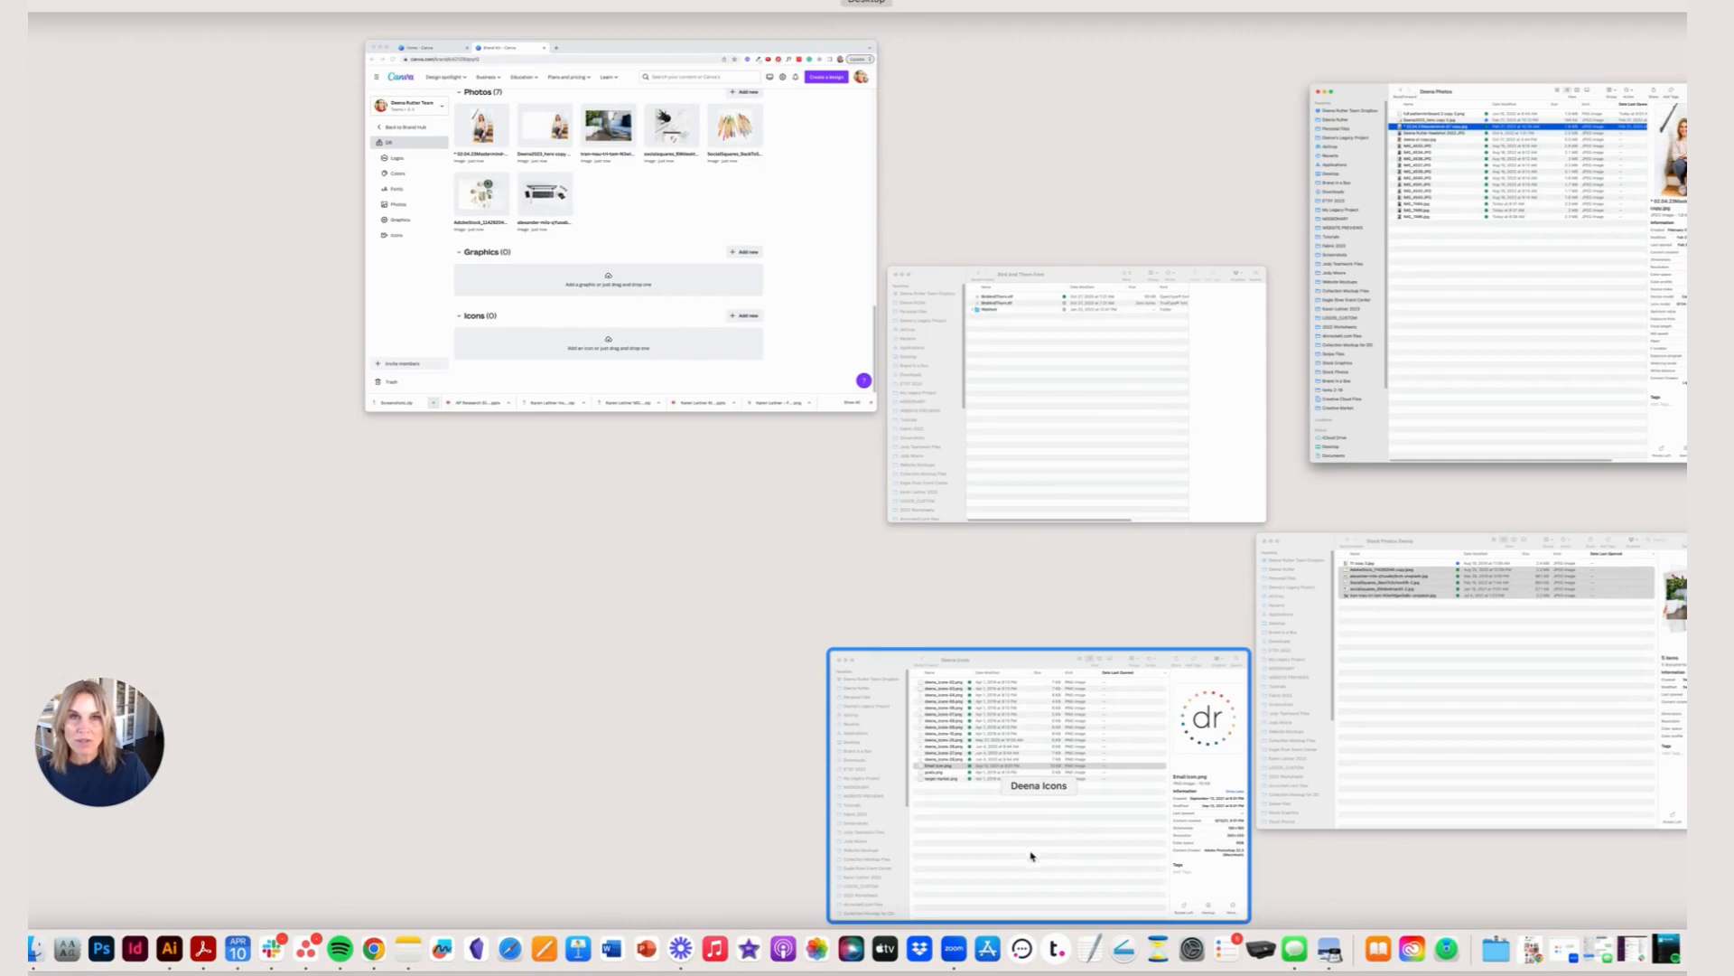
pyautogui.moveTo(1010, 861)
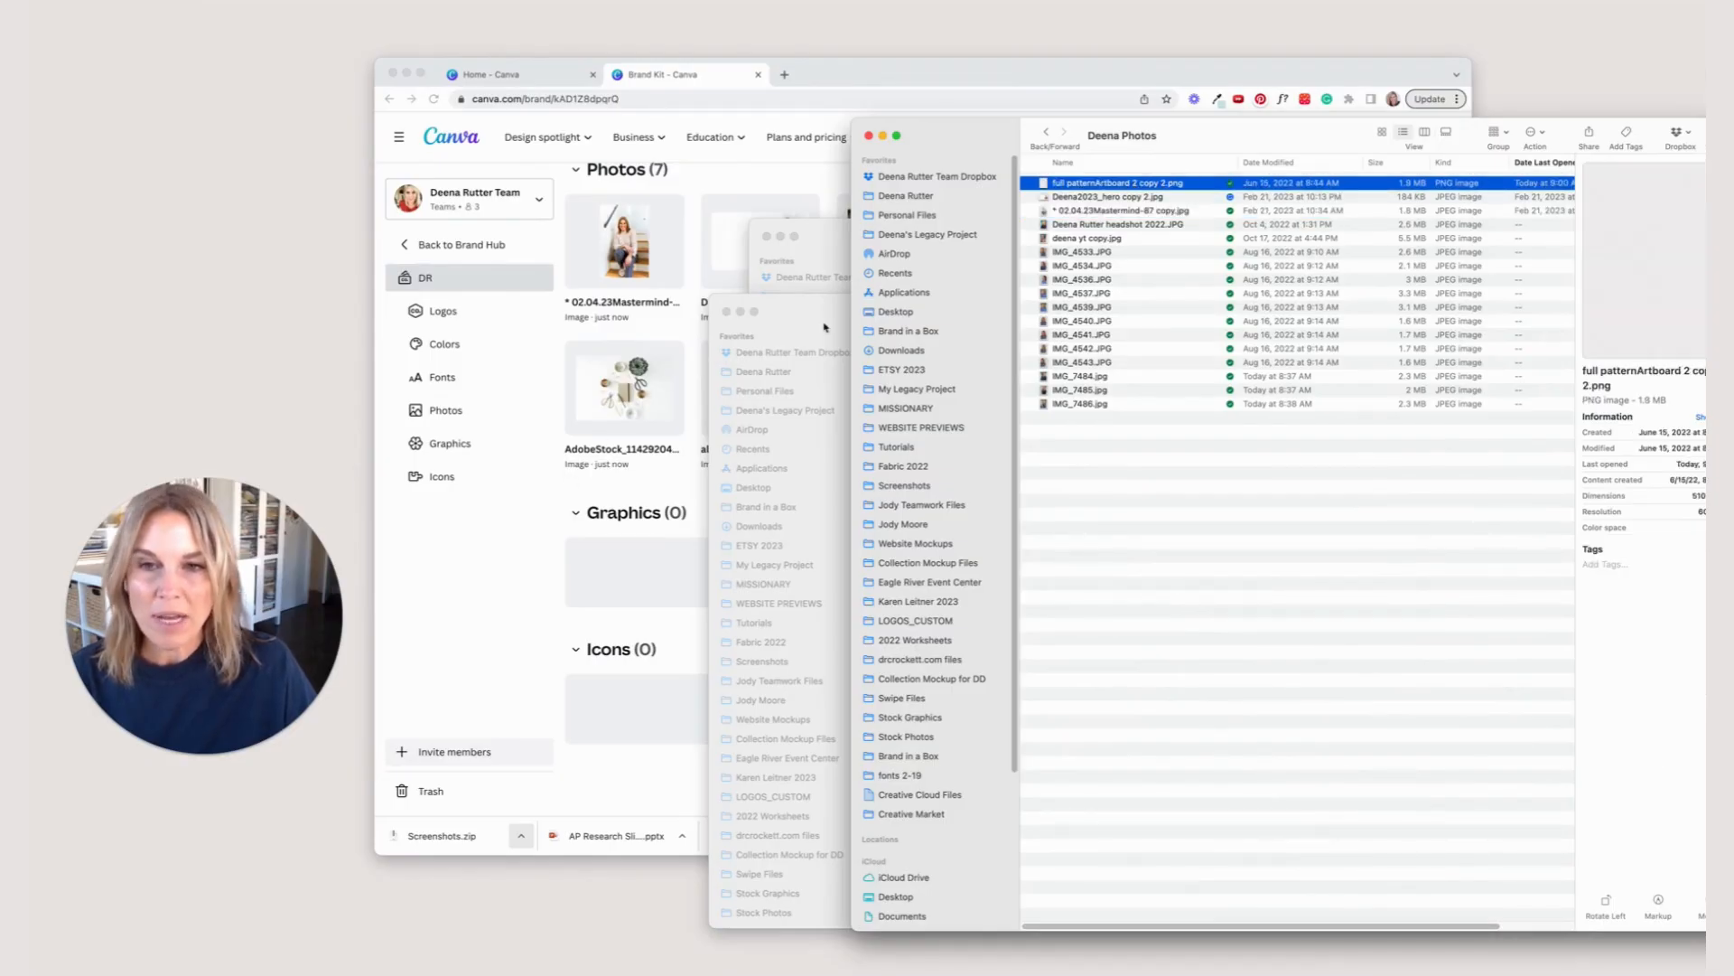
# Drag the pattern PNG from Finder into the Graphics section.
pyautogui.moveTo(1117, 183); pyautogui.dragTo(636, 546)
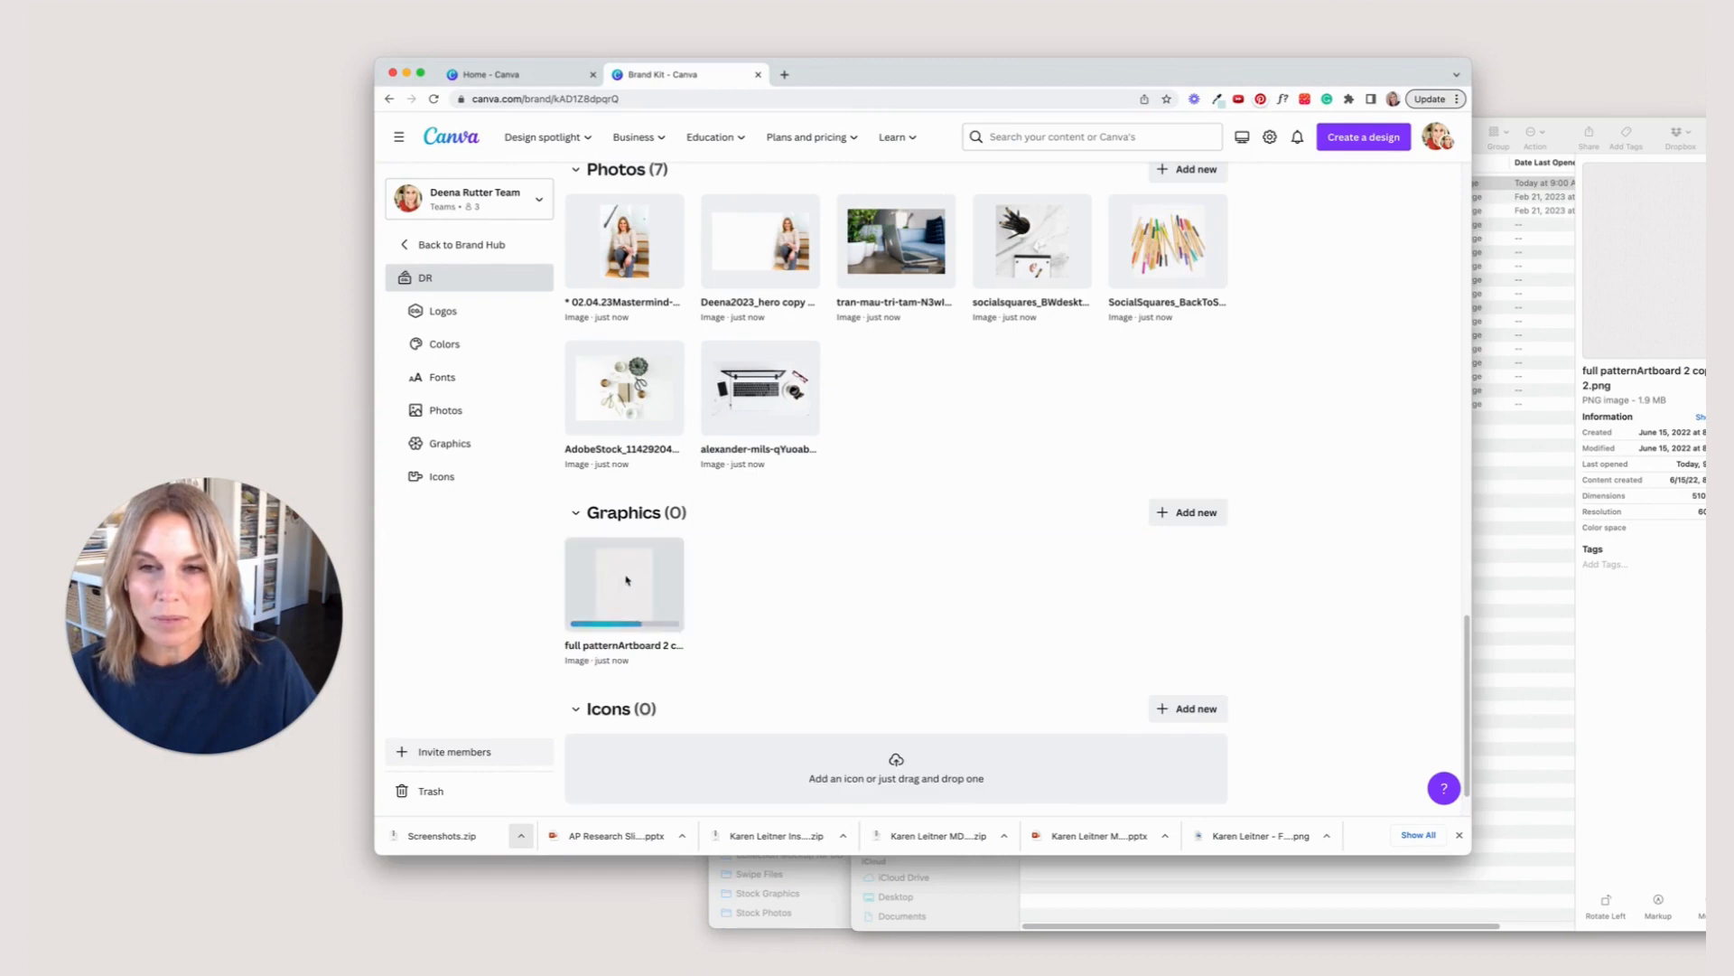
pyautogui.moveTo(1203, 555)
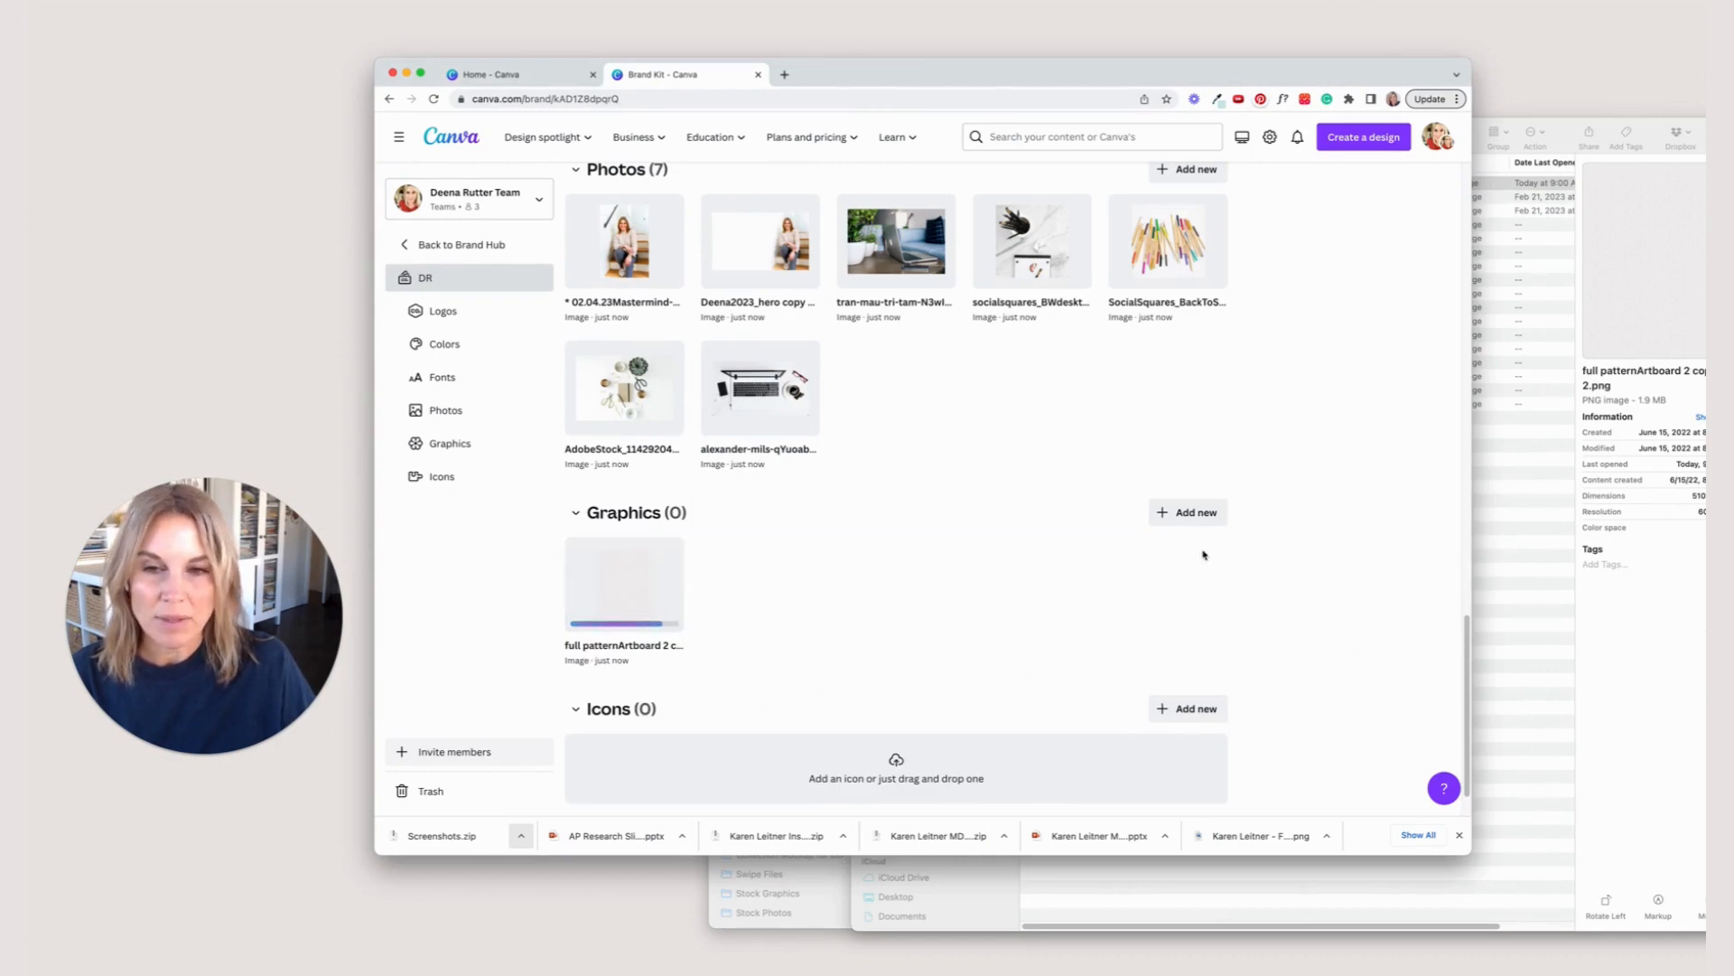
pyautogui.scroll(-3)
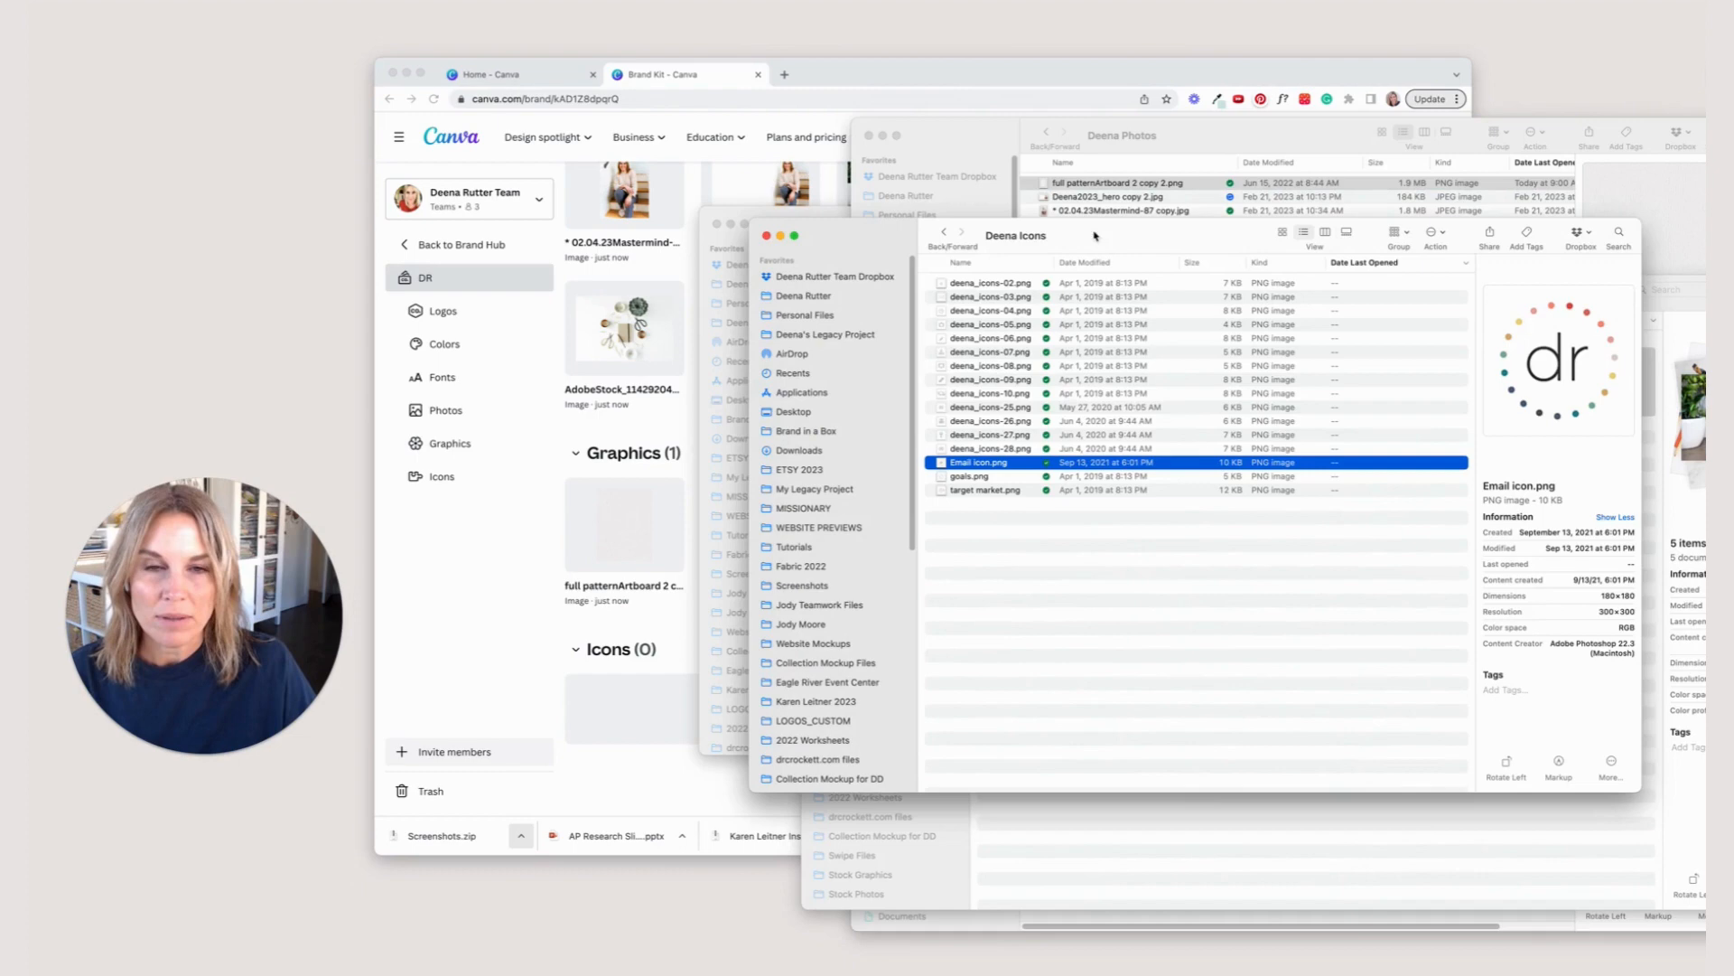
# Drop the Deena line icon PNGs into the brand kit's Icons section.
pyautogui.click(989, 282)
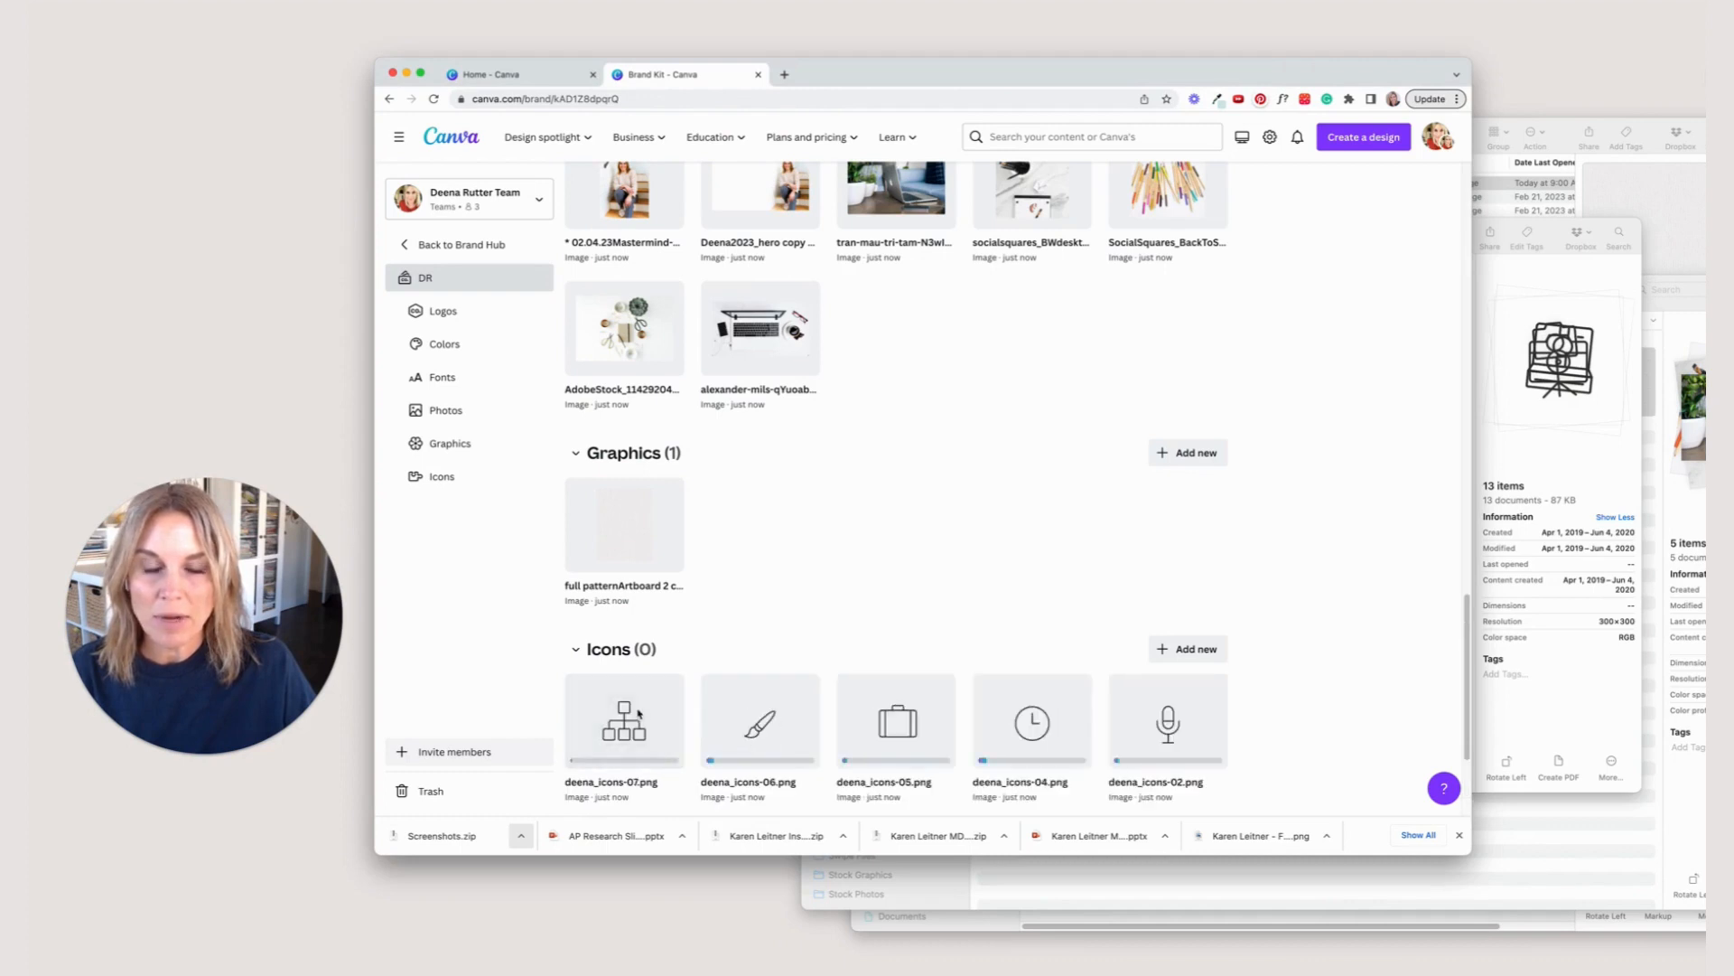
pyautogui.scroll(-3)
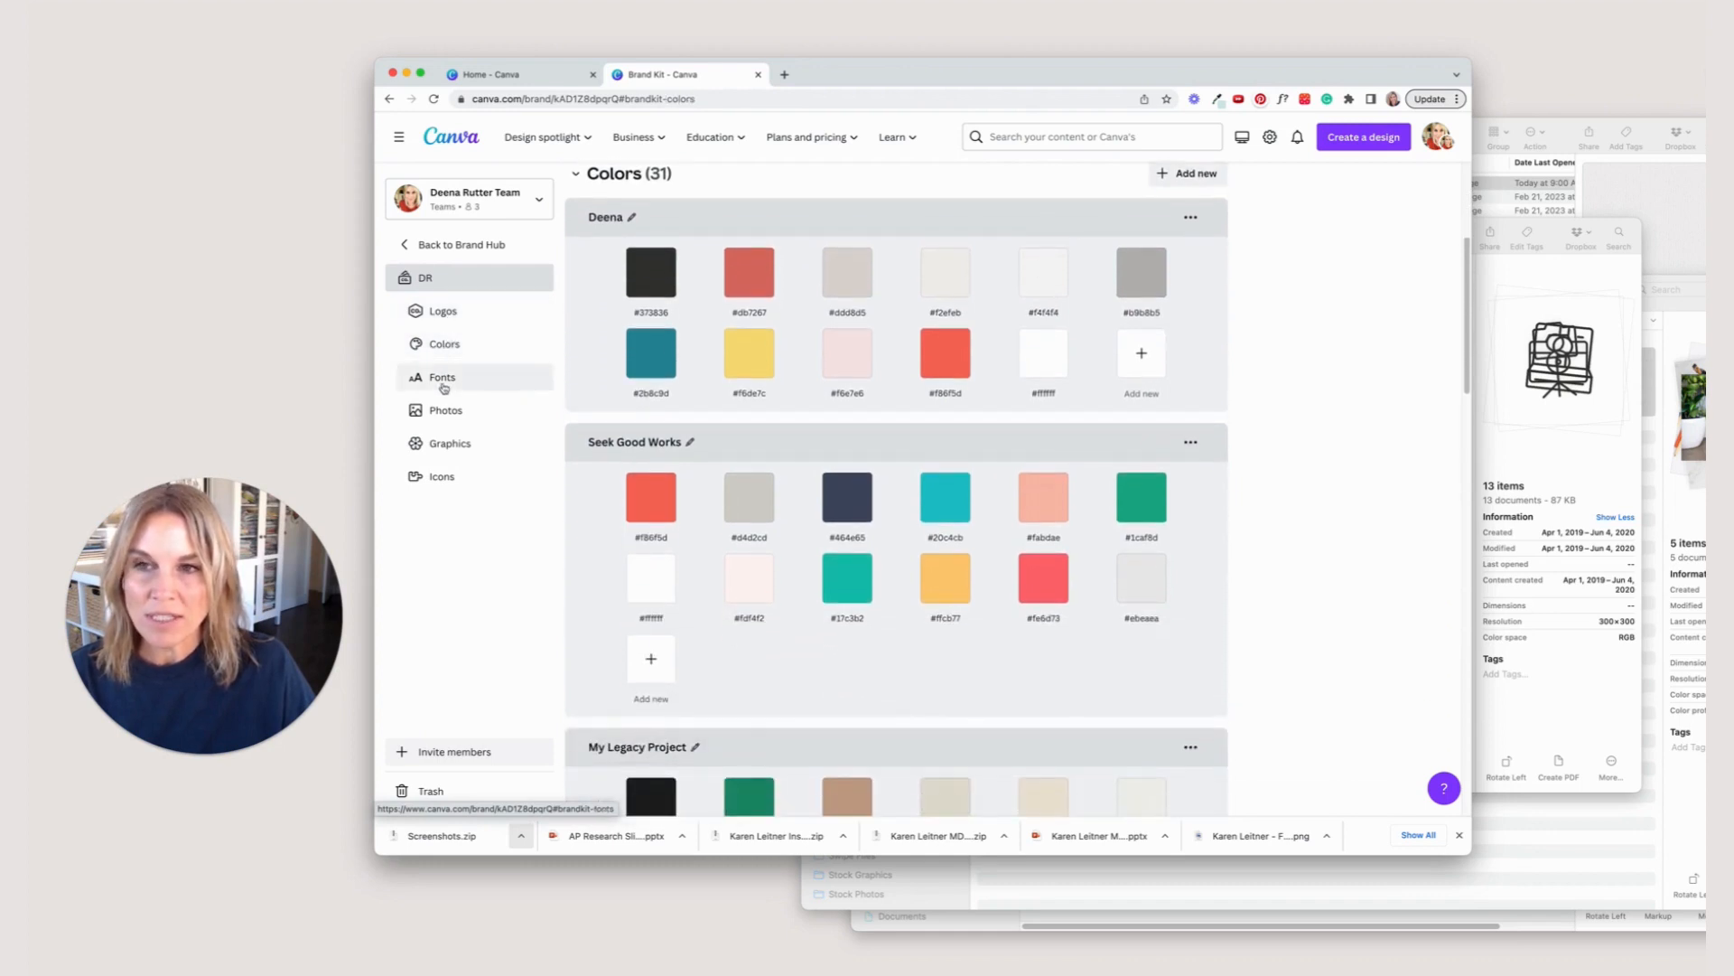
# Jump to the Graphics section showing the pattern graphic and the 13 Deena line icons.
pyautogui.click(441, 377)
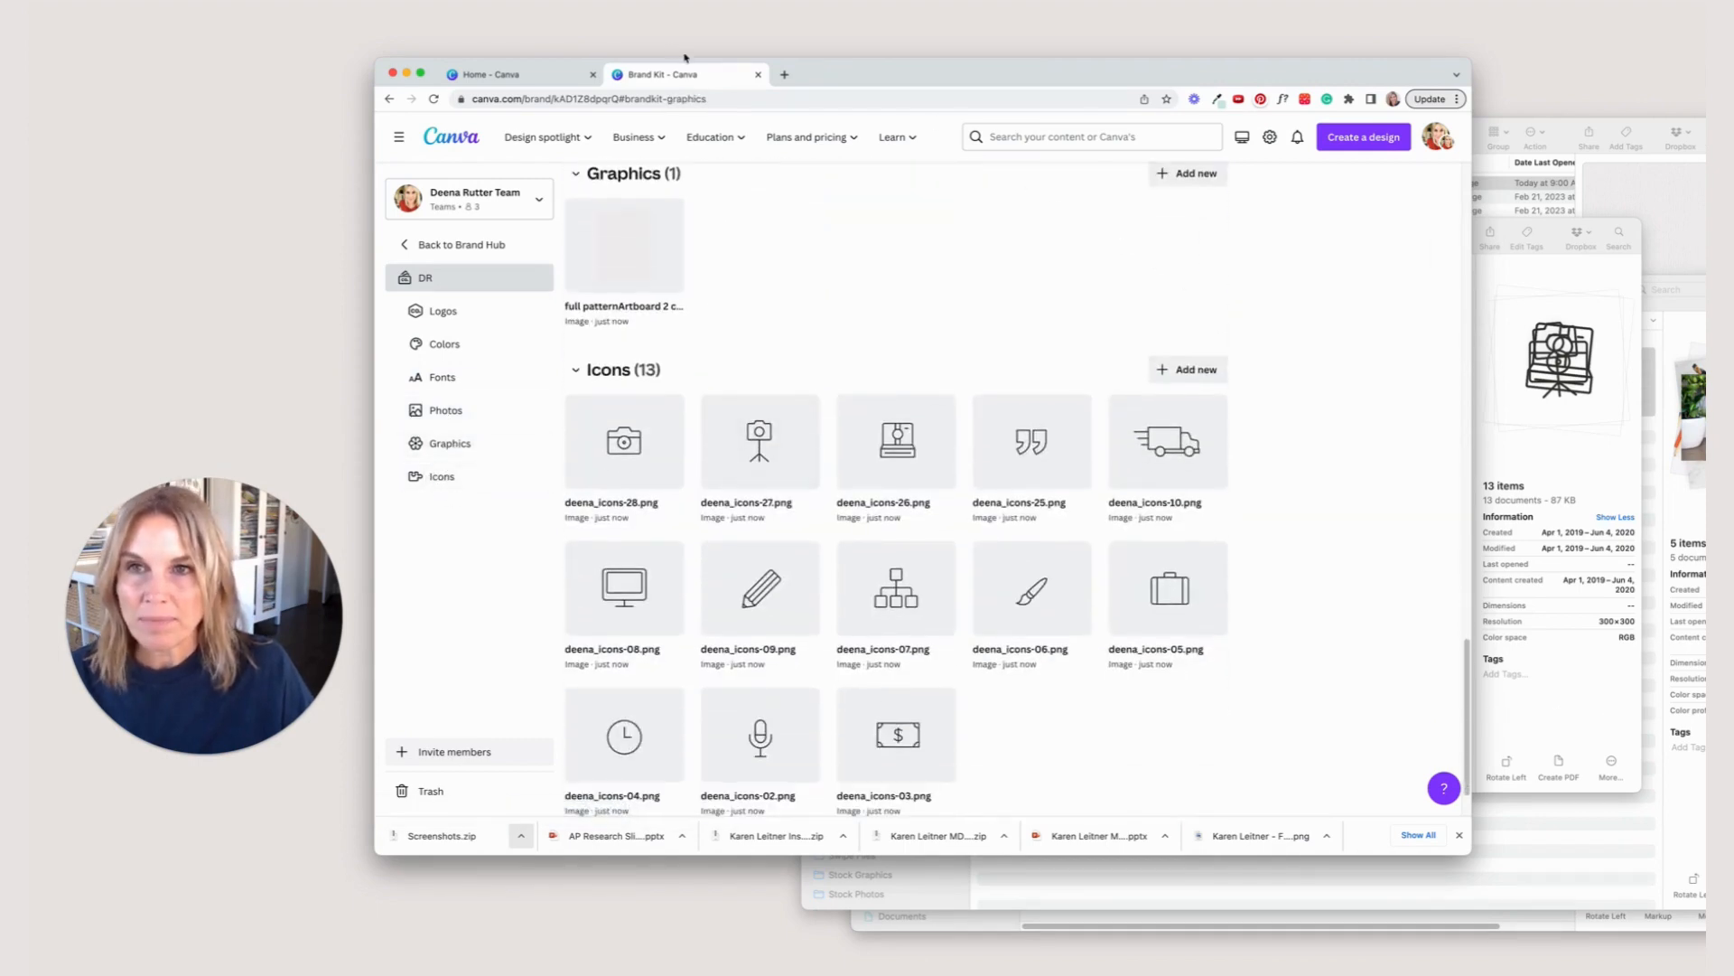
pyautogui.moveTo(520, 74)
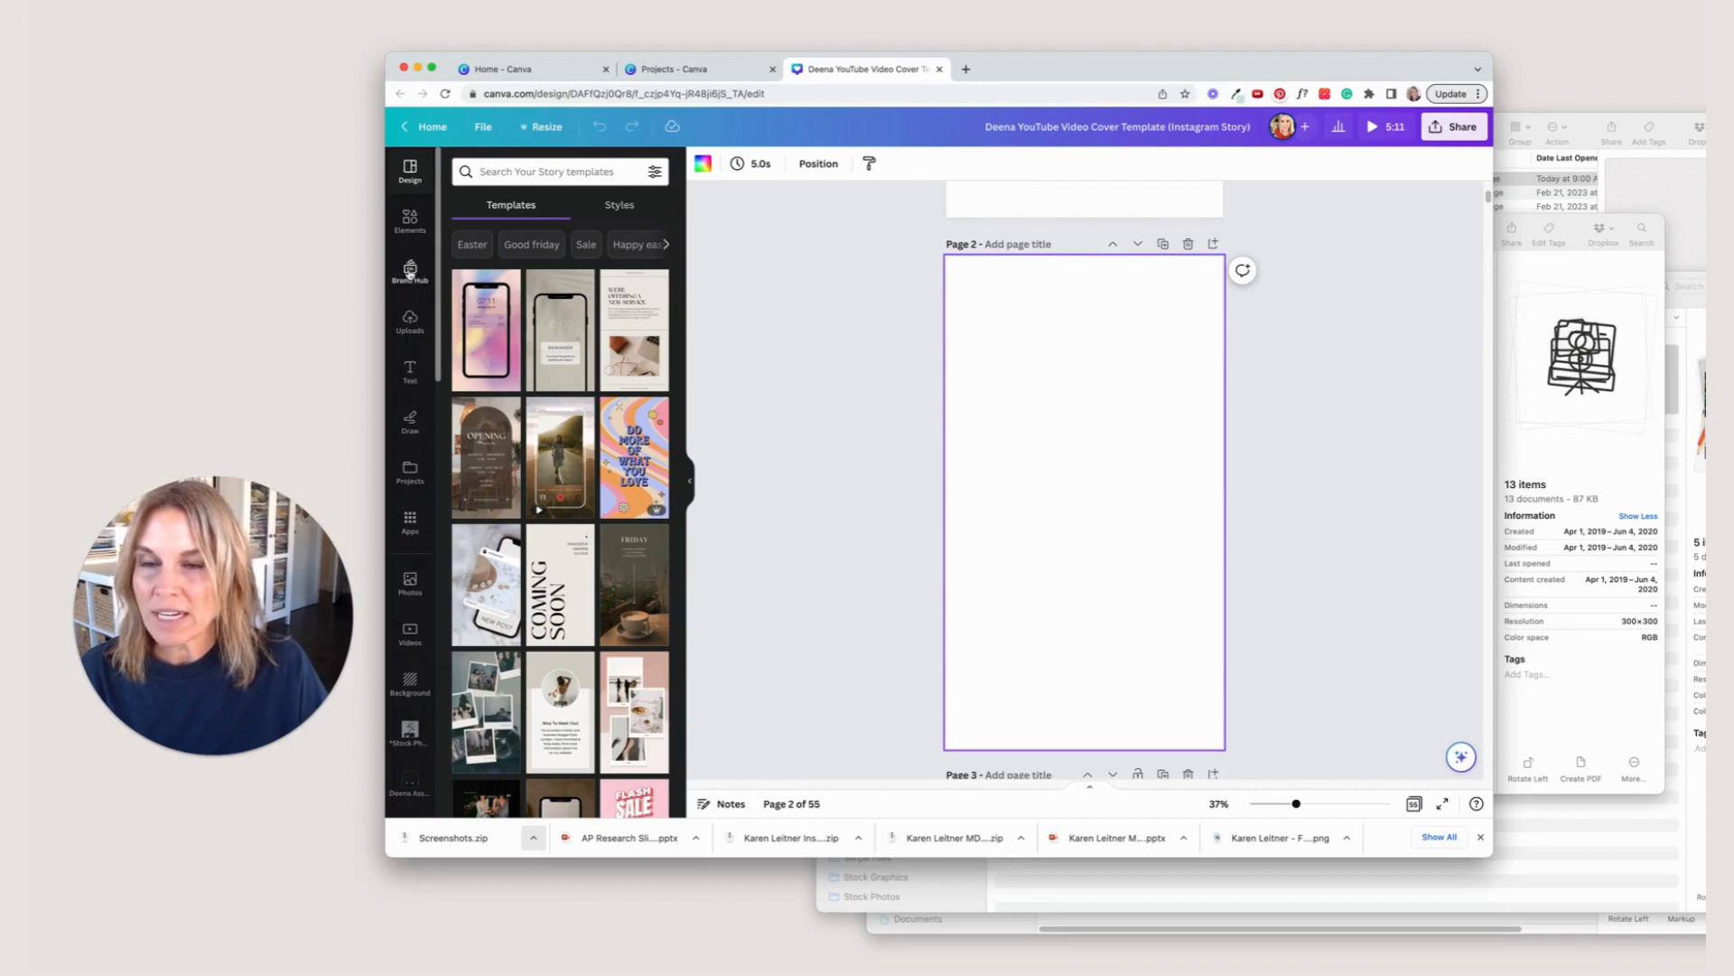
# Add the Deena Rutter logo from Brand Hub and move it to the bottom of page 2.
pyautogui.click(411, 271)
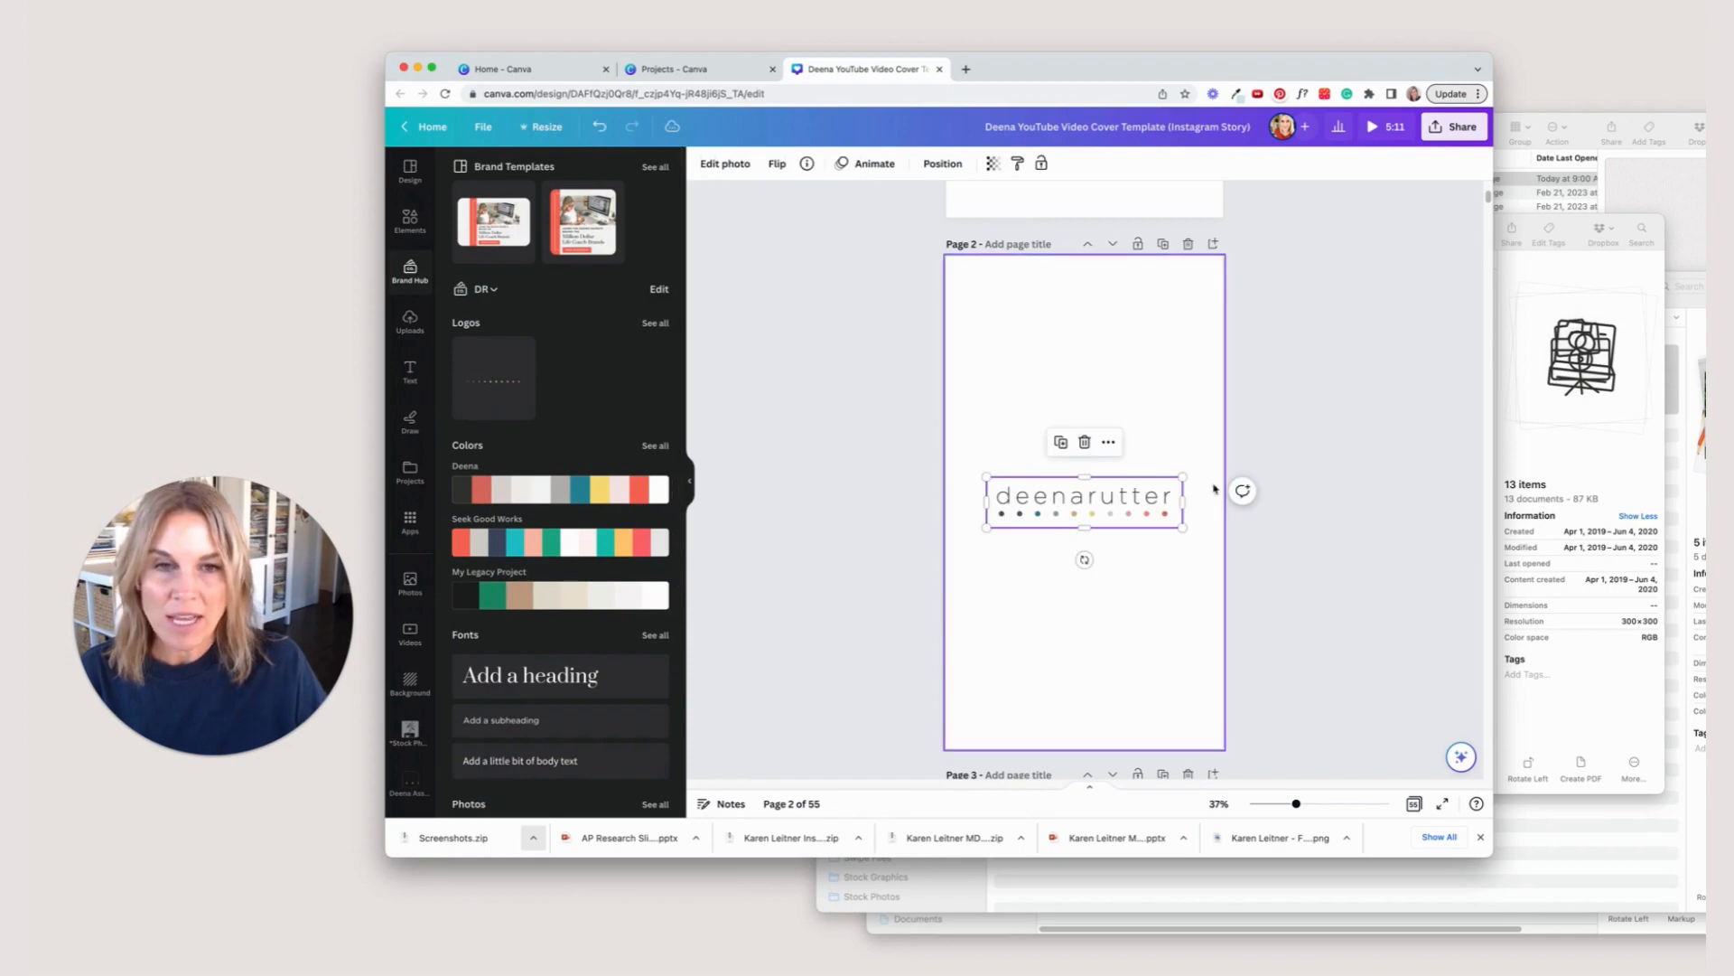
pyautogui.moveTo(1181, 480); pyautogui.dragTo(1115, 497)
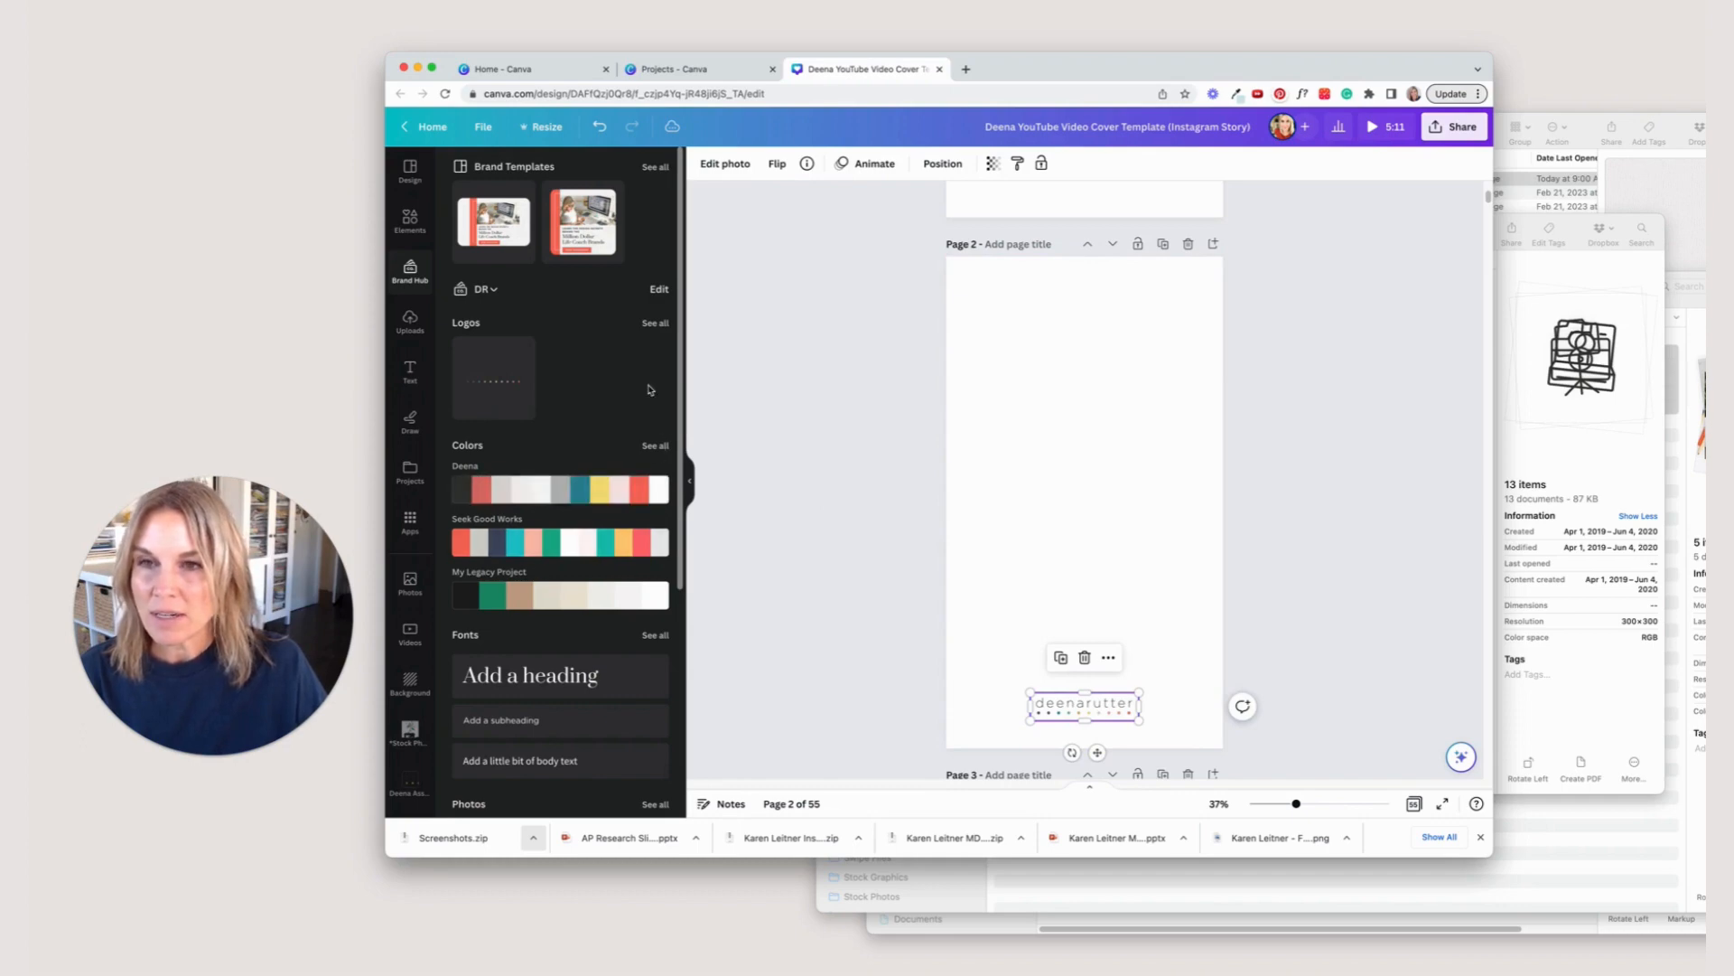
pyautogui.scroll(-3)
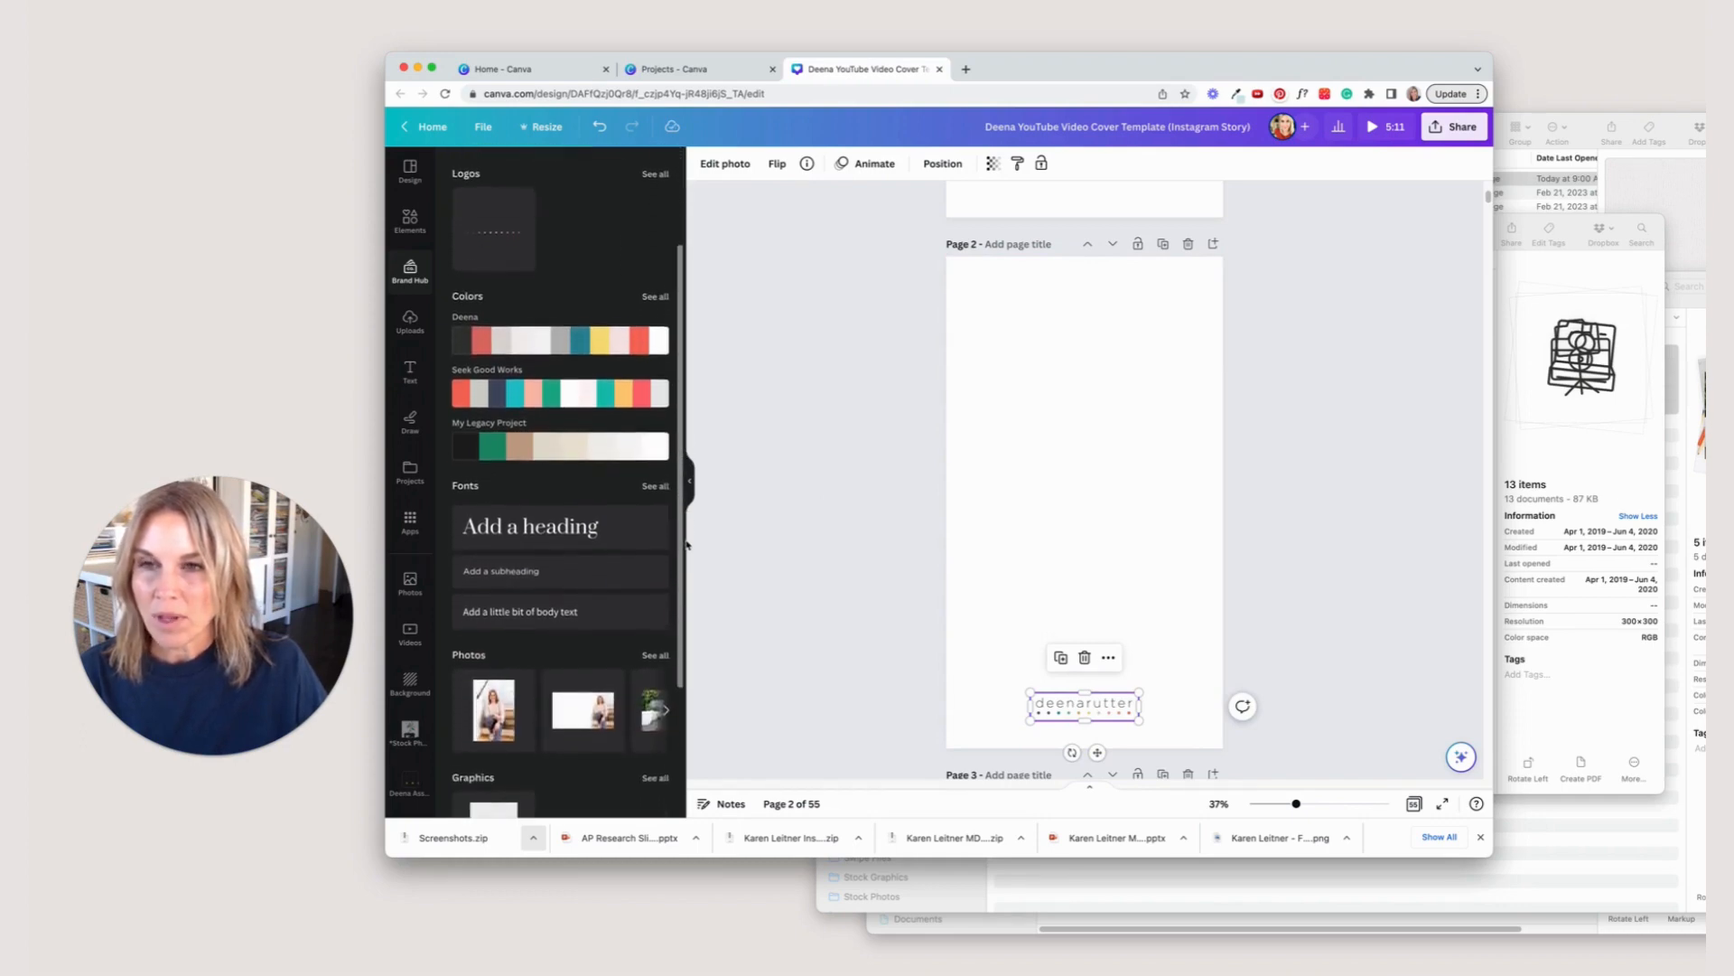
# Add a brand heading and a 'Script' text box in the Bird and Thorn font to page 2.
pyautogui.scroll(-3)
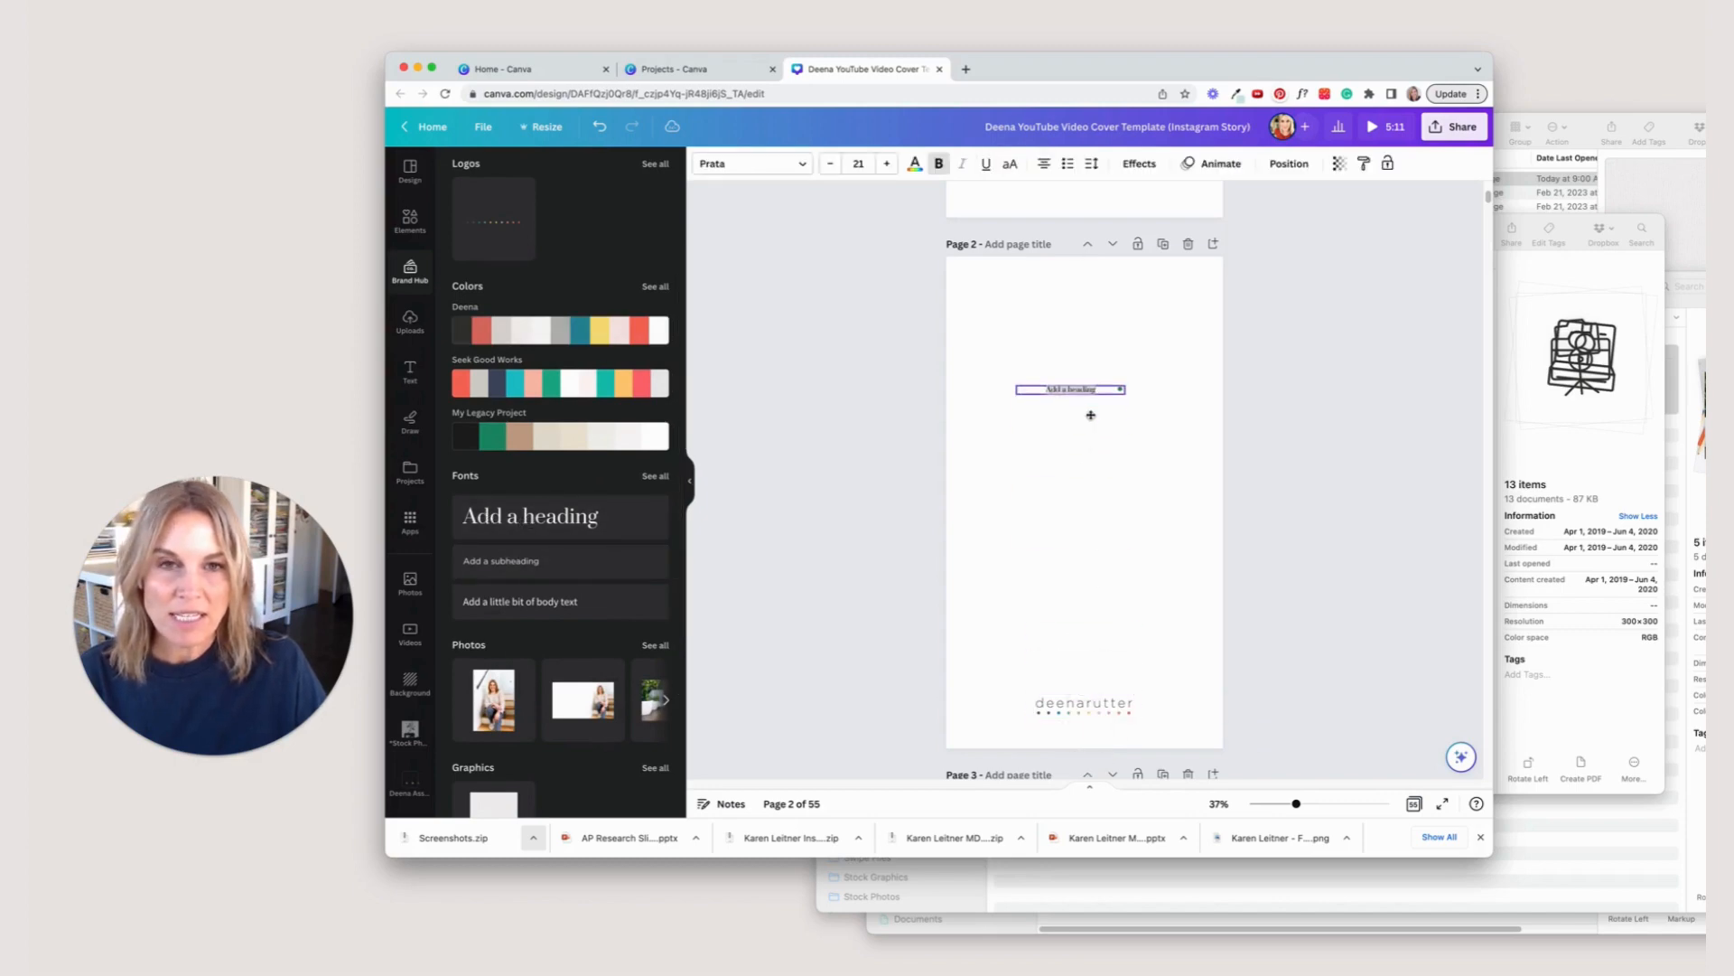
pyautogui.click(887, 163)
pyautogui.write('Script')
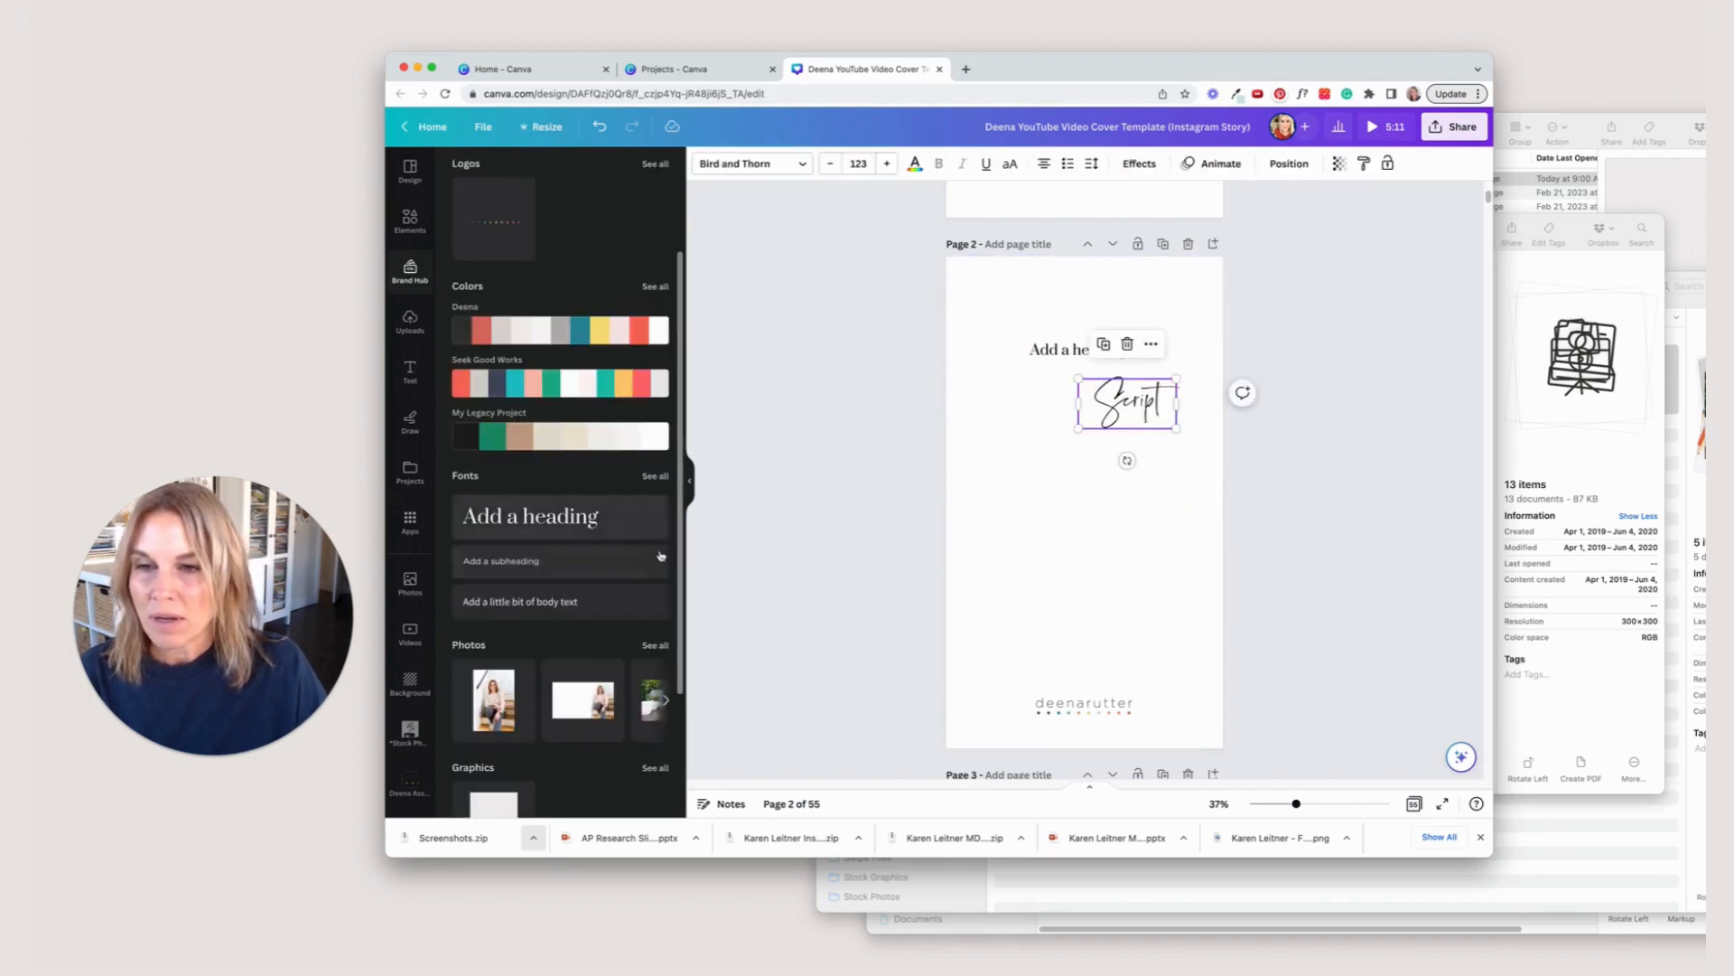
# Apply the pattern graphic to page 2 and place the camera line icon over the portrait.
pyautogui.scroll(-3)
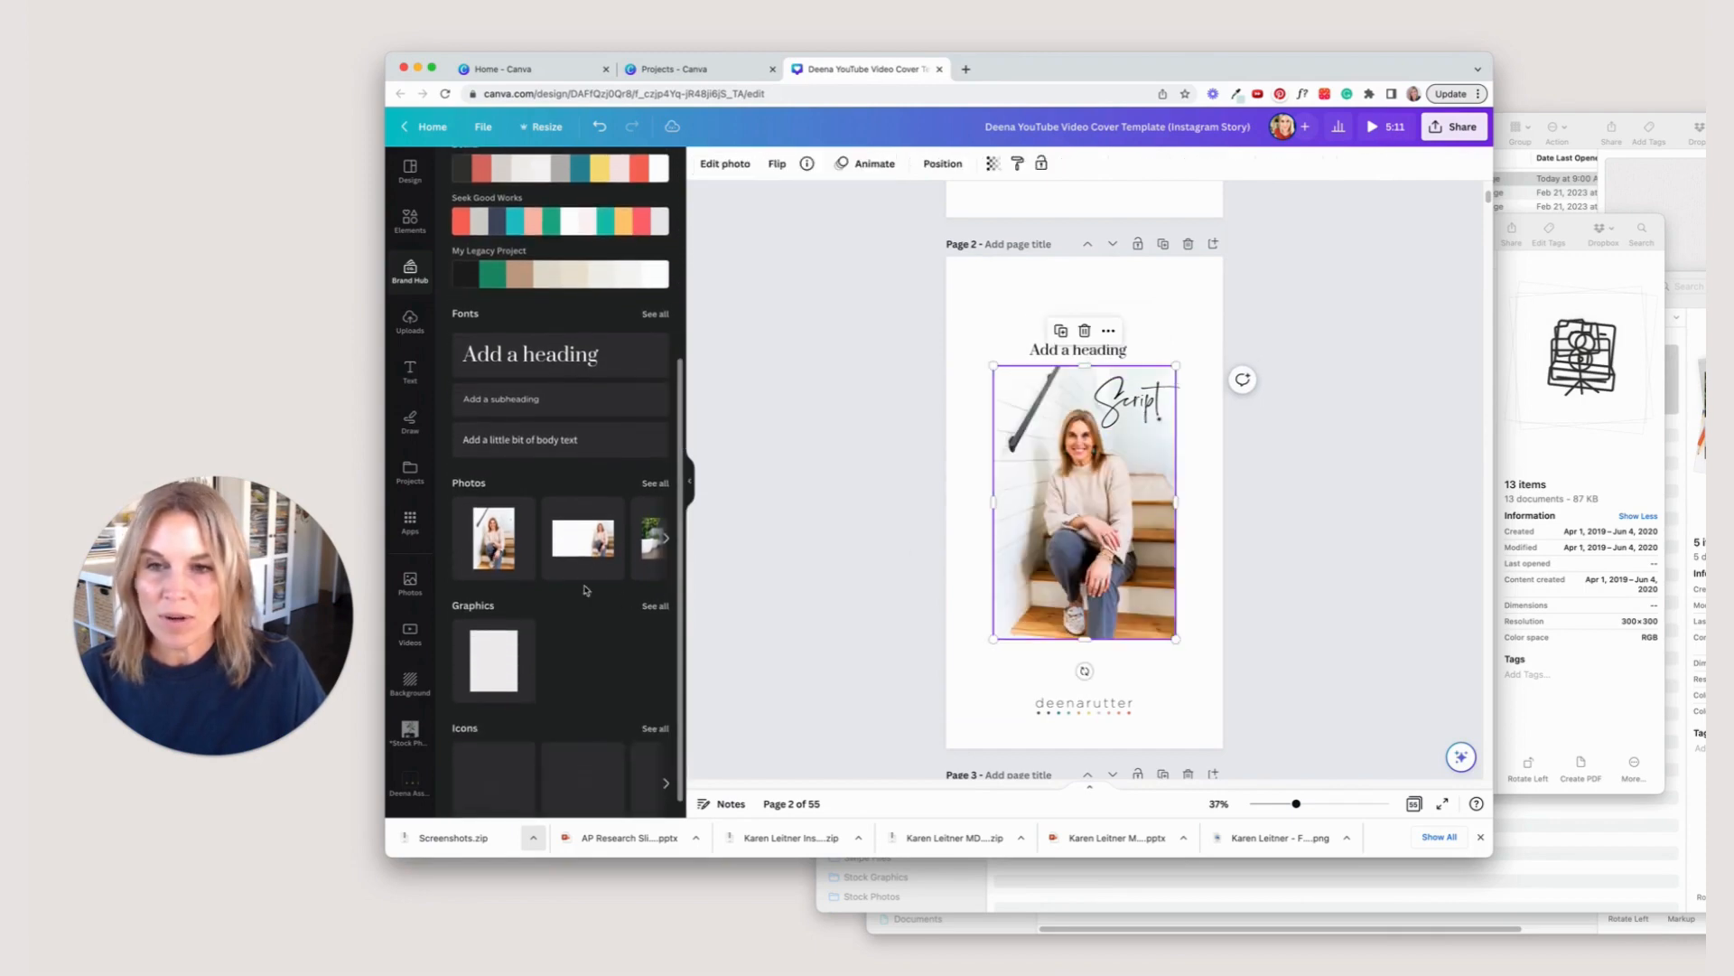
pyautogui.click(654, 482)
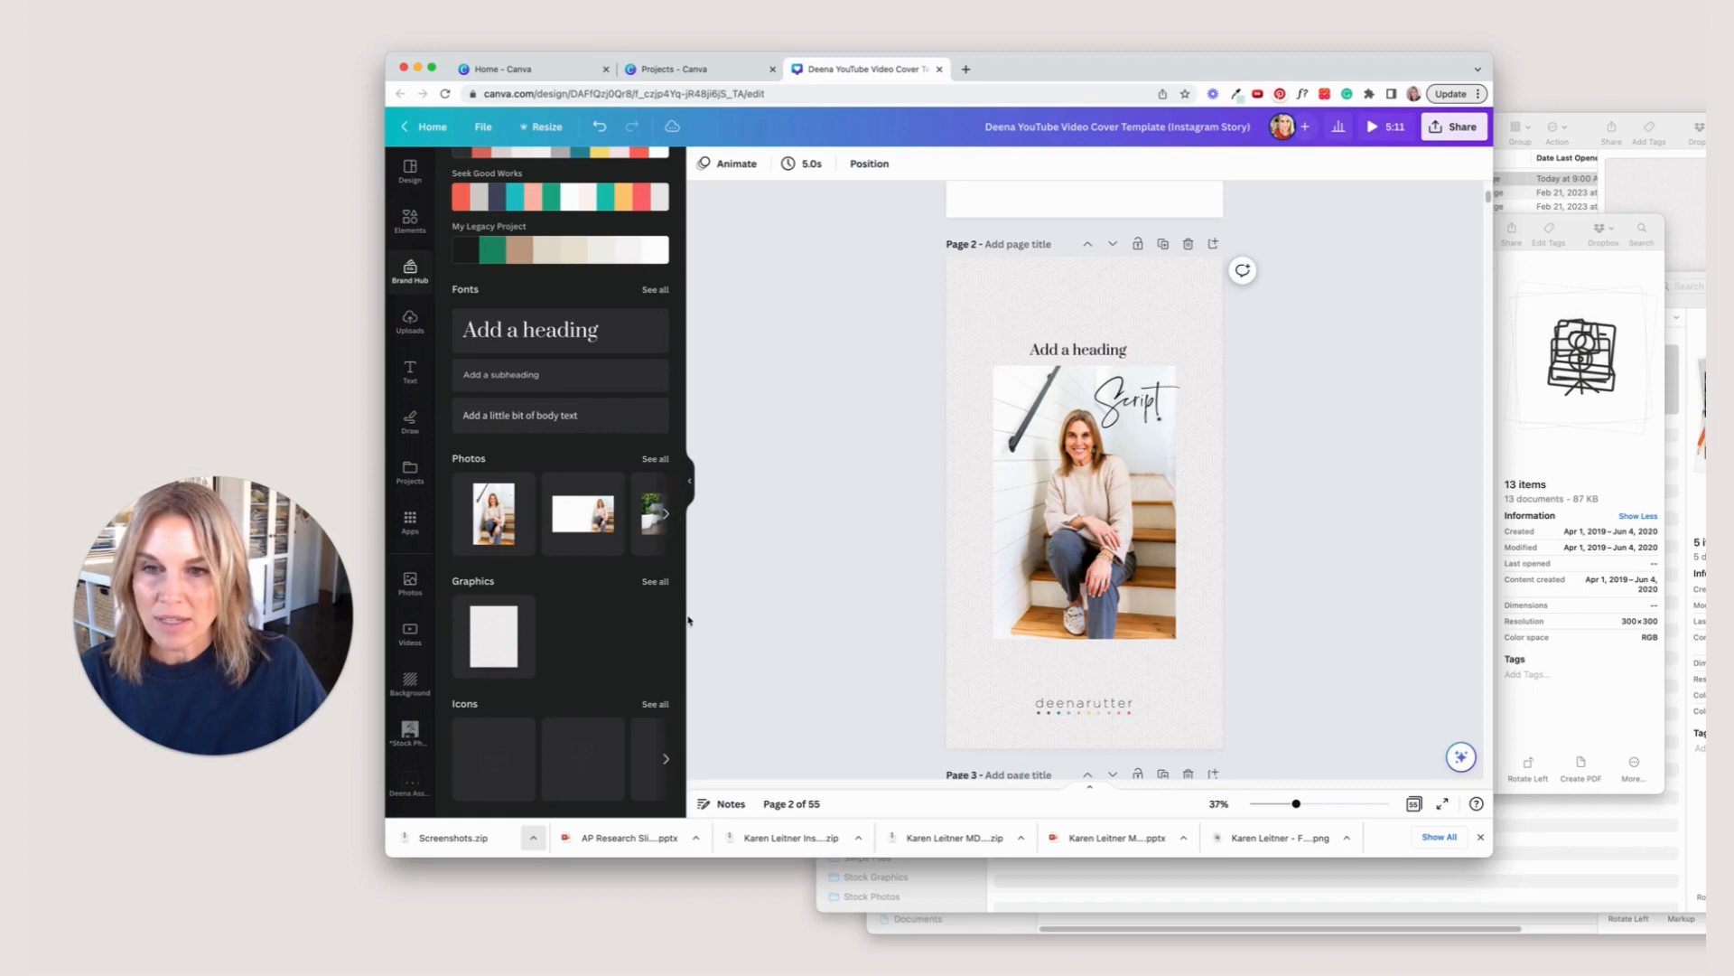
pyautogui.click(654, 703)
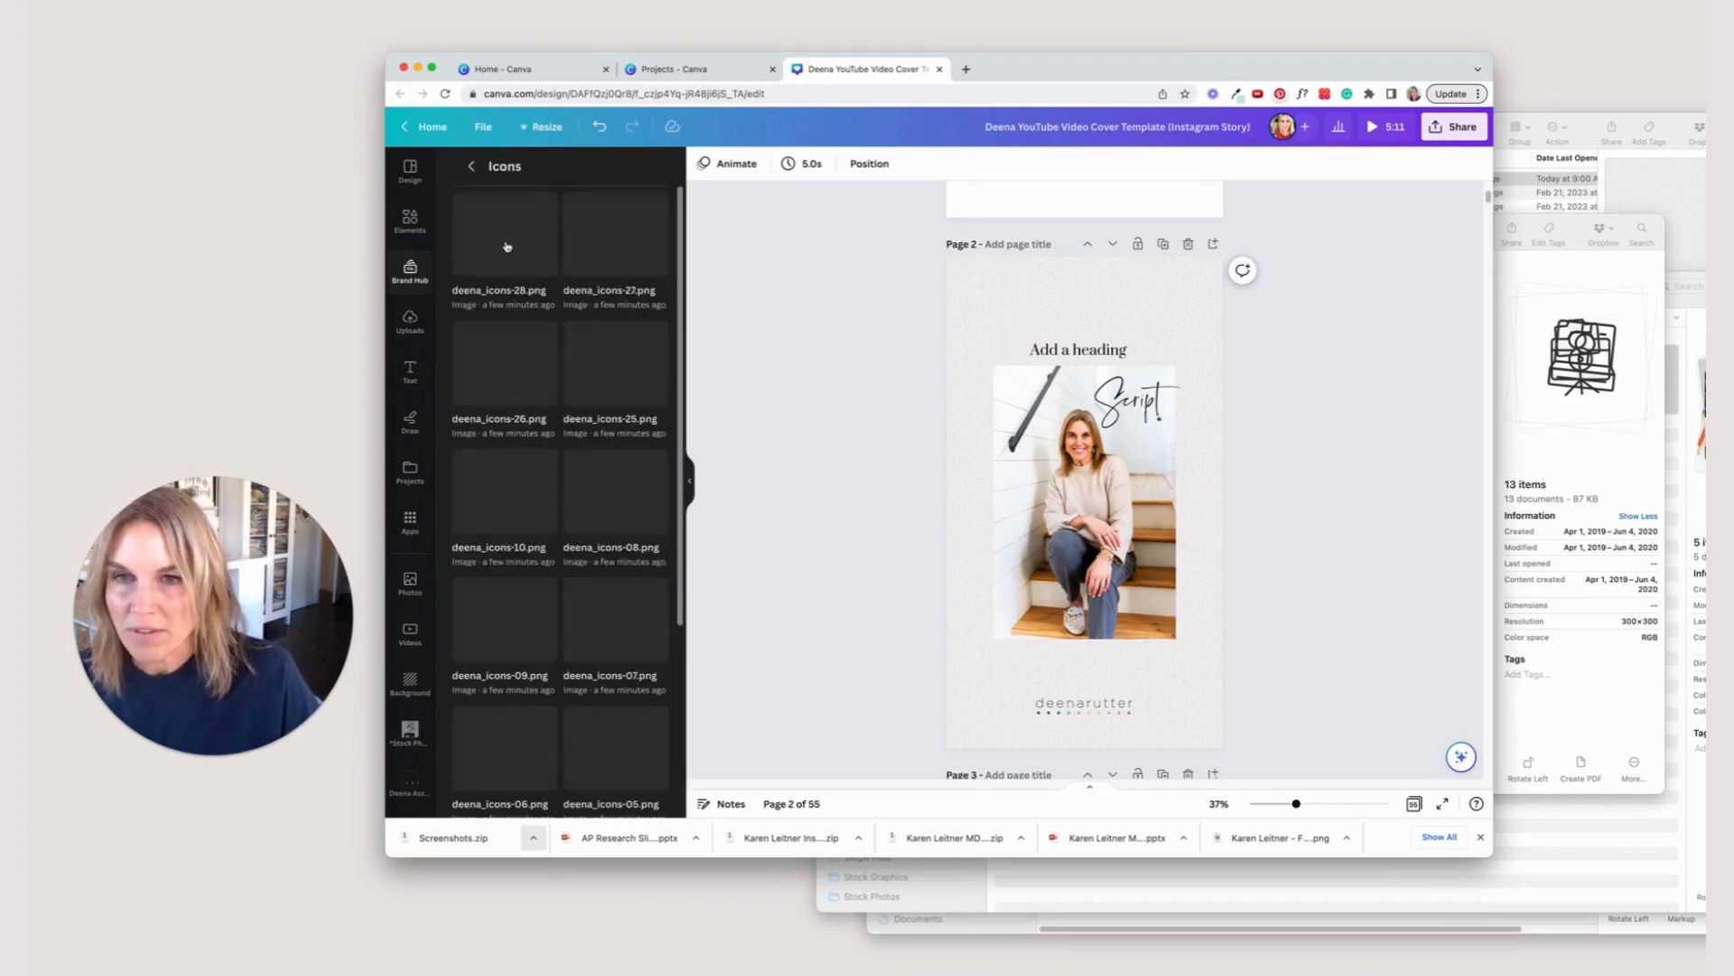
pyautogui.click(1084, 501)
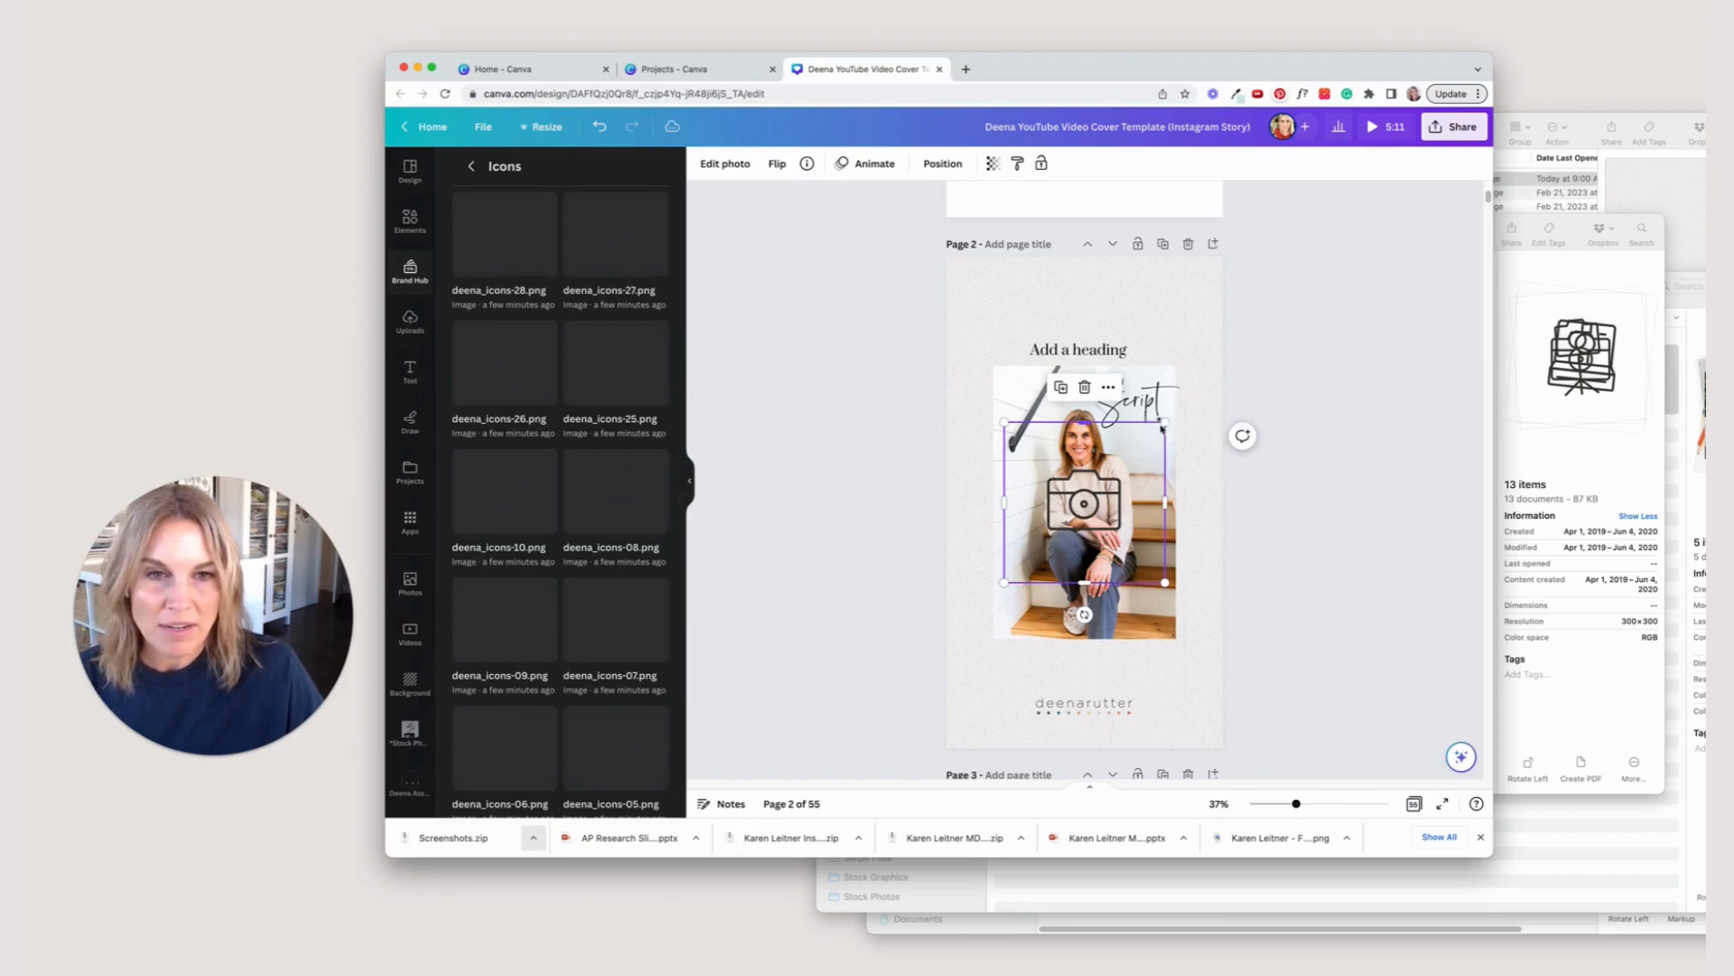